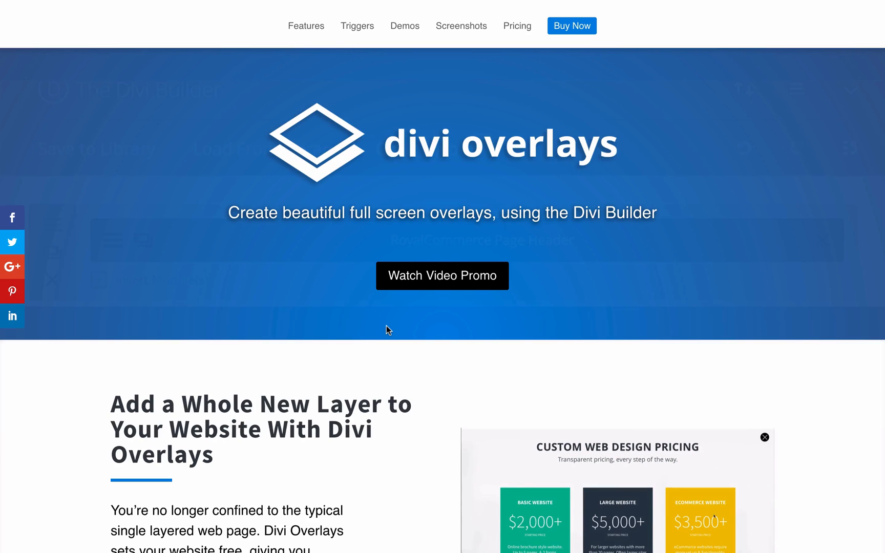
Scroll the Divi Overlays page and preview, then close, the Fade & Slide animation demo.
scroll("down", 3)
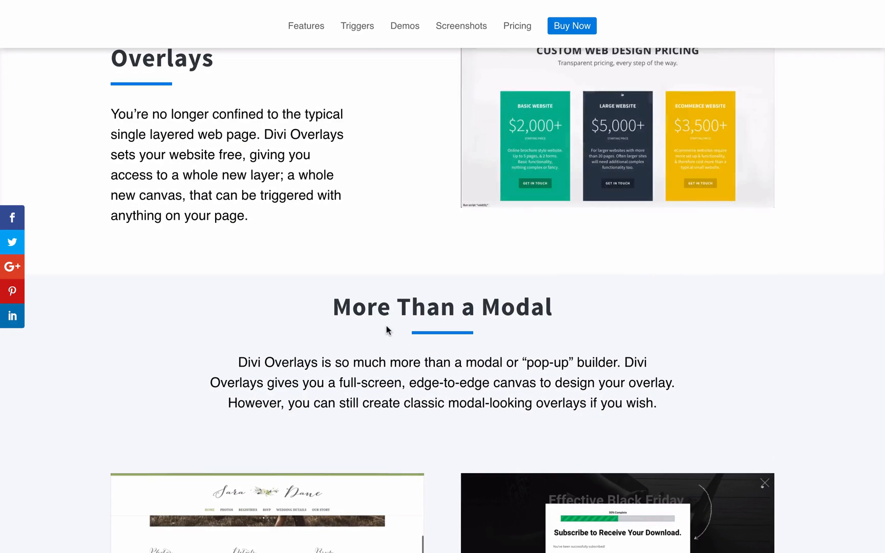
scroll("down", 3)
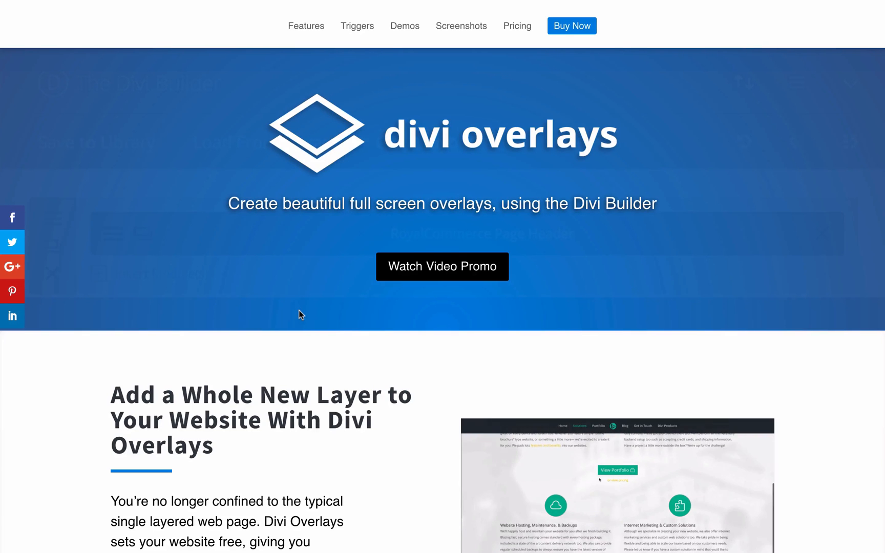
scroll("down", 3)
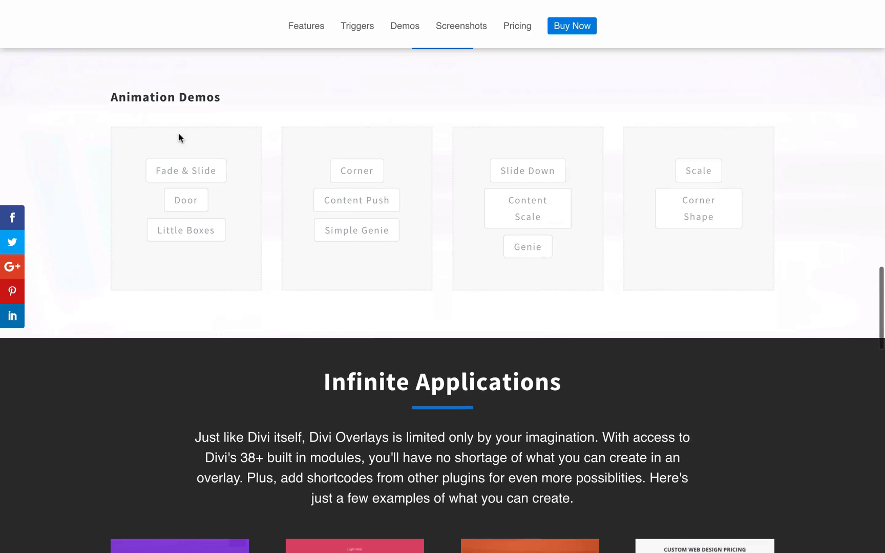
mouse_move(186, 170)
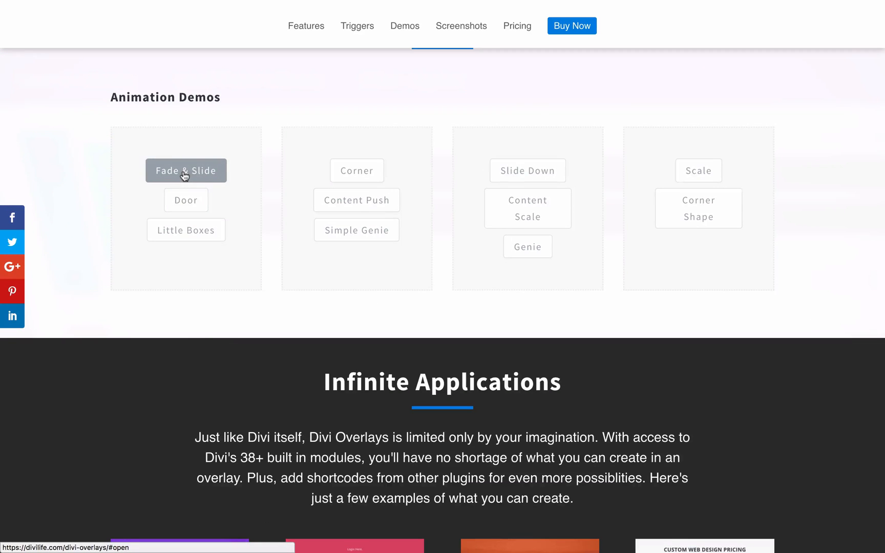
left_click(186, 170)
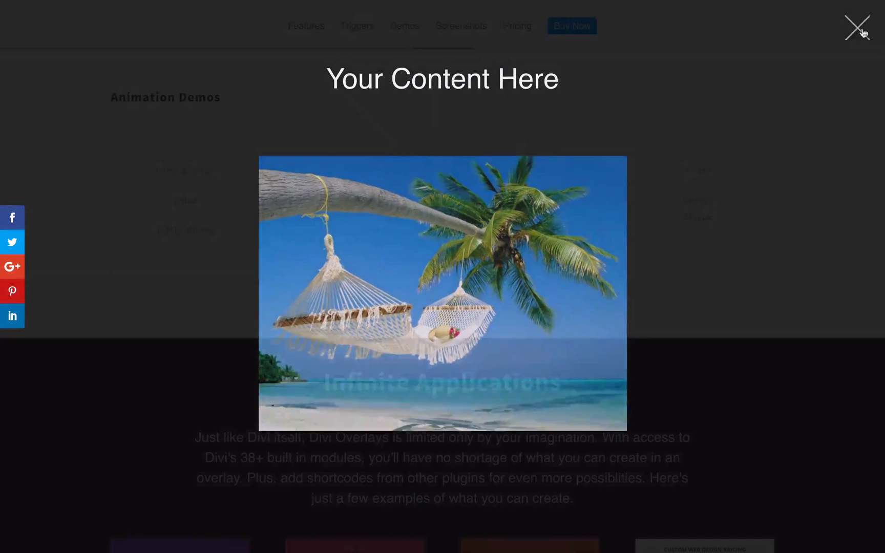
left_click(857, 26)
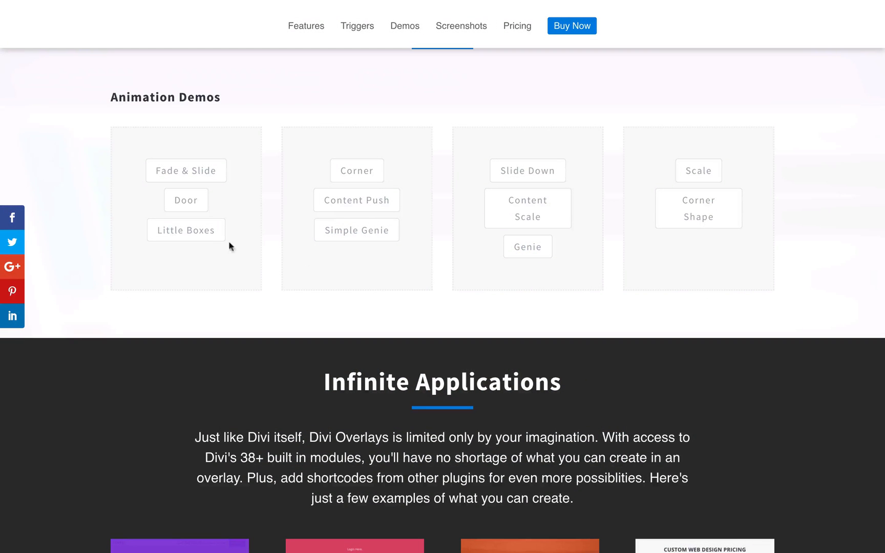
mouse_move(271, 203)
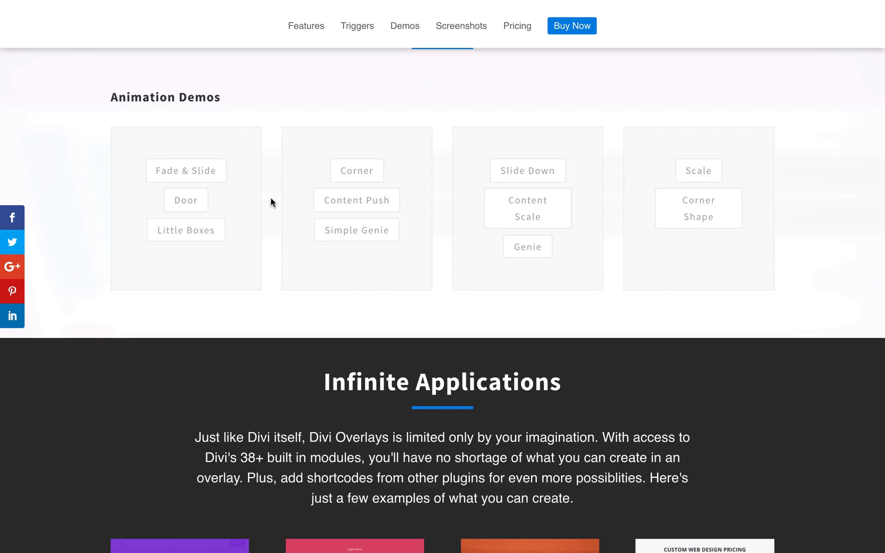
Scroll further down the page and click the same lower-right control three times.
scroll("up", 3)
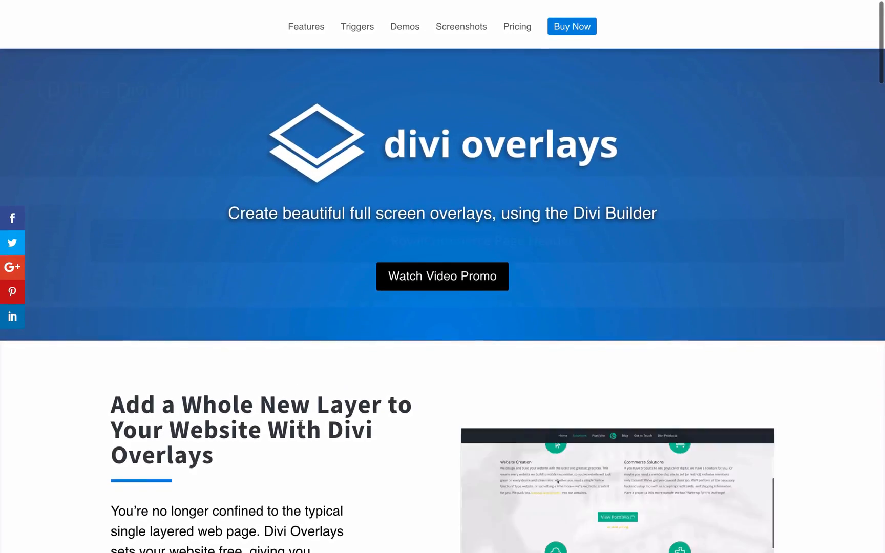
scroll("down", 3)
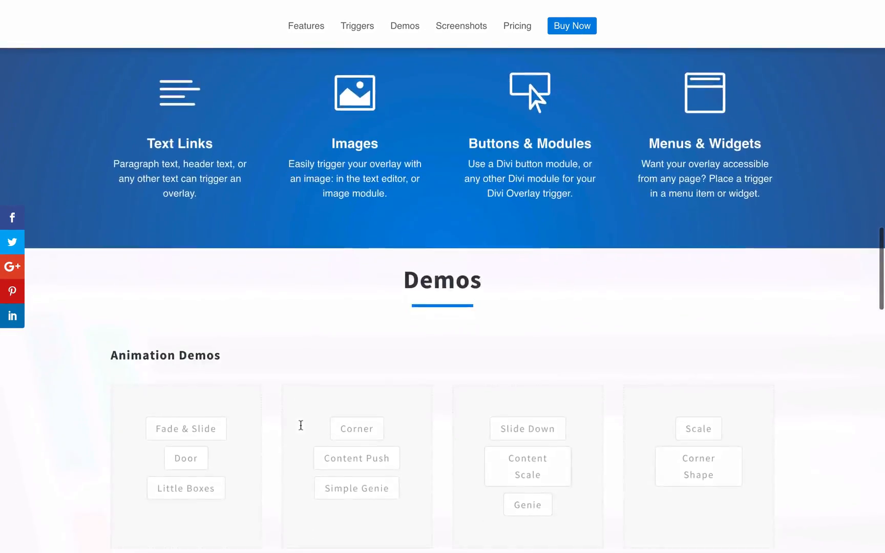
scroll("down", 3)
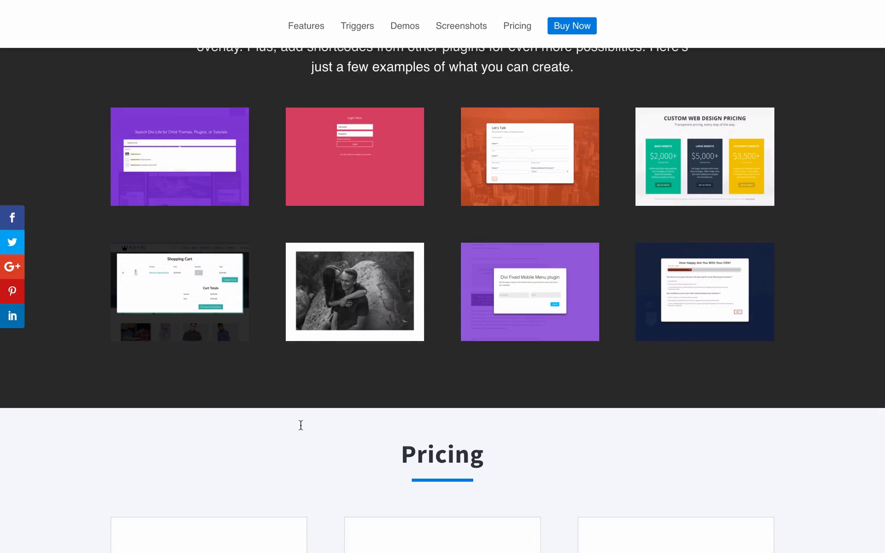
scroll("down", 3)
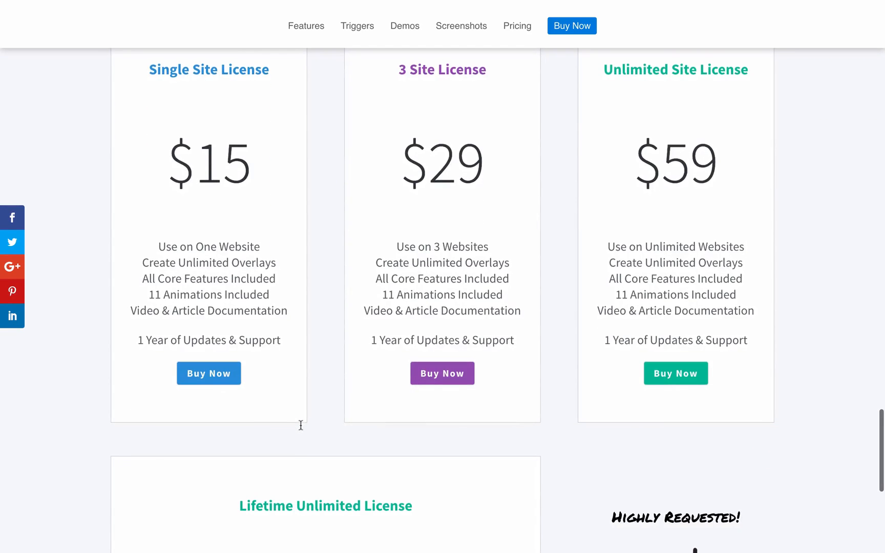
scroll("down", 3)
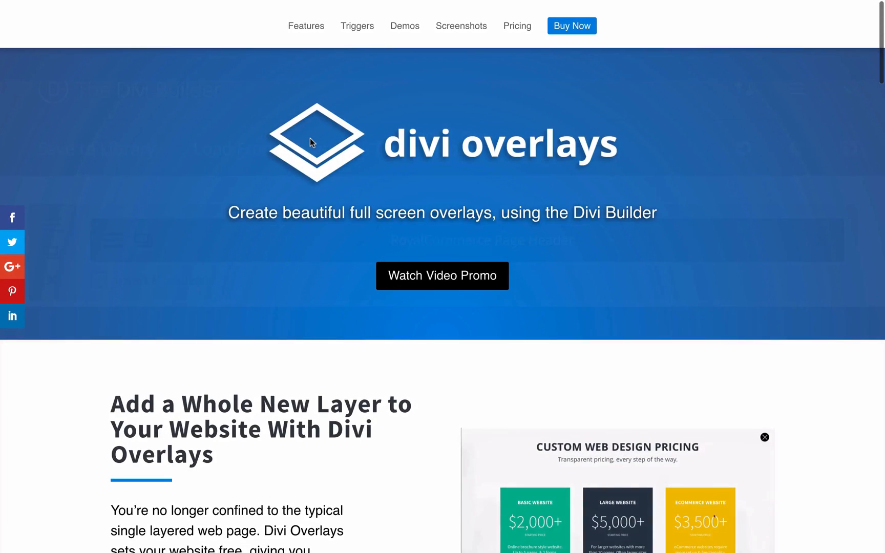
left_click(764, 437)
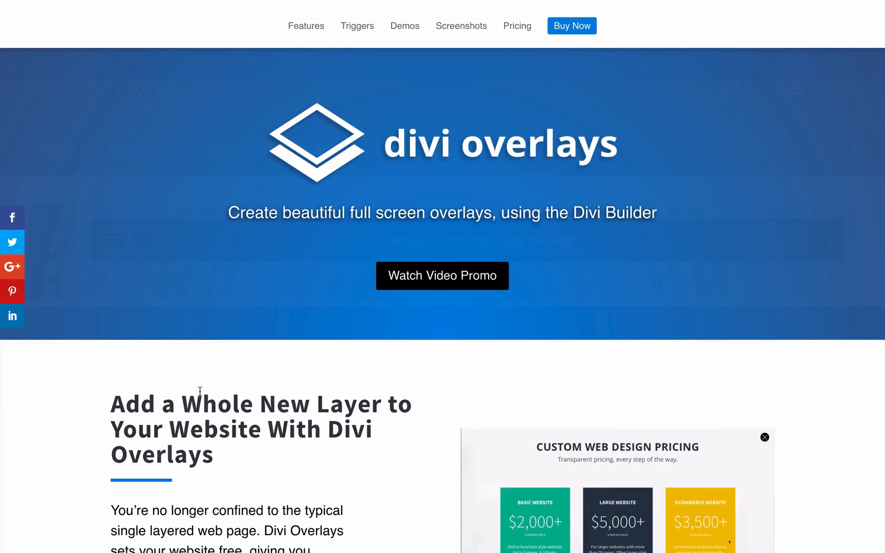
left_click(764, 437)
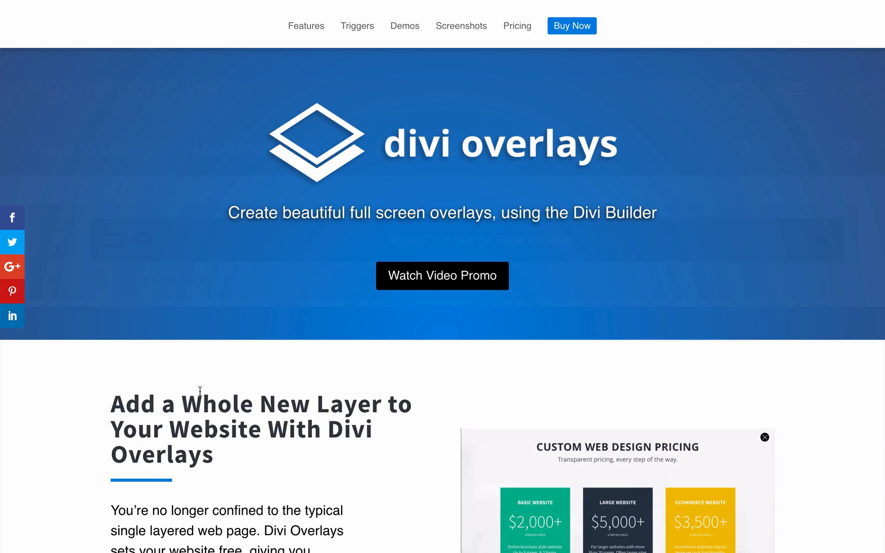
left_click(765, 437)
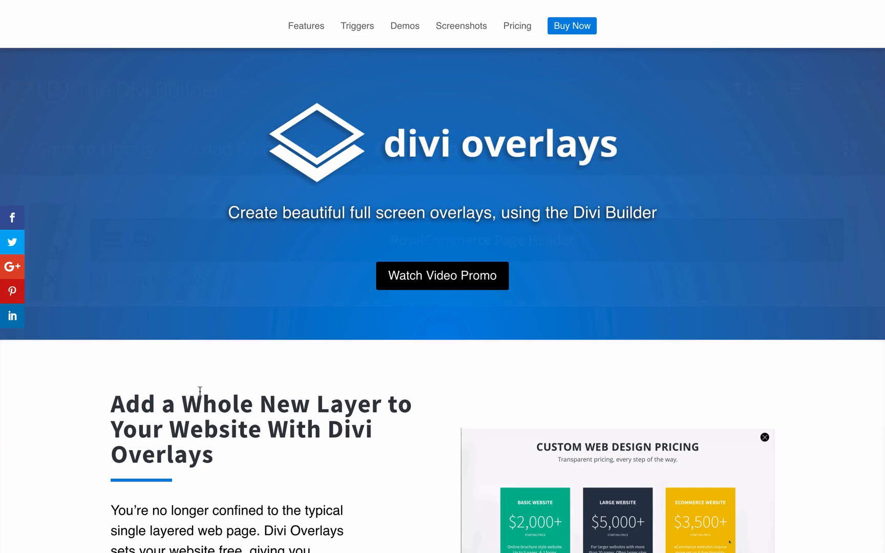
Read through the getting-started guide, highlighting the two steps of creating an overlay.
scroll("down", 3)
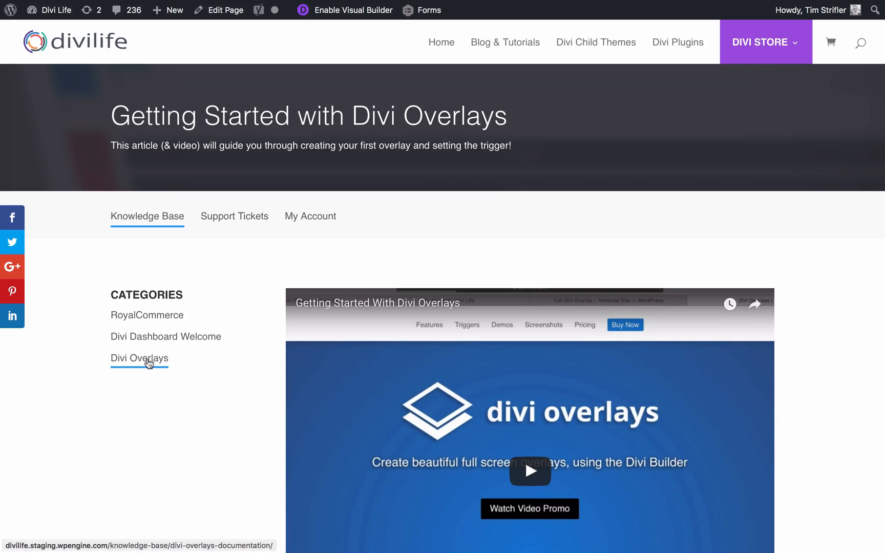
mouse_move(80, 532)
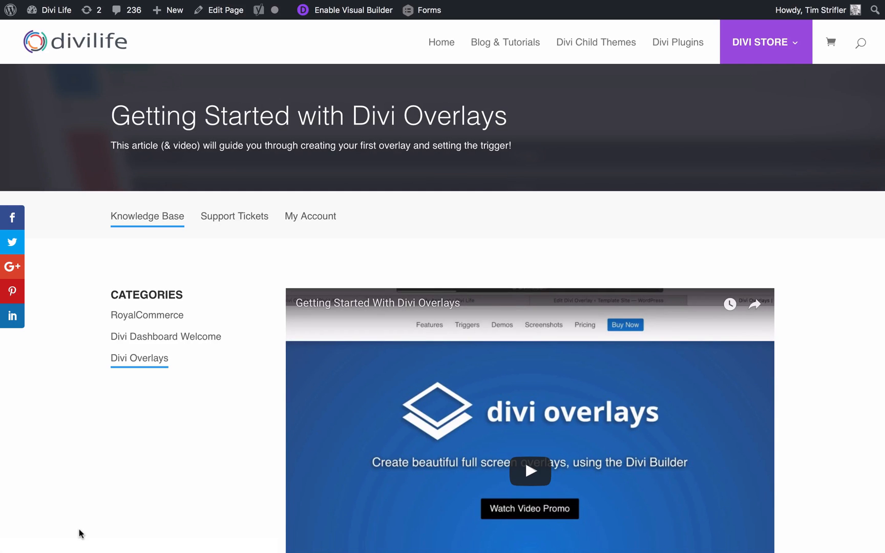
scroll("down", 3)
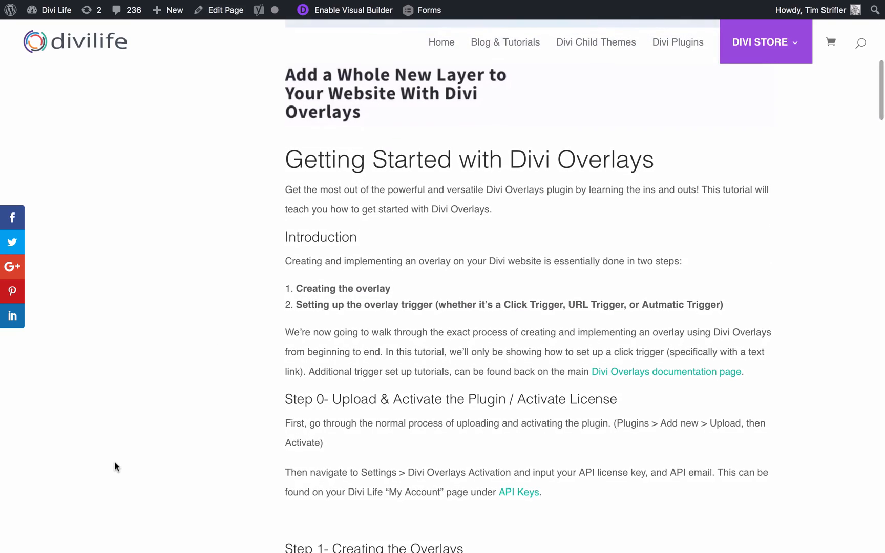
scroll("down", 3)
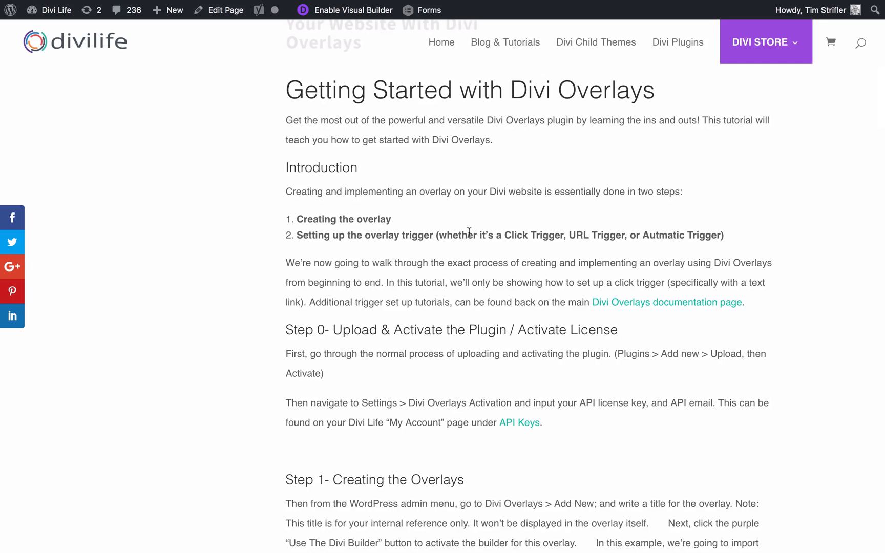
mouse_move(239, 313)
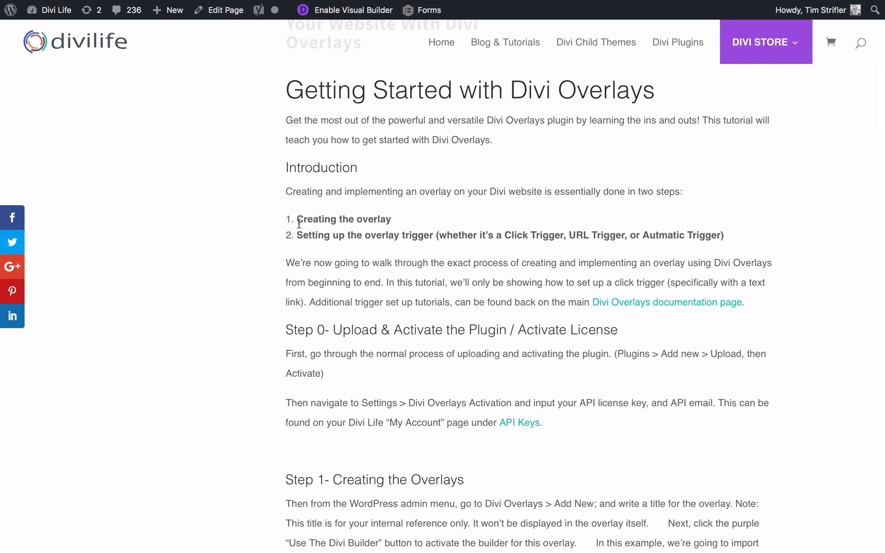
left_click_drag(297, 220, 724, 235)
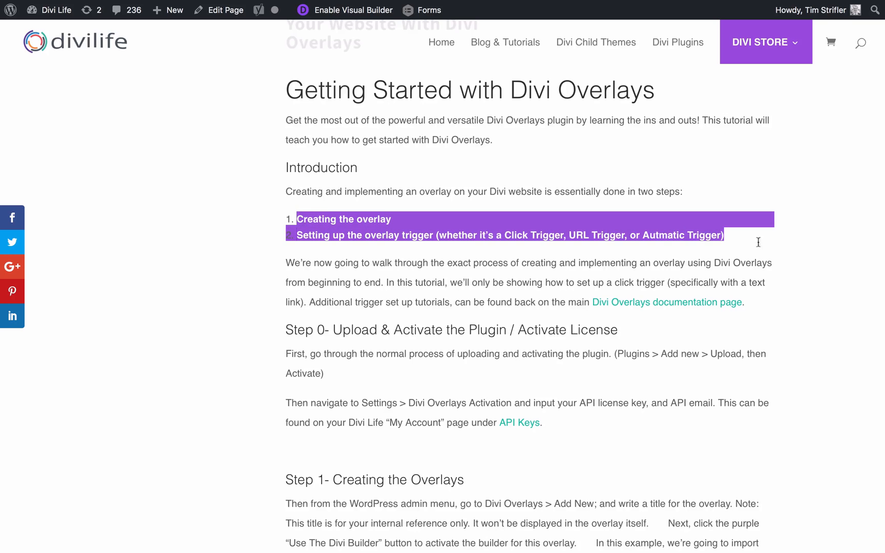
mouse_move(789, 244)
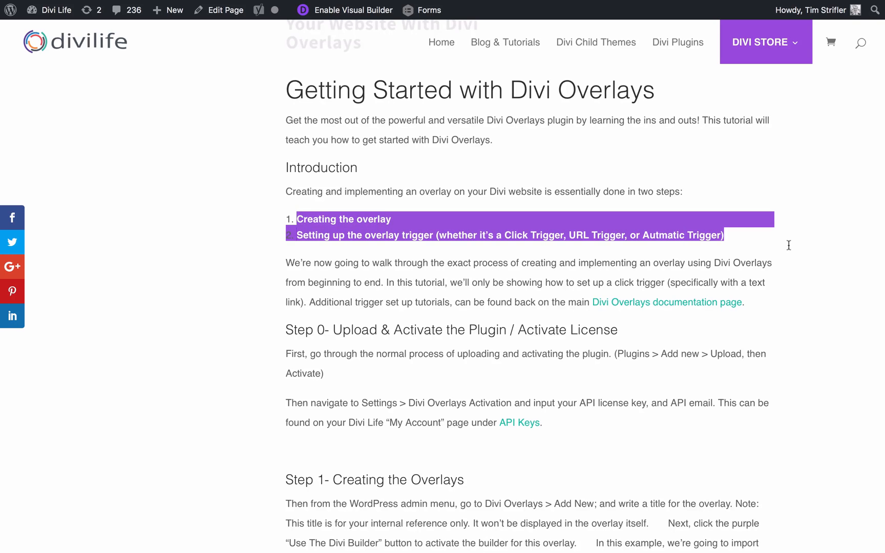
mouse_move(449, 278)
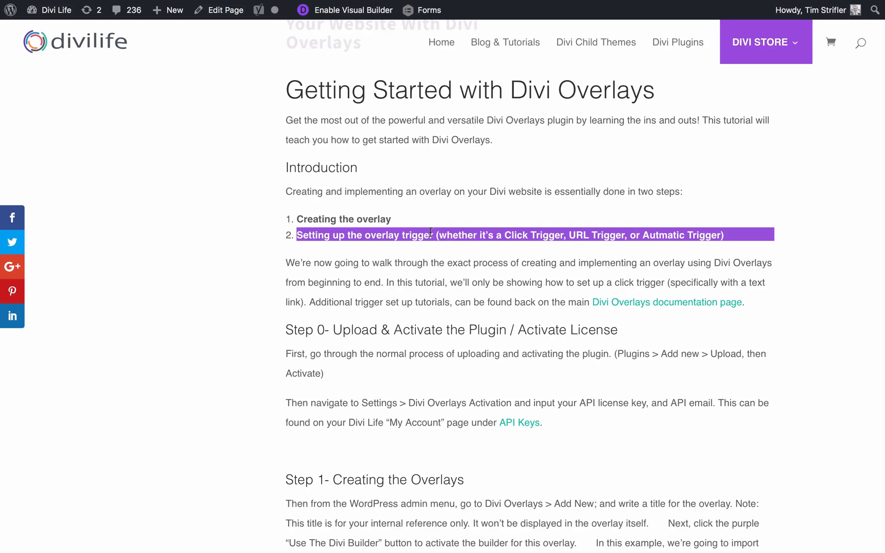
scroll("down", 3)
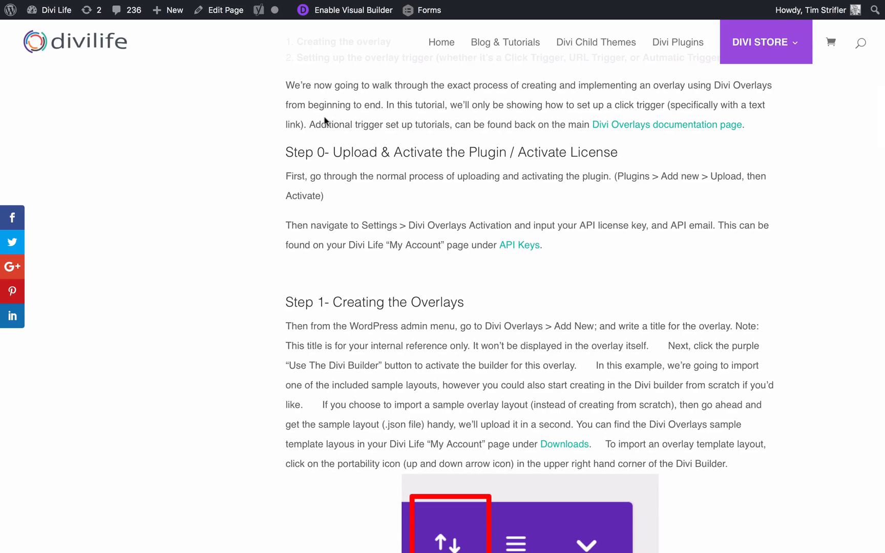
mouse_move(246, 220)
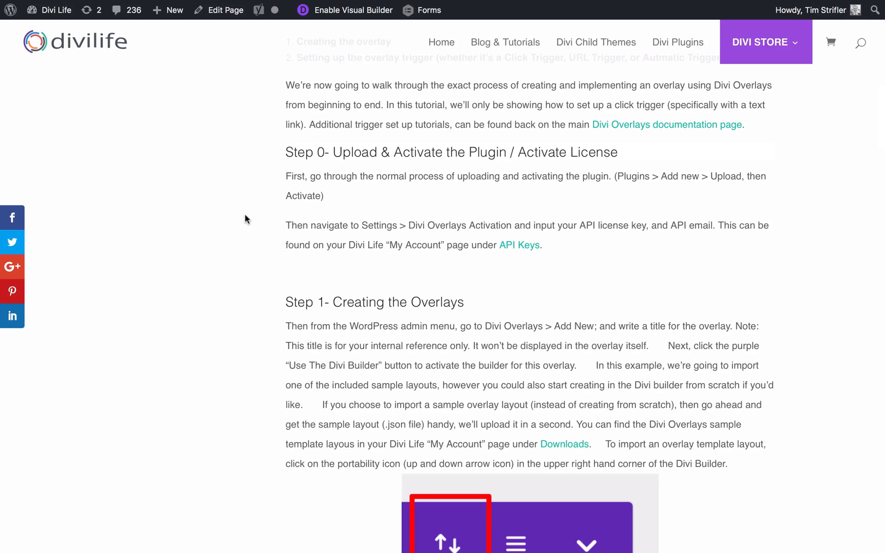
scroll("down", 3)
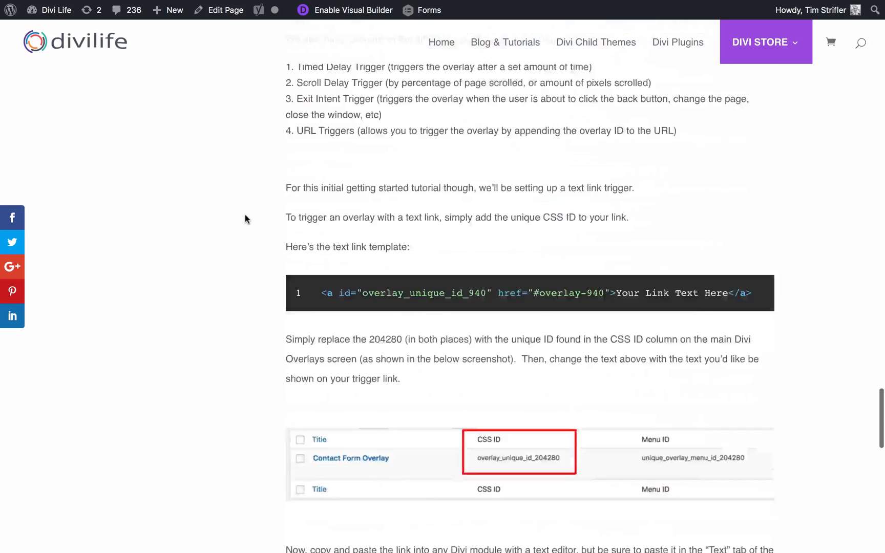
scroll("down", 3)
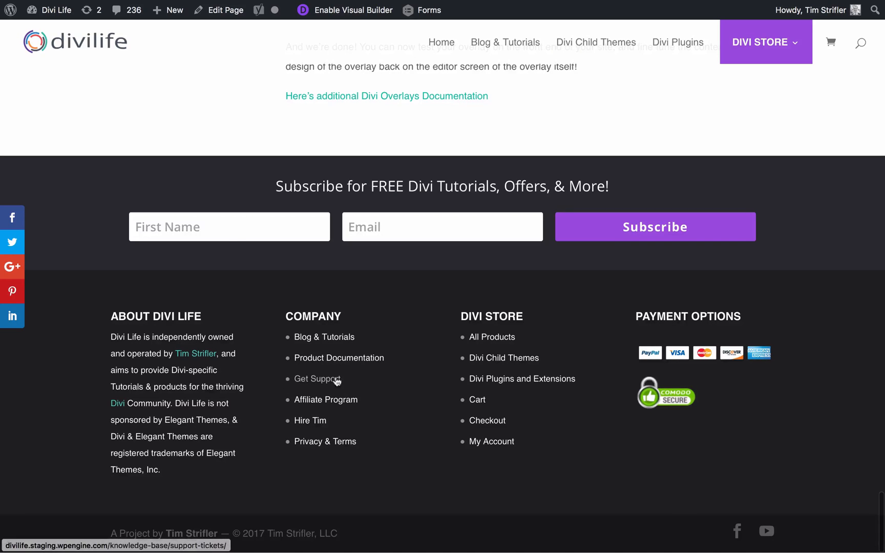
left_click(386, 95)
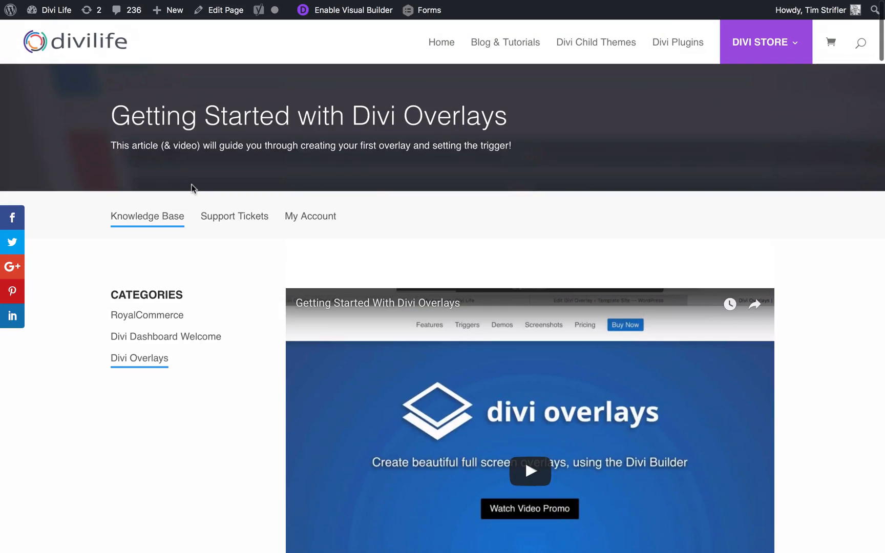
scroll("down", 3)
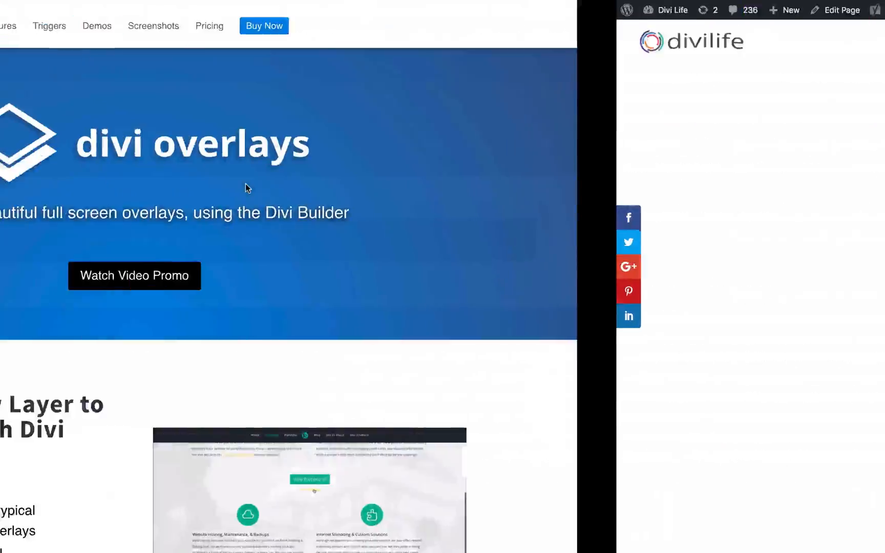
Go to the Divi Life My Account page and open its API Downloads section.
left_click(242, 27)
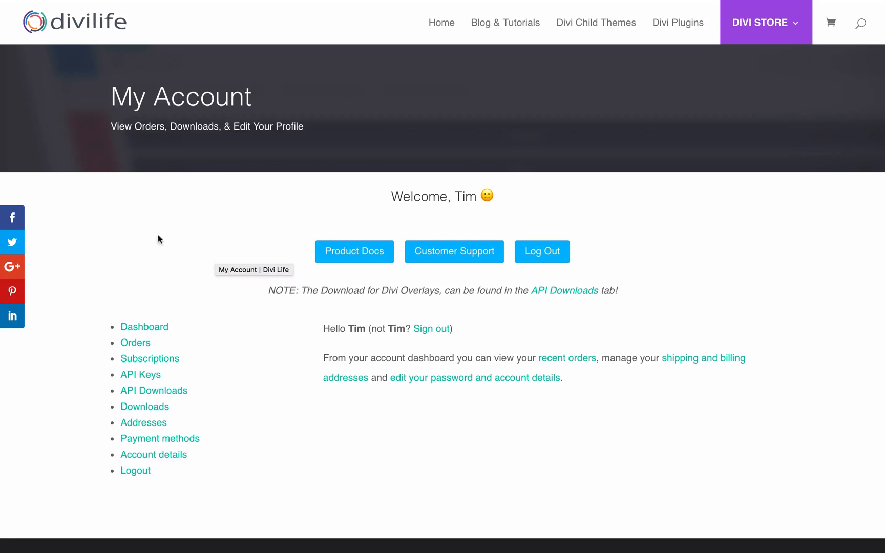
mouse_move(98, 248)
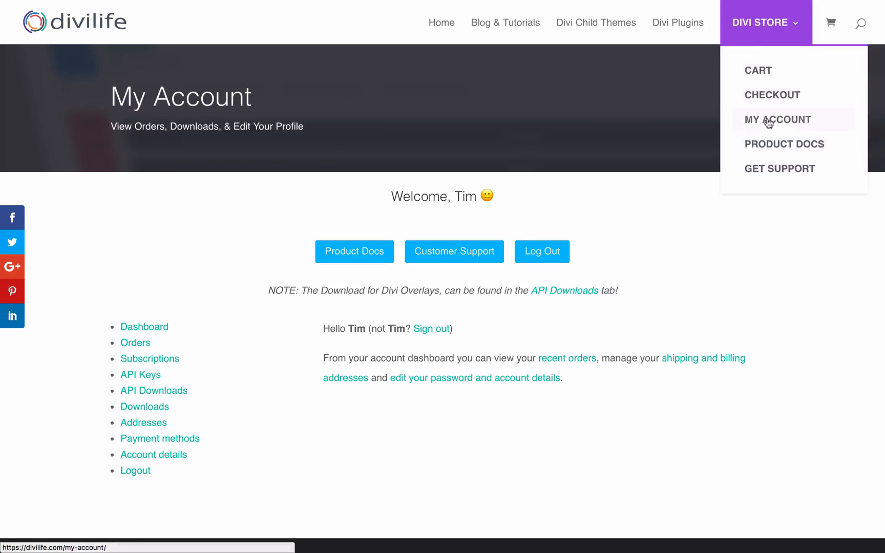
mouse_move(778, 122)
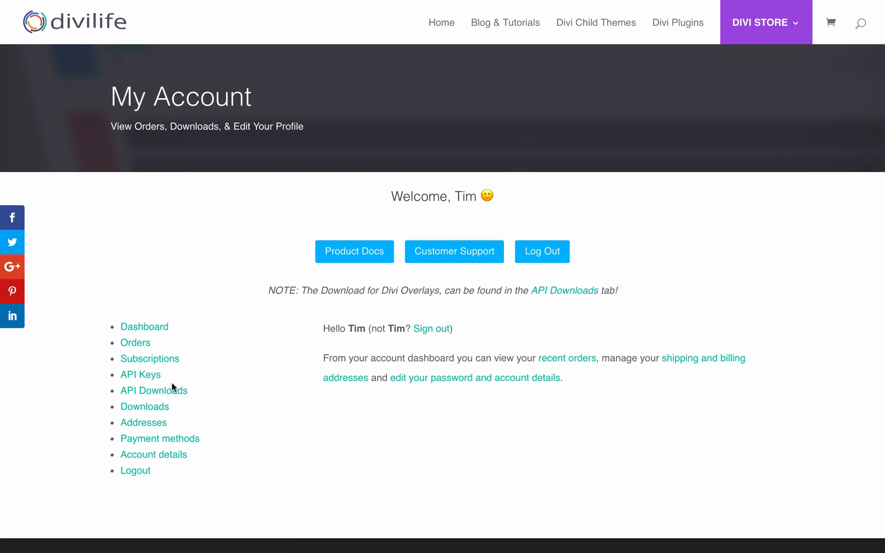
mouse_move(154, 391)
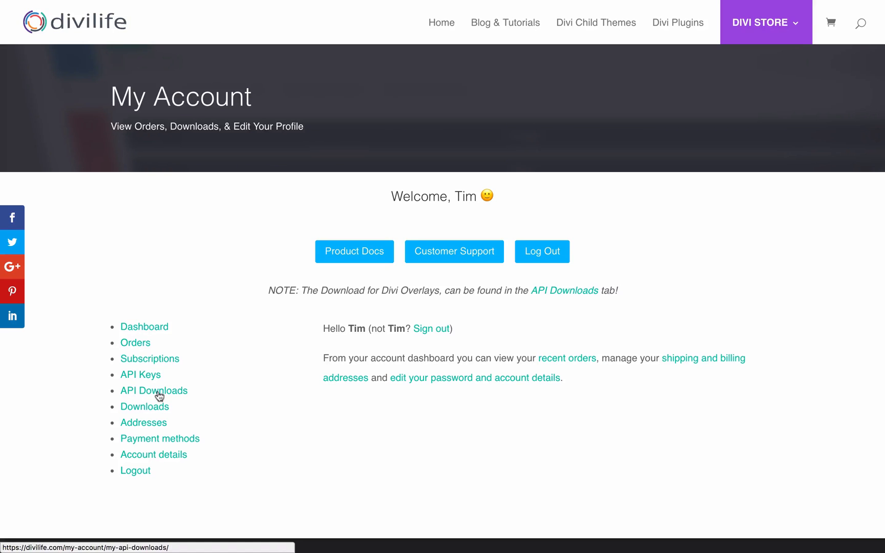
left_click(154, 391)
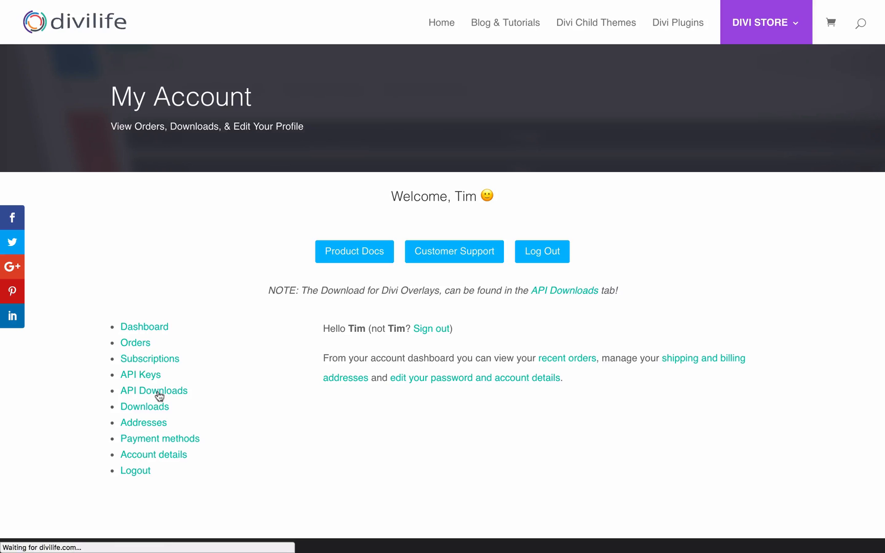
left_click(153, 391)
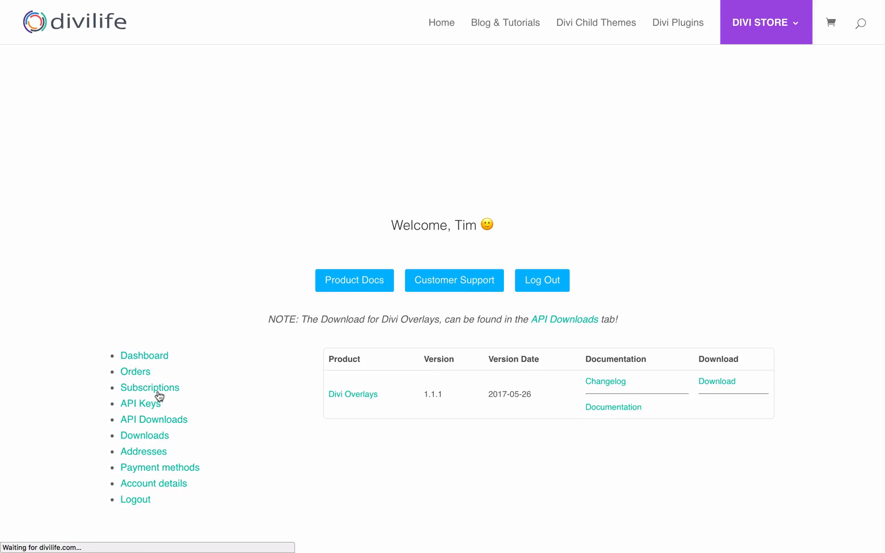
left_click(153, 419)
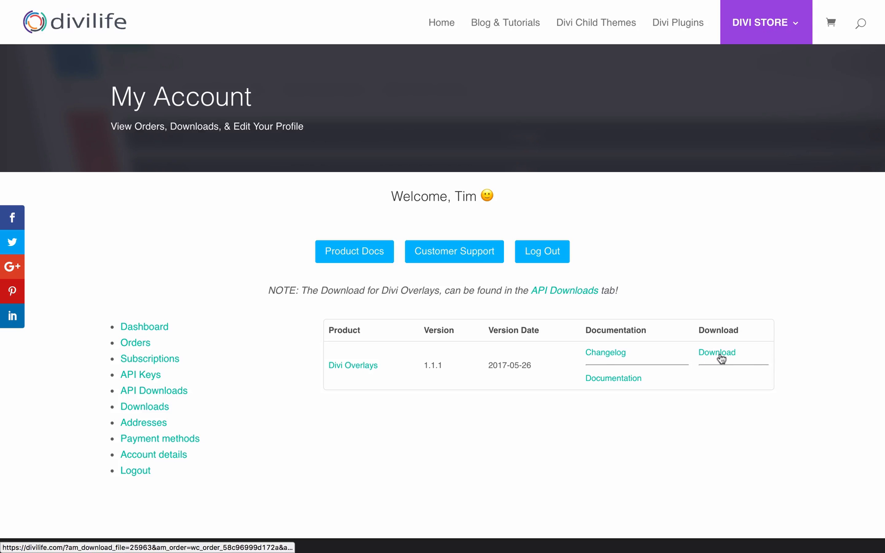
mouse_move(140, 371)
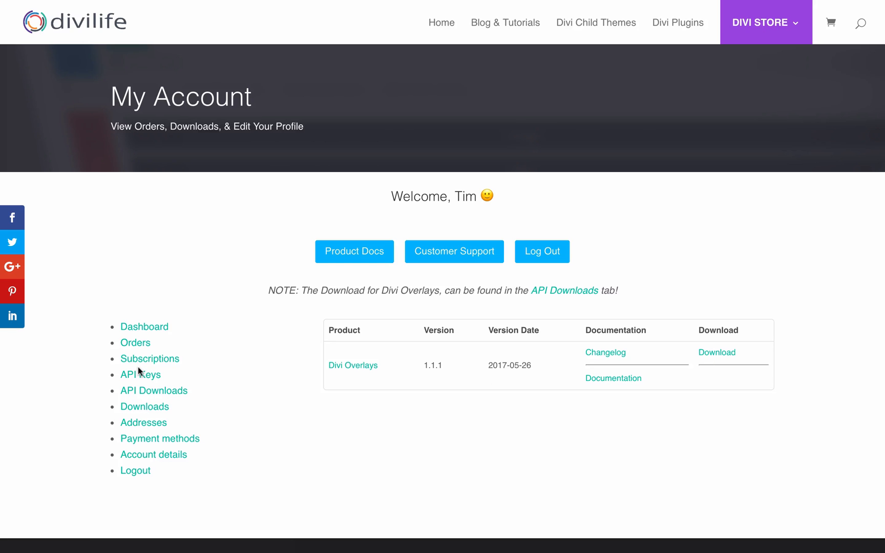
mouse_move(140, 375)
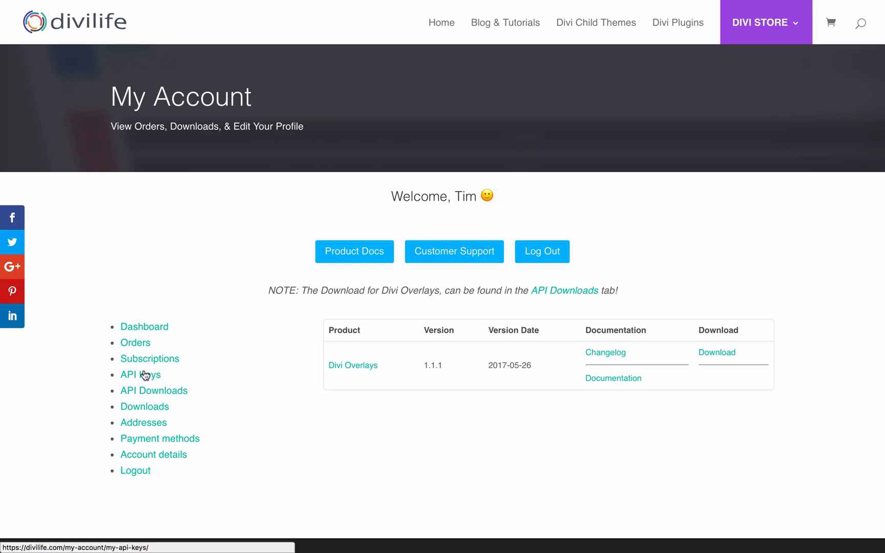
Open the API Keys tab to view the Divi Overlays key and its three site activations.
left_click(137, 374)
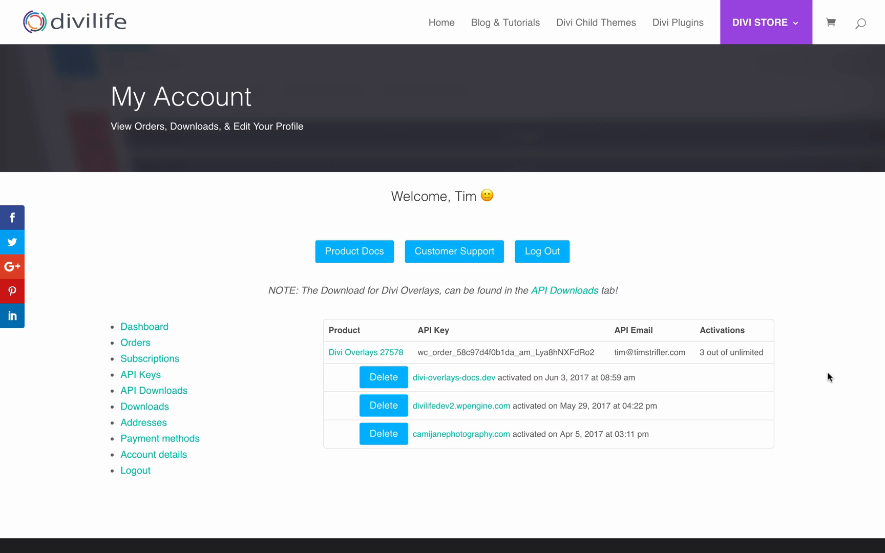
mouse_move(426, 386)
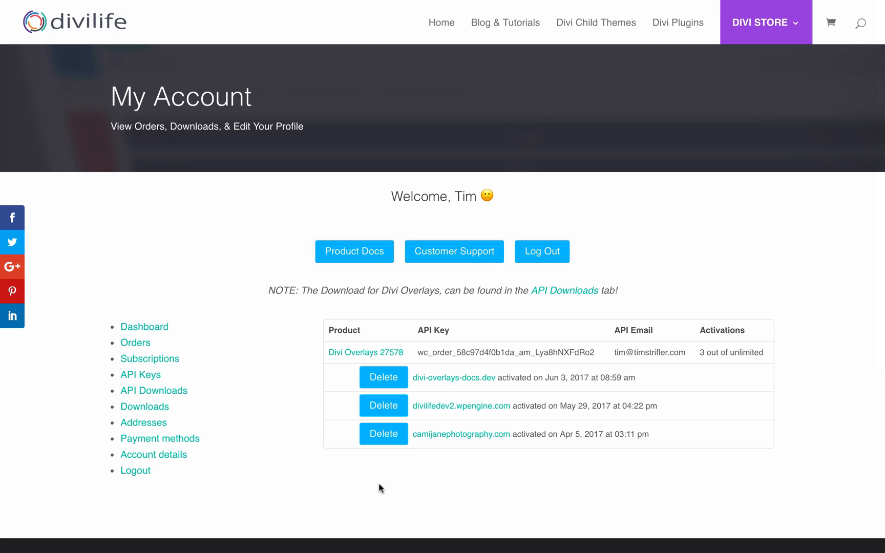
mouse_move(439, 413)
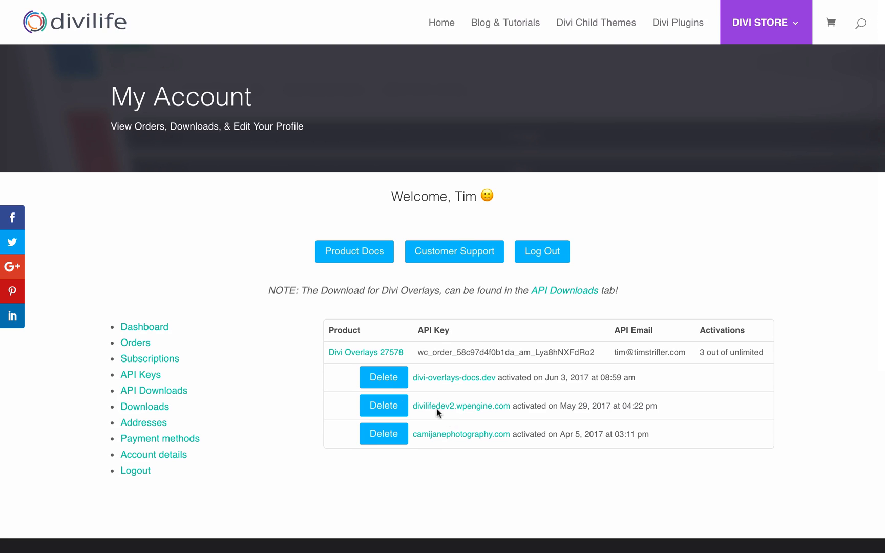
mouse_move(409, 381)
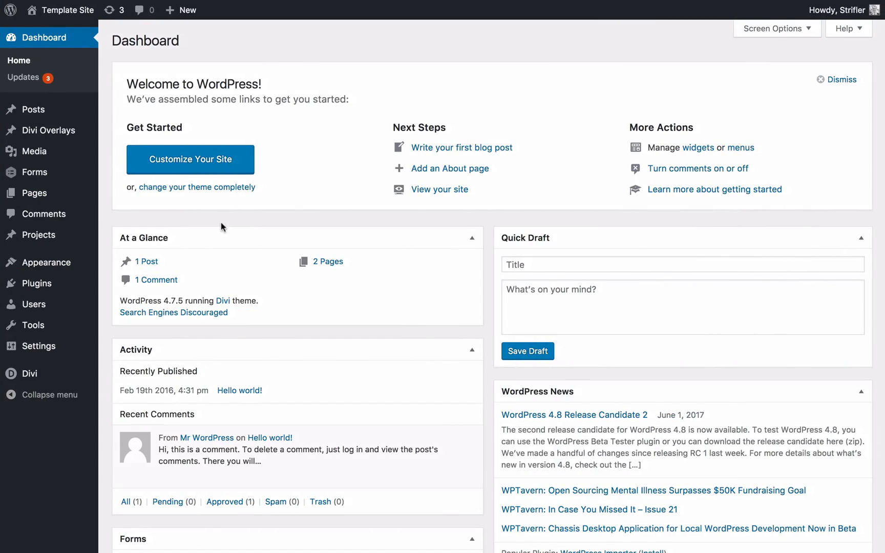
mouse_move(41, 360)
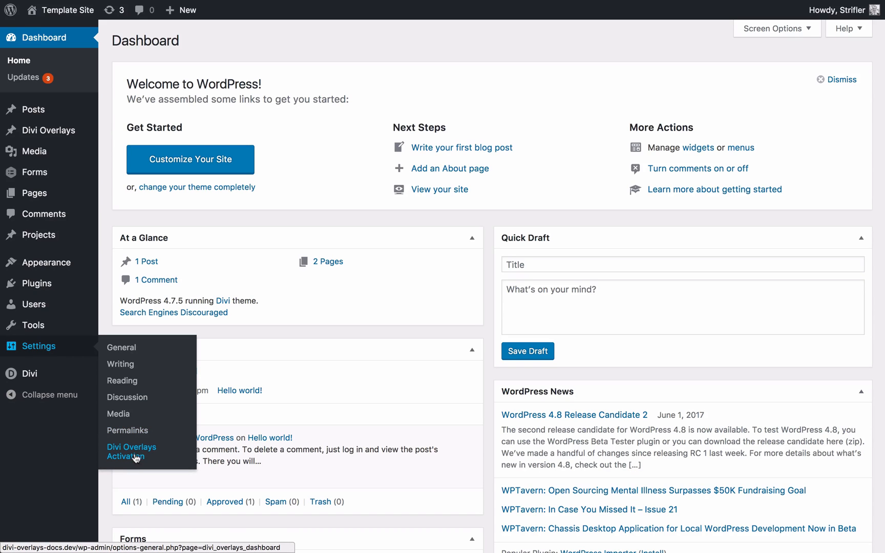
Go to Settings > Divi Overlays Activation to see the key status Activated.
left_click(131, 452)
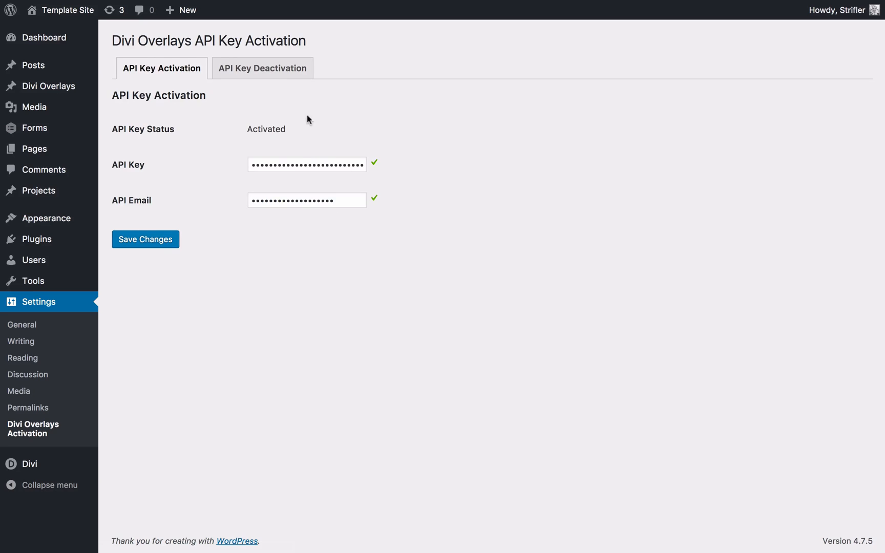
left_click(306, 164)
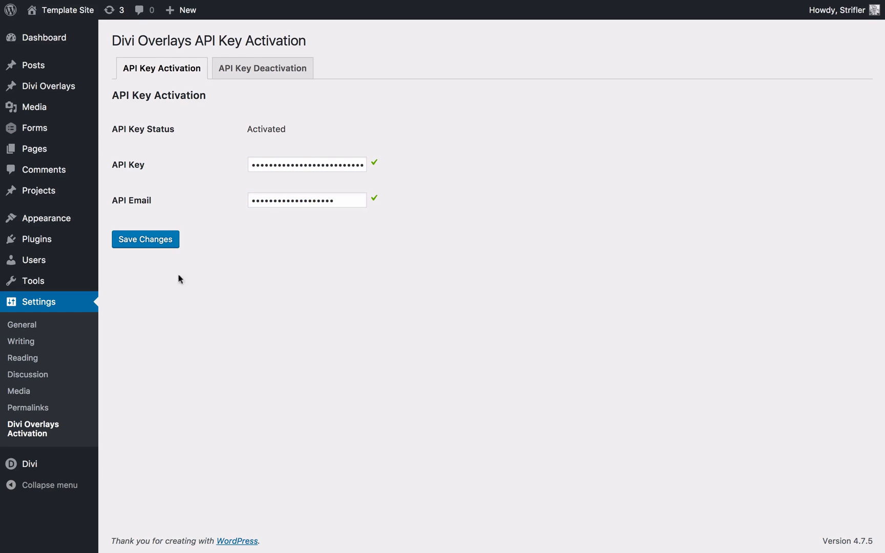
mouse_move(333, 262)
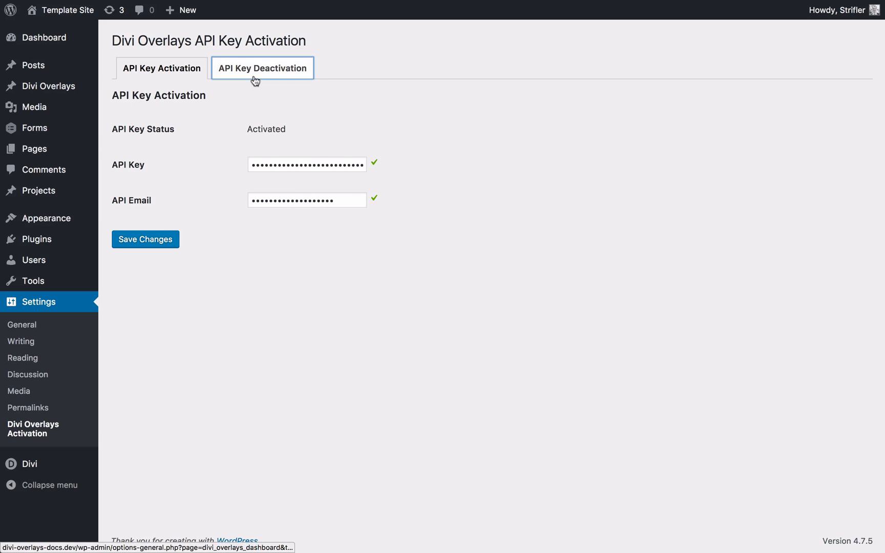
Switch to the API Key Deactivation tab and tick the Deactivate API Key checkbox.
left_click(261, 68)
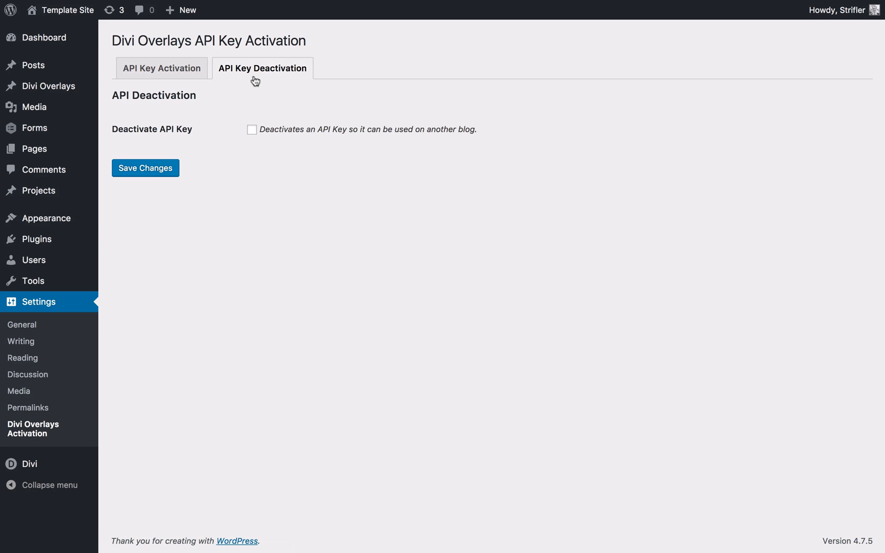
mouse_move(232, 102)
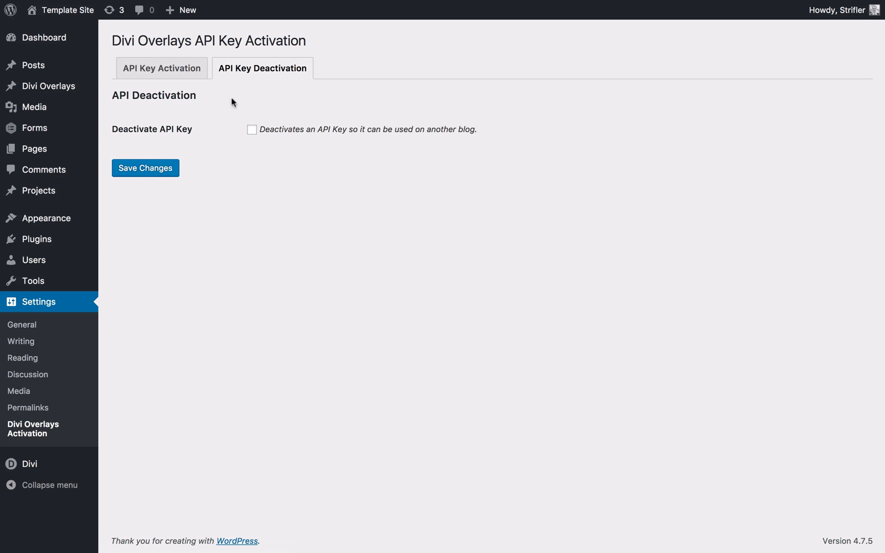
left_click(251, 129)
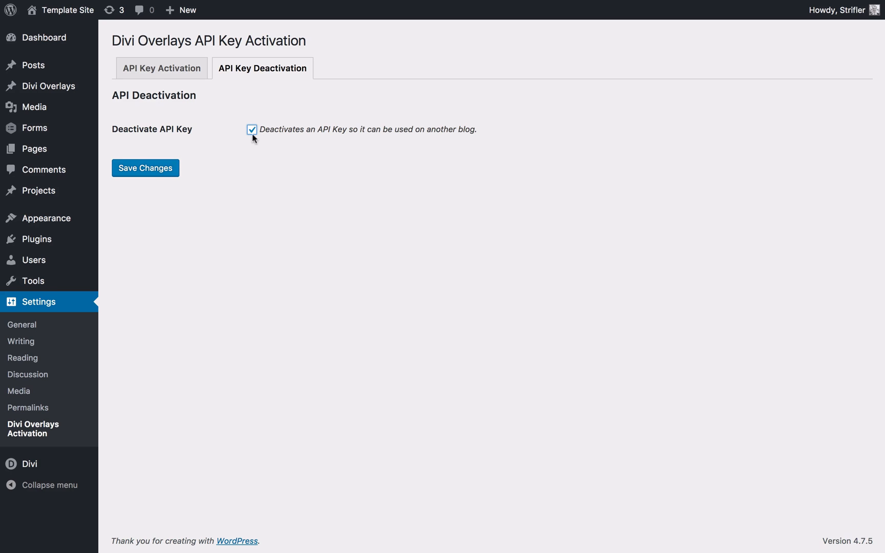
left_click(144, 167)
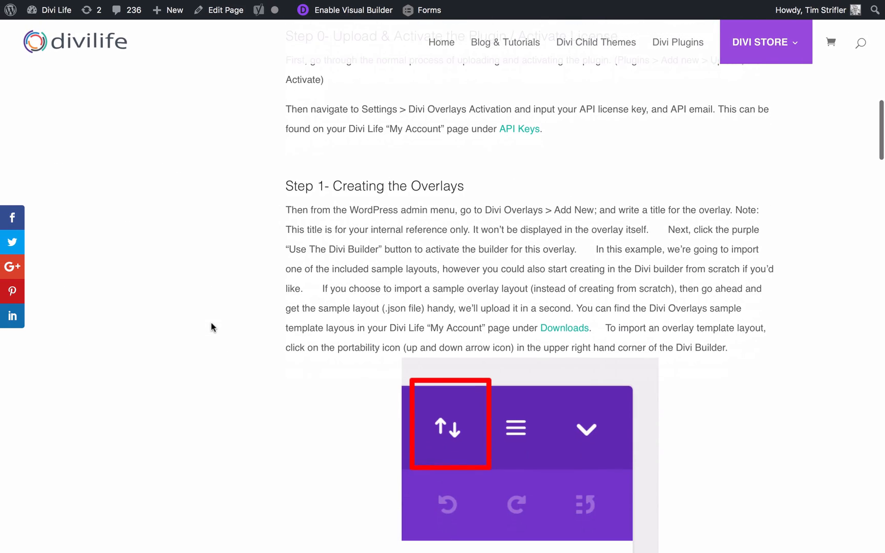
Scroll down the WordPress admin page toward the Divi Overlays menu.
scroll("down", 3)
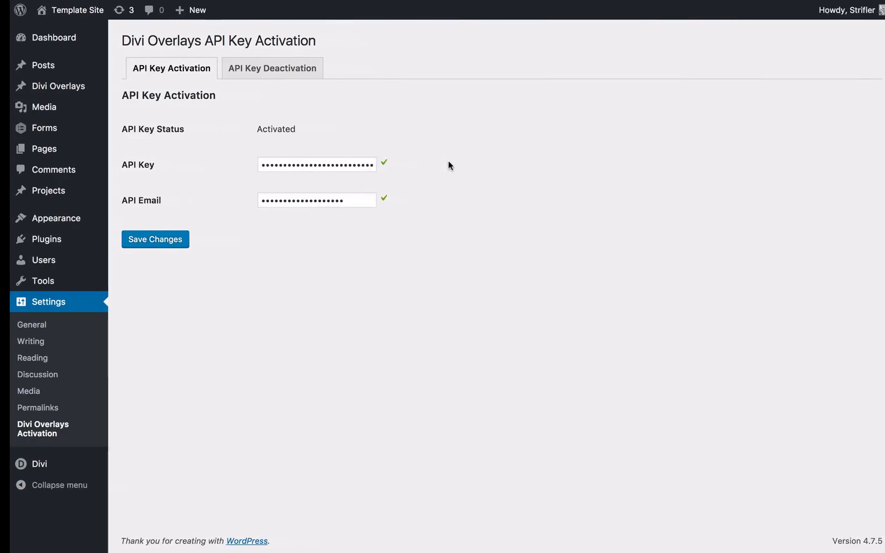
mouse_move(54, 86)
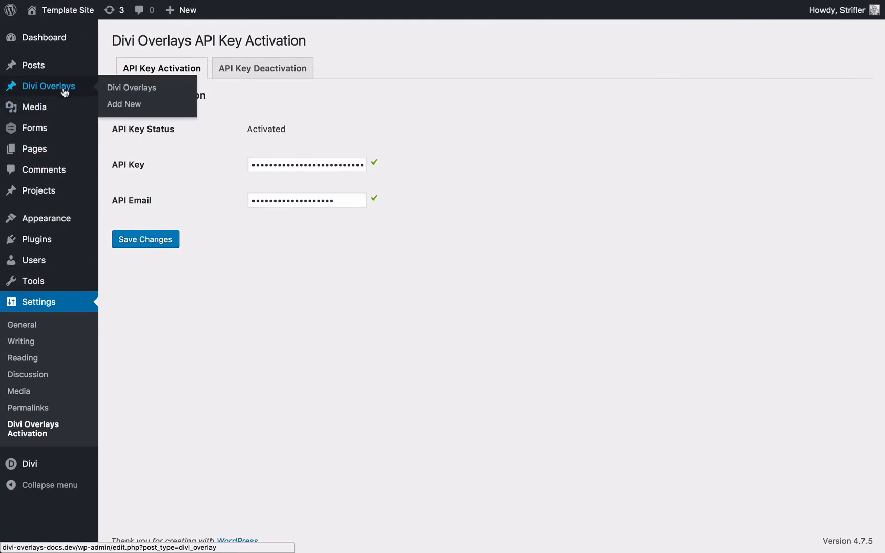
mouse_move(56, 90)
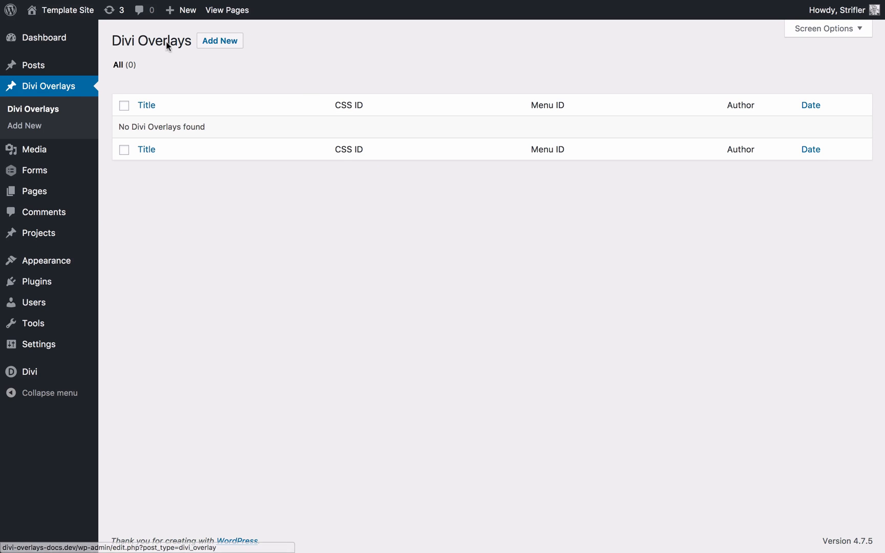
mouse_move(258, 276)
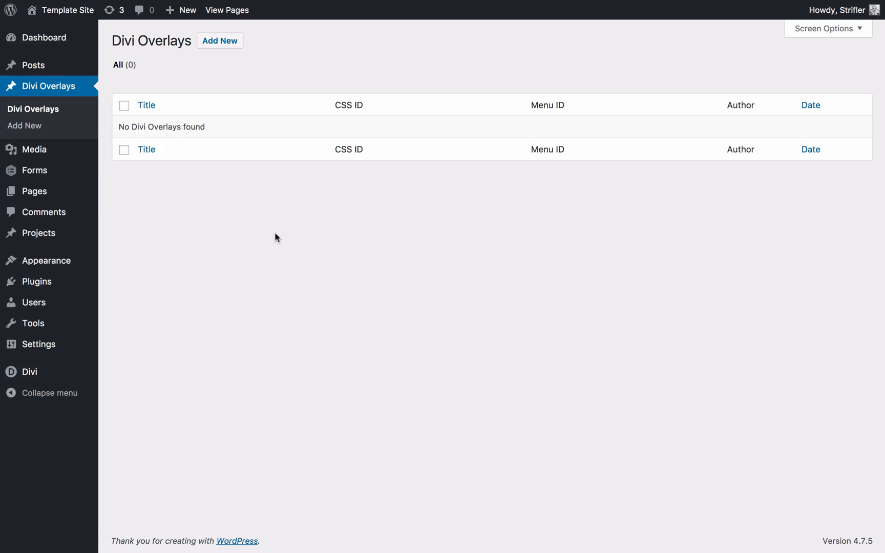
Add a new Divi Overlay and title it 'Contact Form Overlay'.
left_click(145, 105)
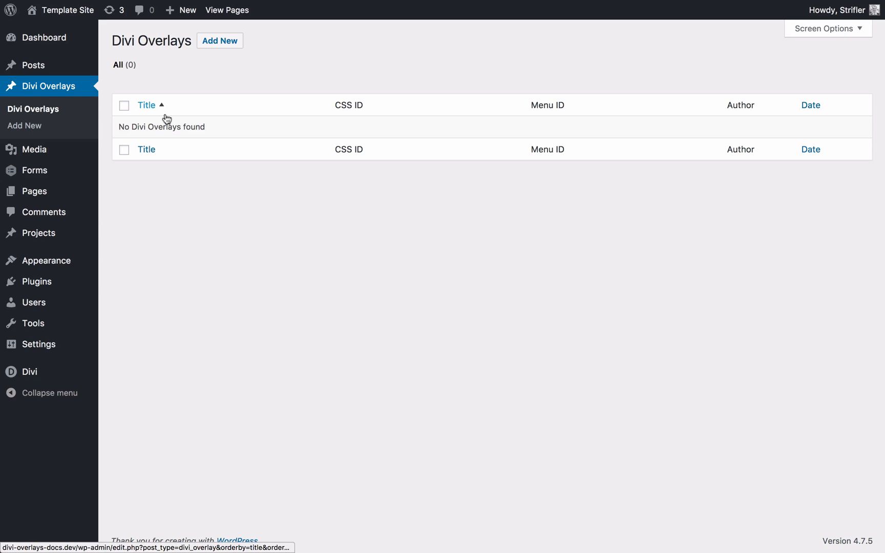
left_click(220, 41)
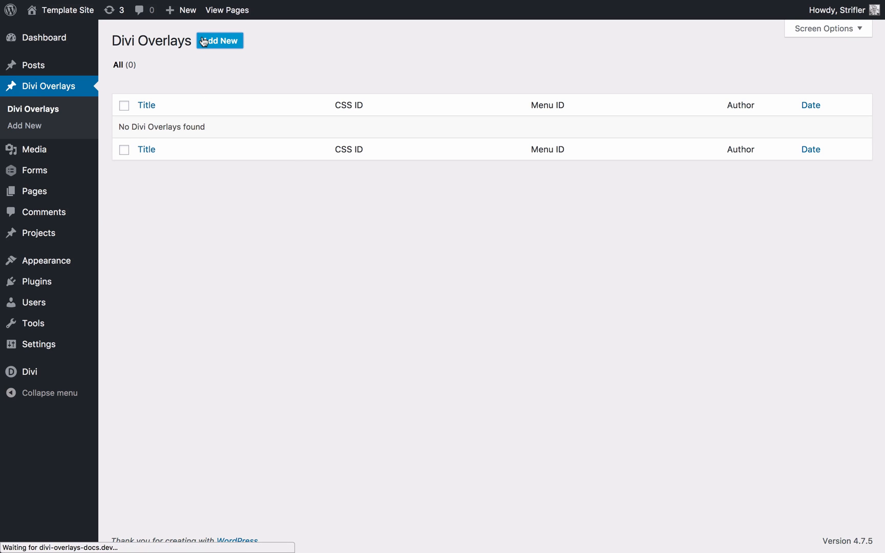
left_click(220, 40)
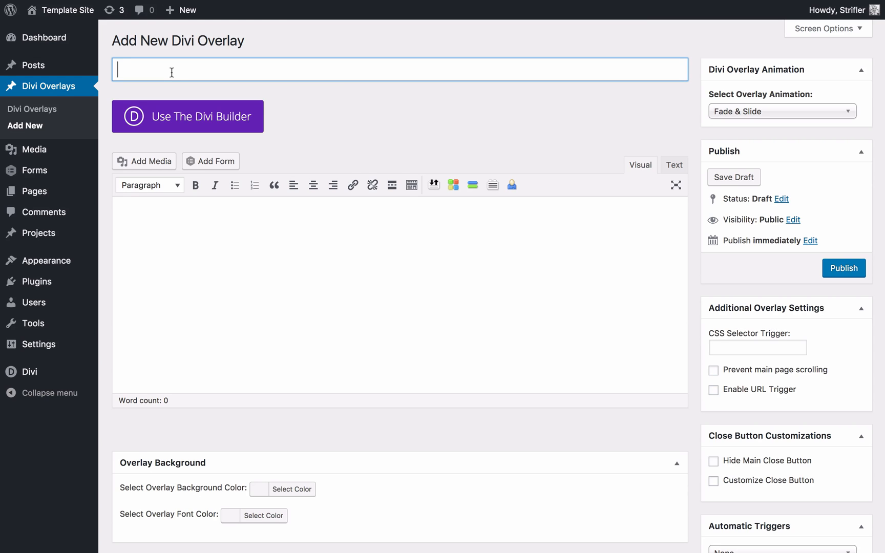
type("Contact Form")
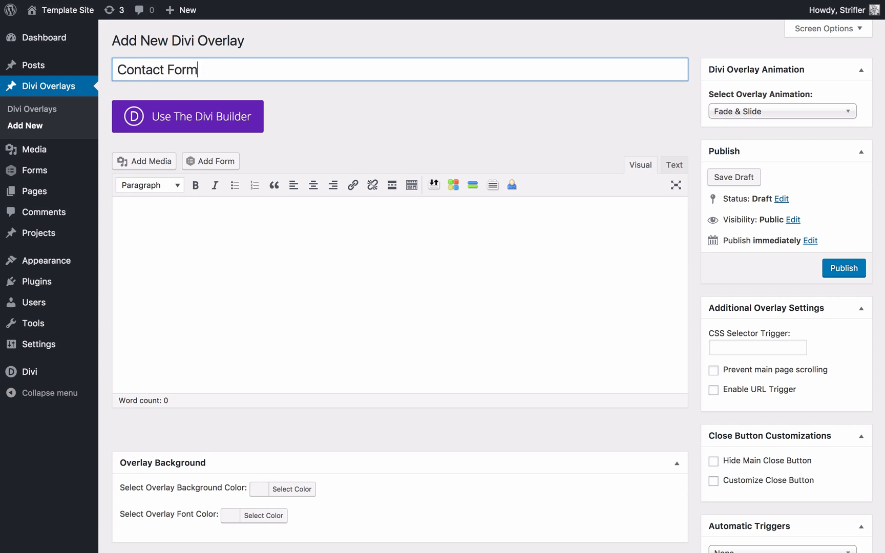
type("Overlay")
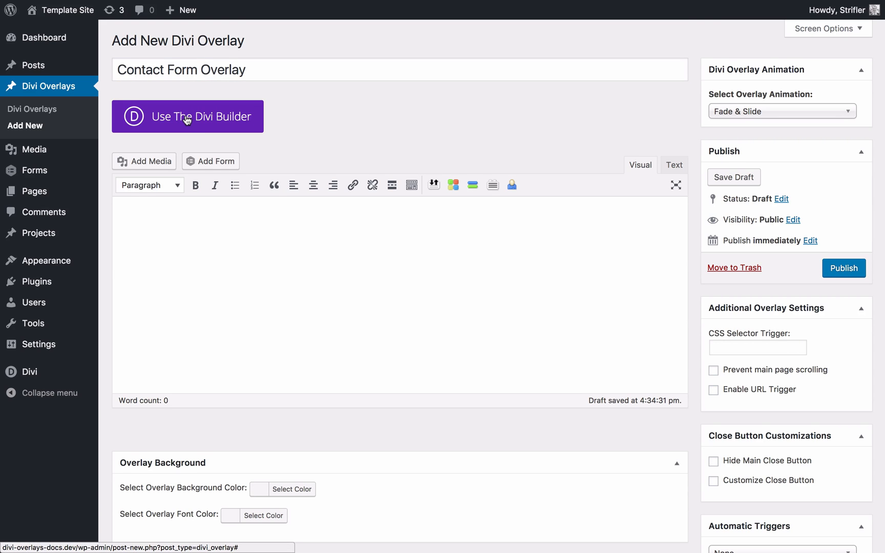
Enable 'Use The Divi Builder' for the Contact Form Overlay, adding an empty section and row.
left_click(187, 116)
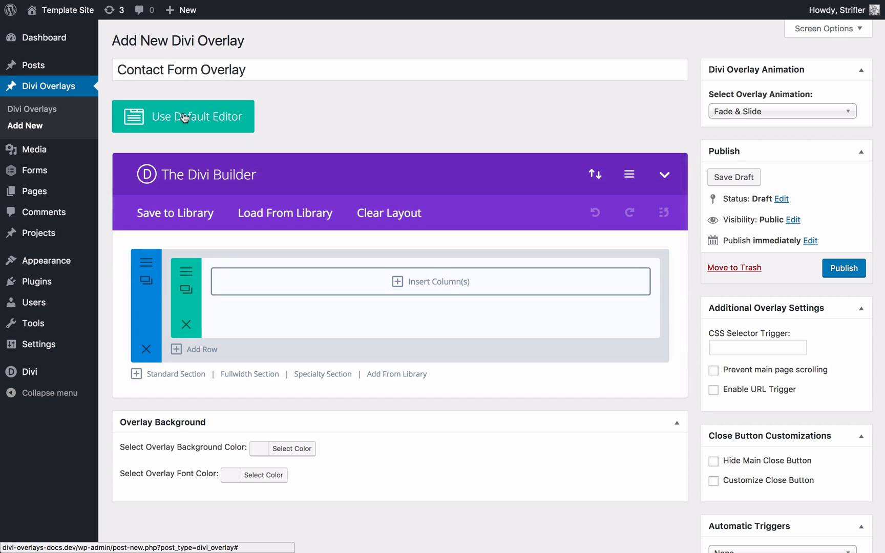
mouse_move(604, 242)
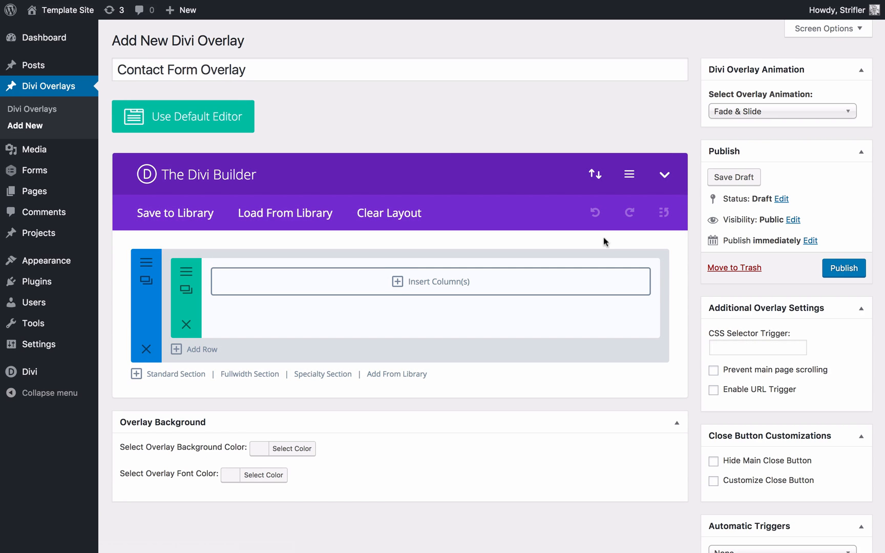
mouse_move(695, 430)
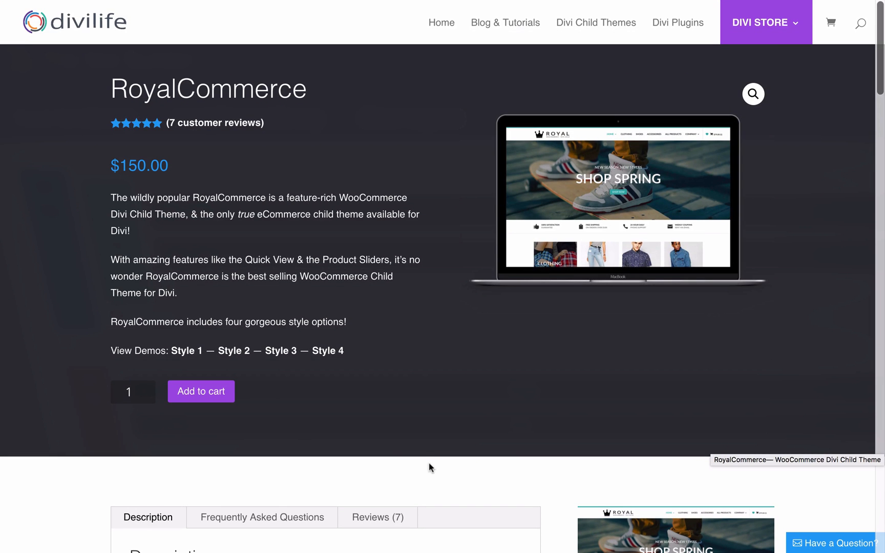
mouse_move(768, 466)
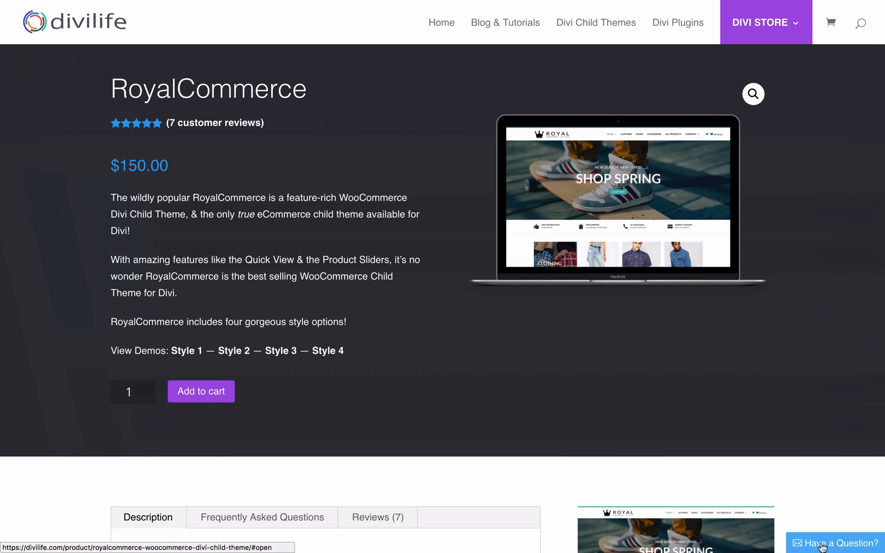
left_click(834, 542)
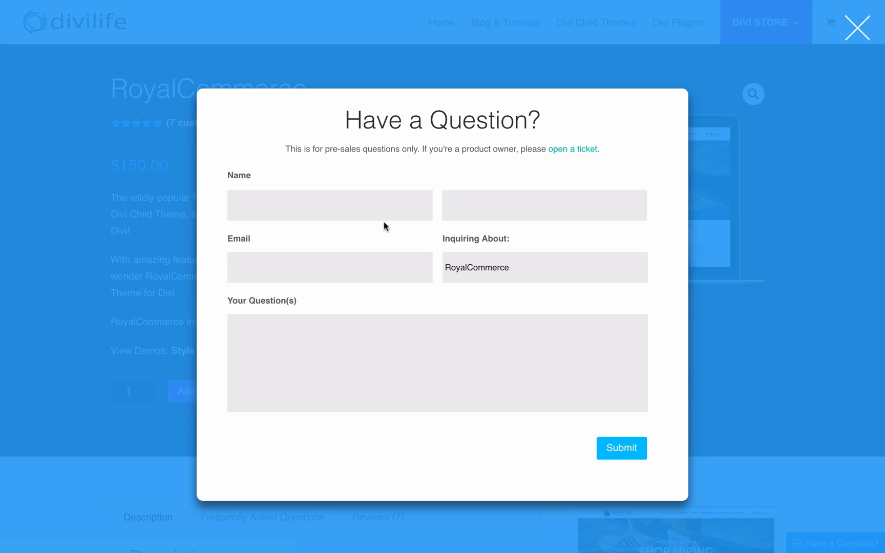
mouse_move(224, 93)
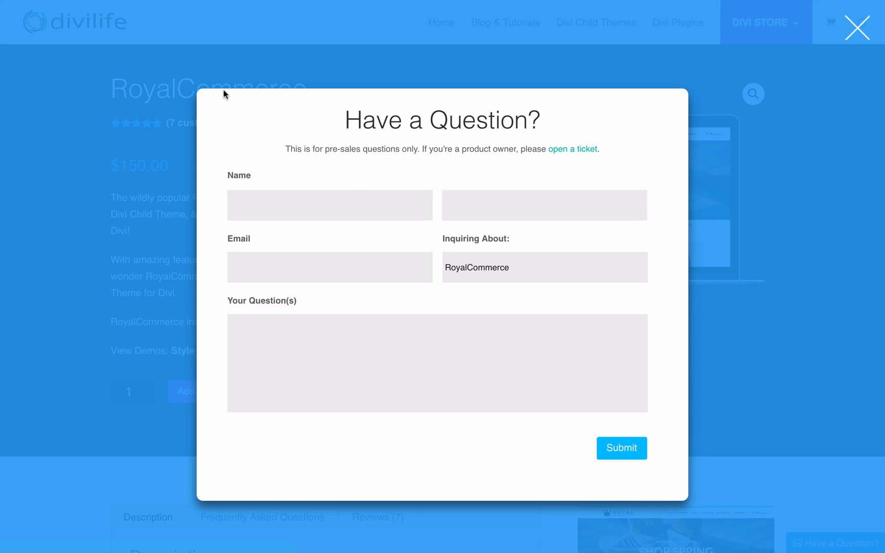
mouse_move(193, 506)
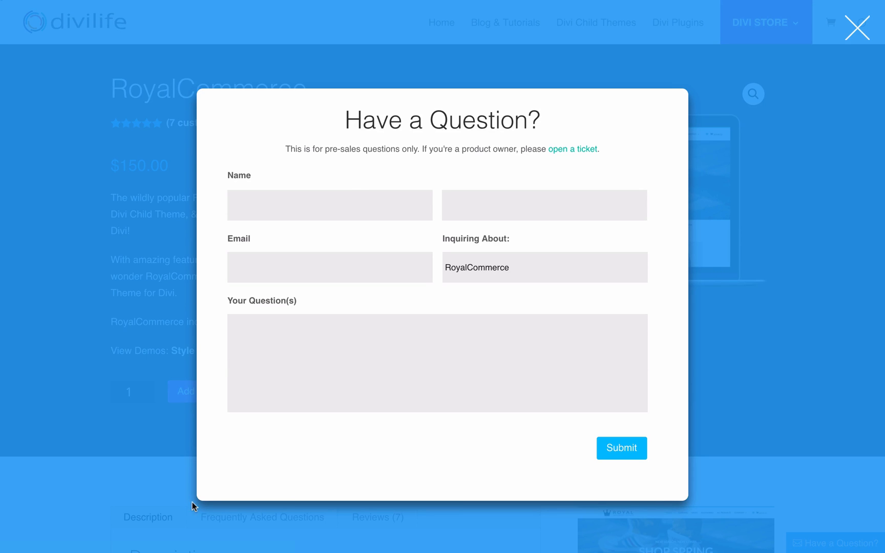
mouse_move(248, 511)
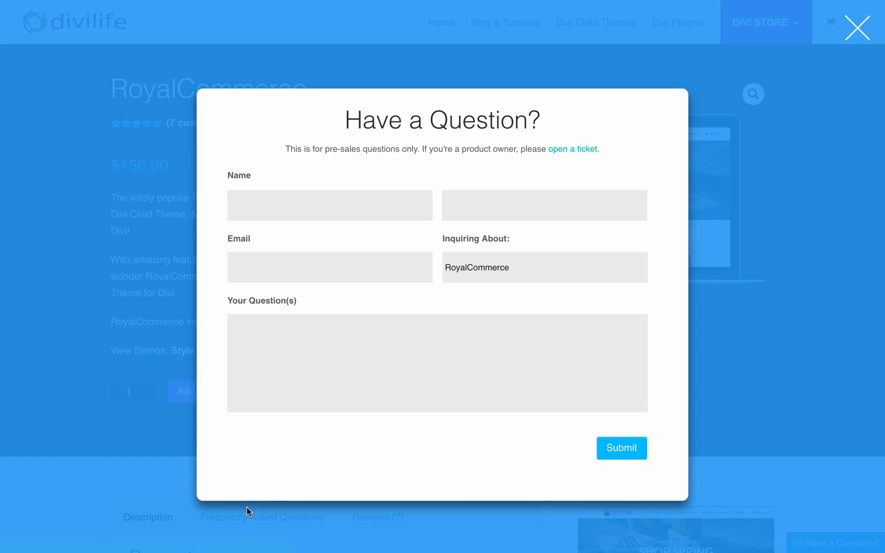
mouse_move(635, 232)
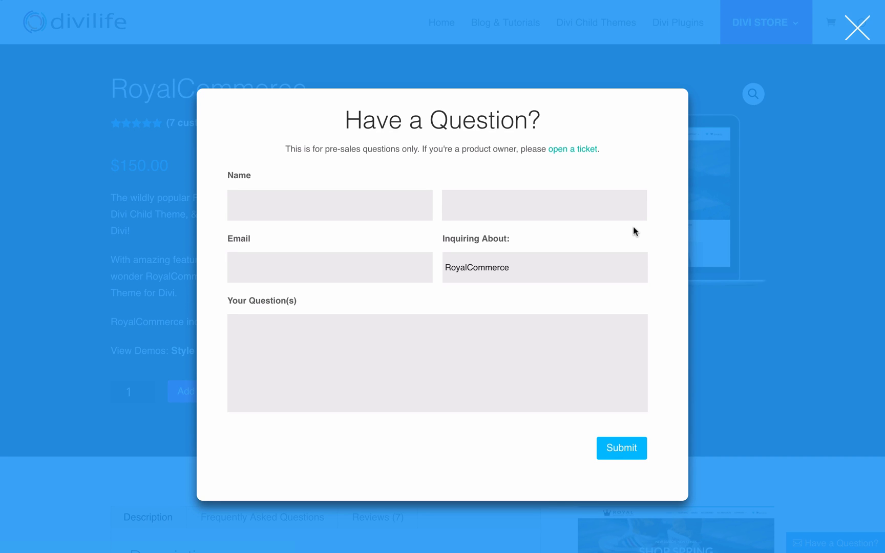
left_click(857, 28)
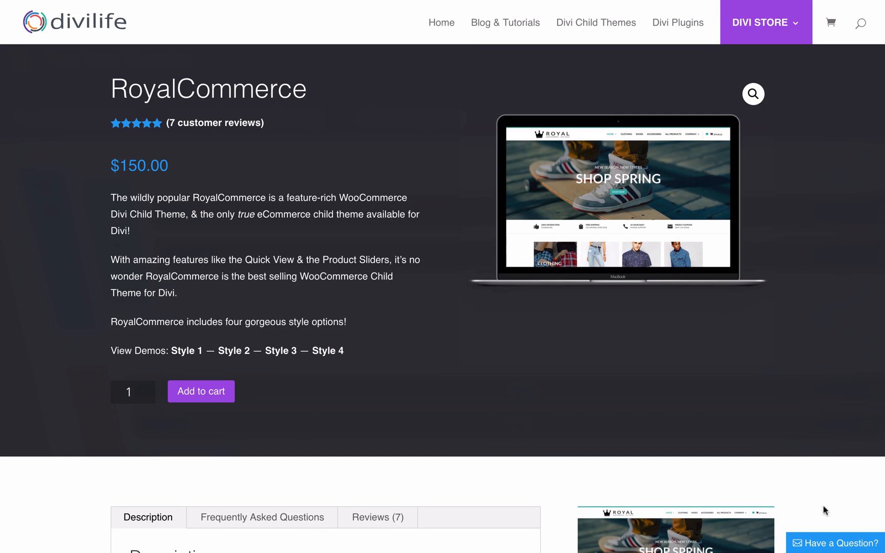
left_click(832, 543)
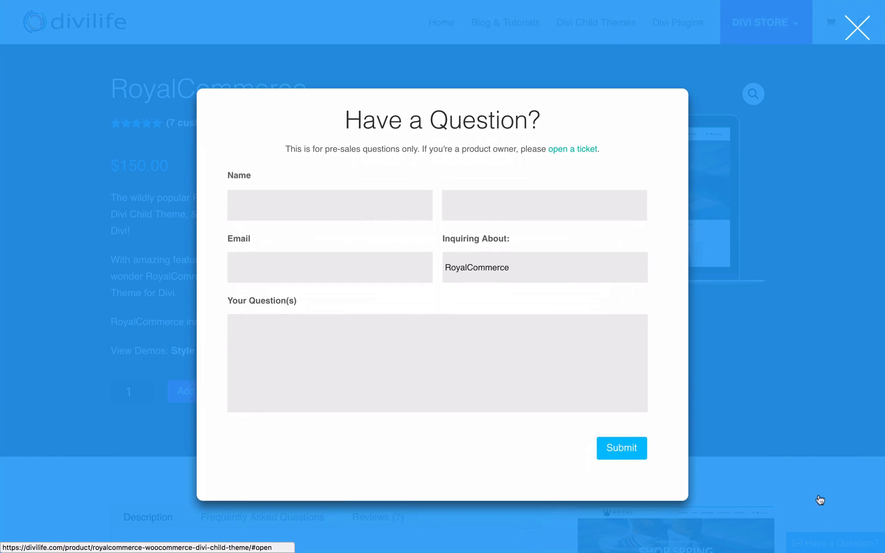
mouse_move(766, 259)
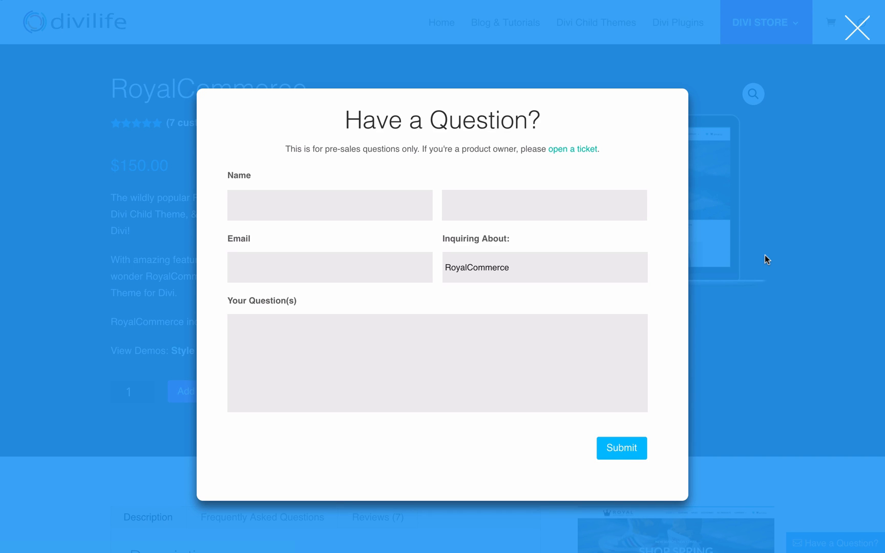
mouse_move(836, 57)
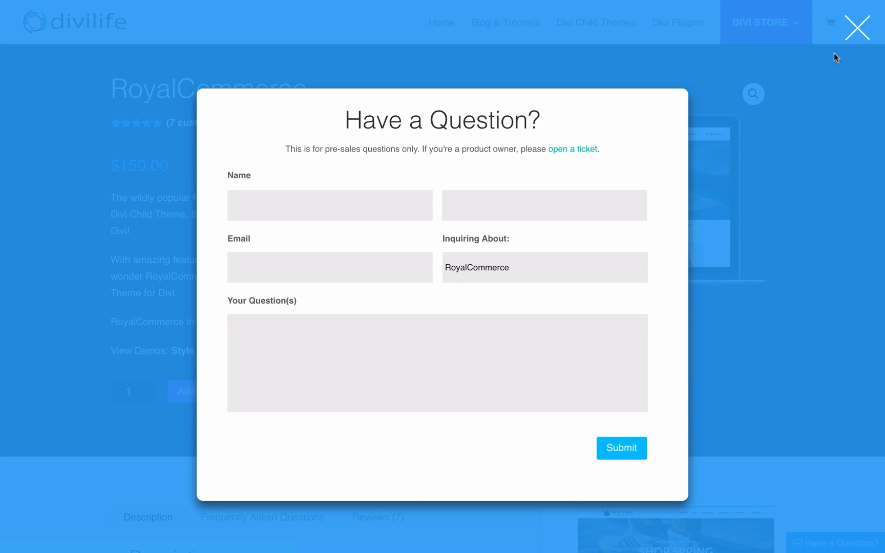
left_click(856, 27)
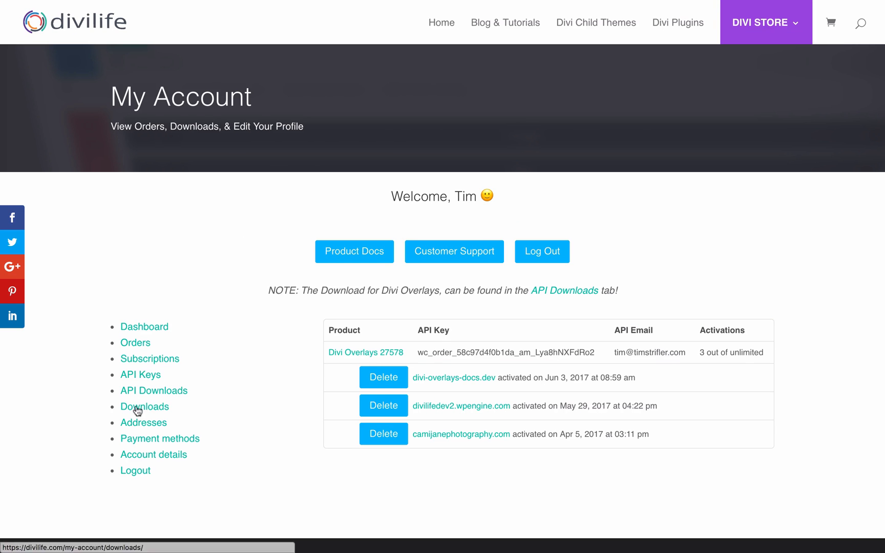
Open the My Account Downloads tab and download the Classic Modal Sample Layout zip.
left_click(145, 406)
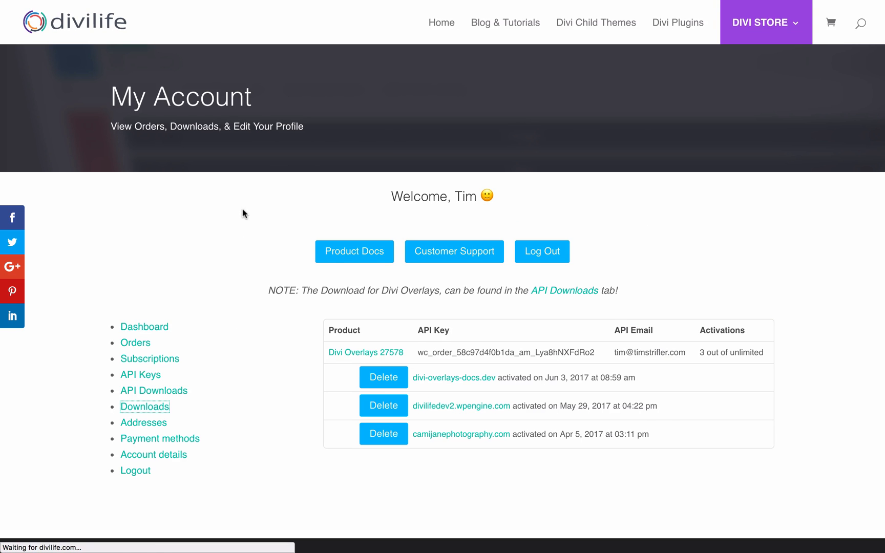
left_click(144, 406)
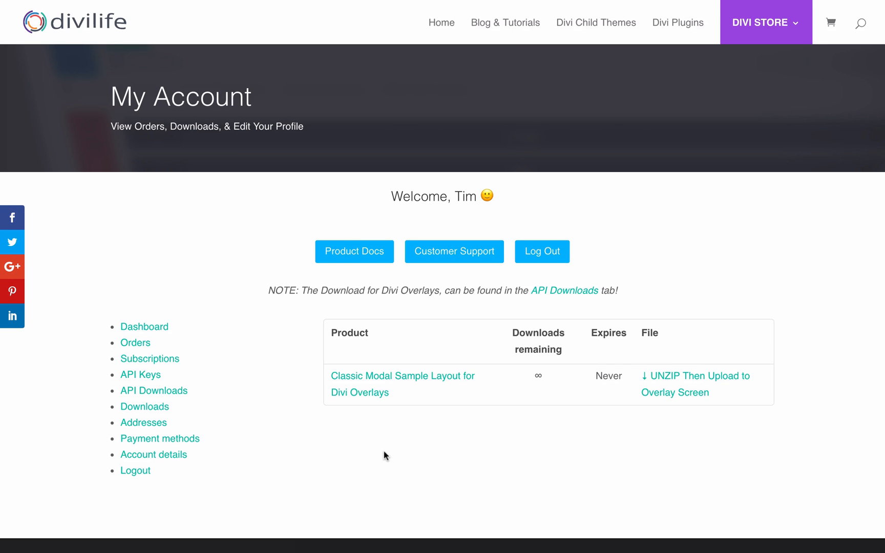
mouse_move(392, 372)
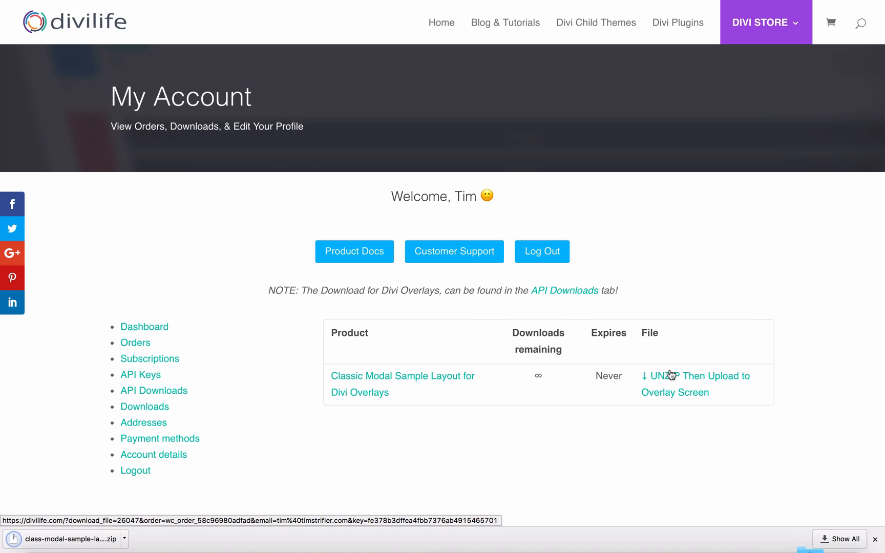
left_click(695, 375)
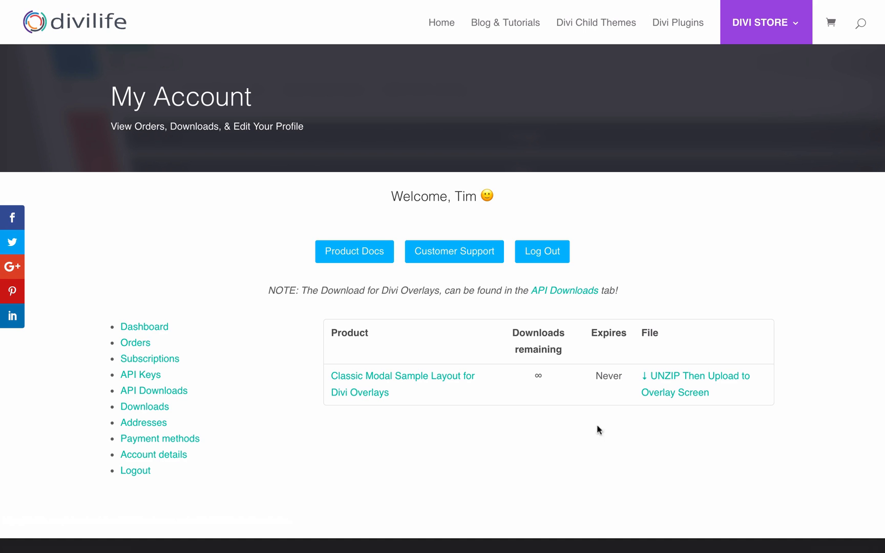
mouse_move(413, 322)
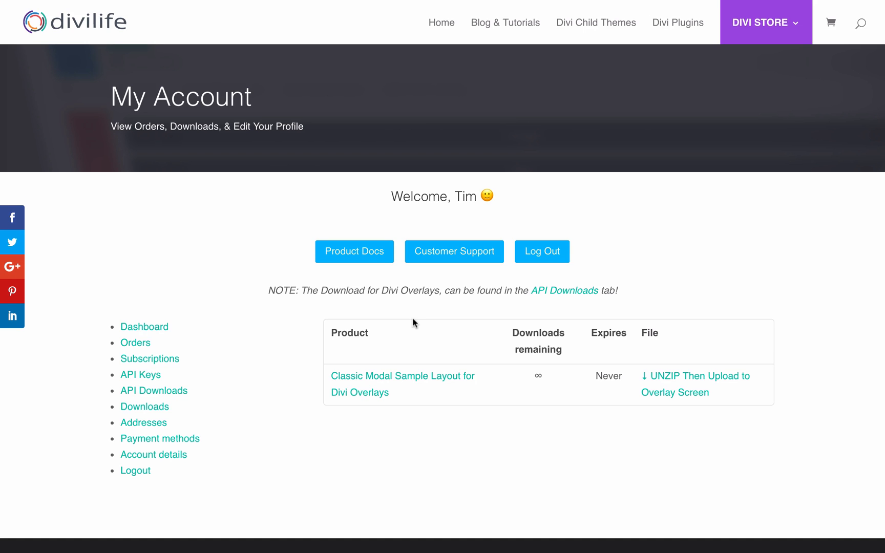
mouse_move(405, 508)
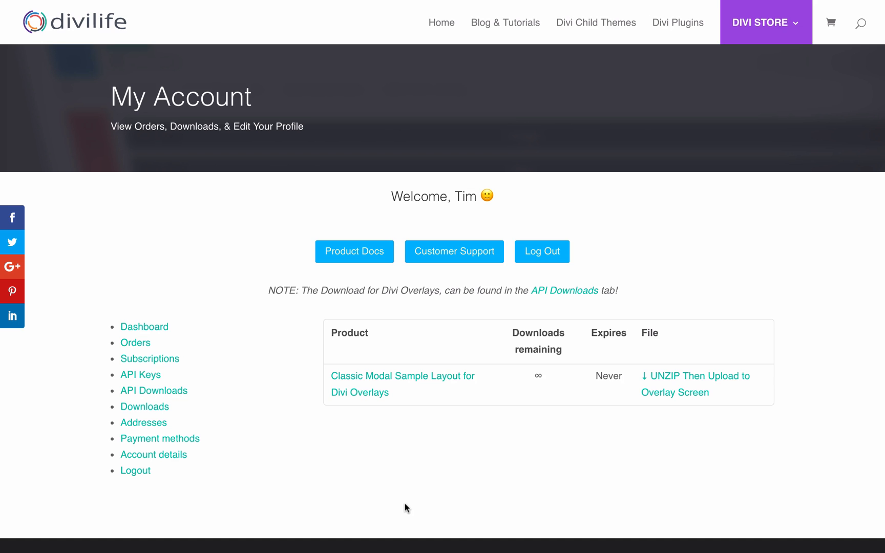
mouse_move(387, 485)
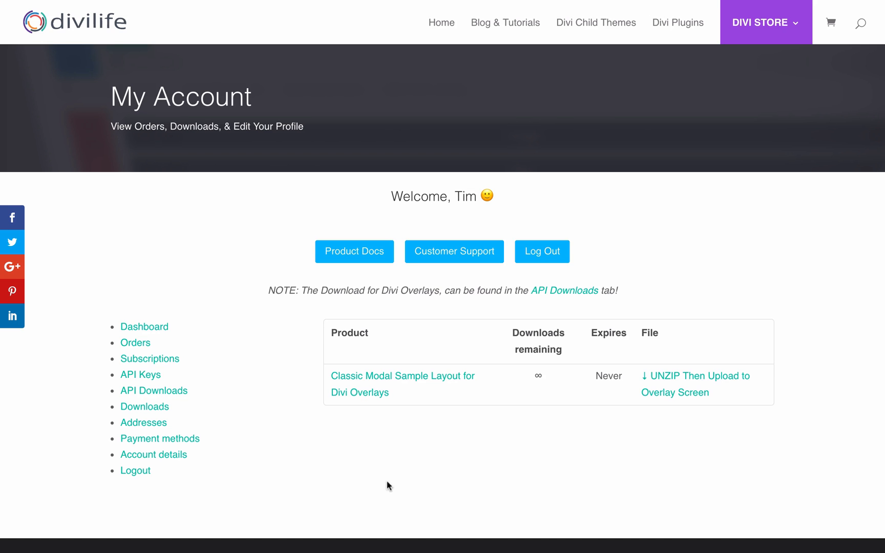
mouse_move(221, 289)
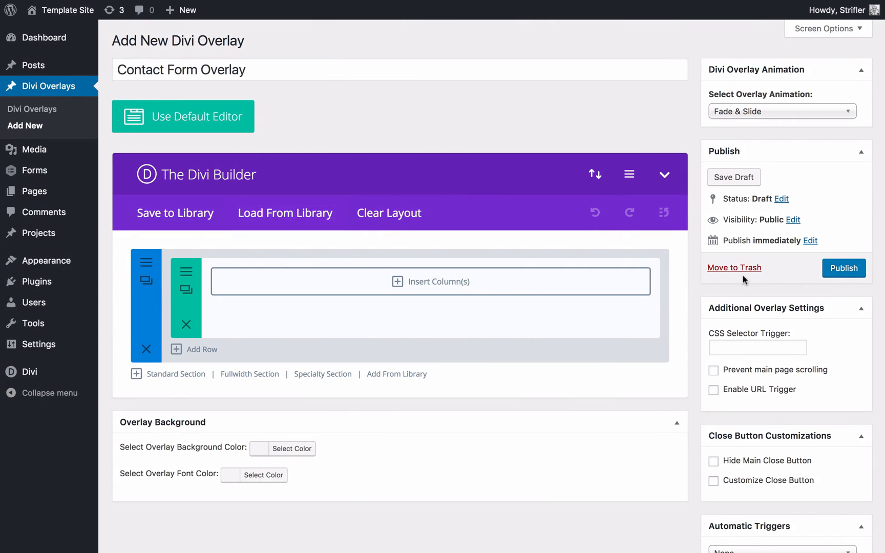
mouse_move(502, 220)
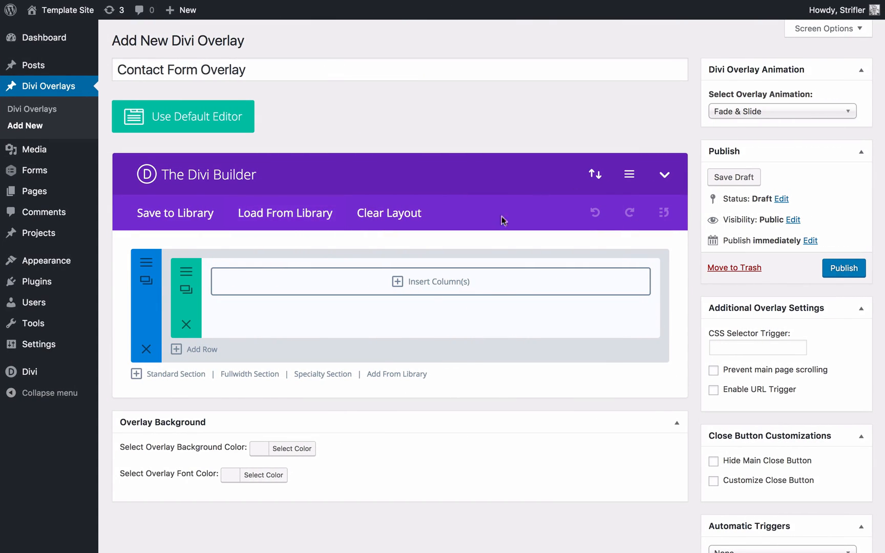
mouse_move(649, 189)
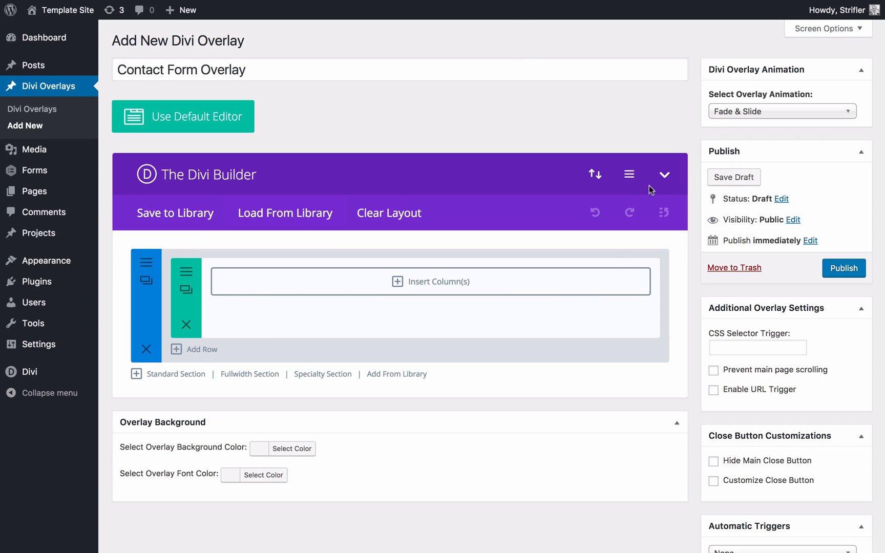
mouse_move(596, 125)
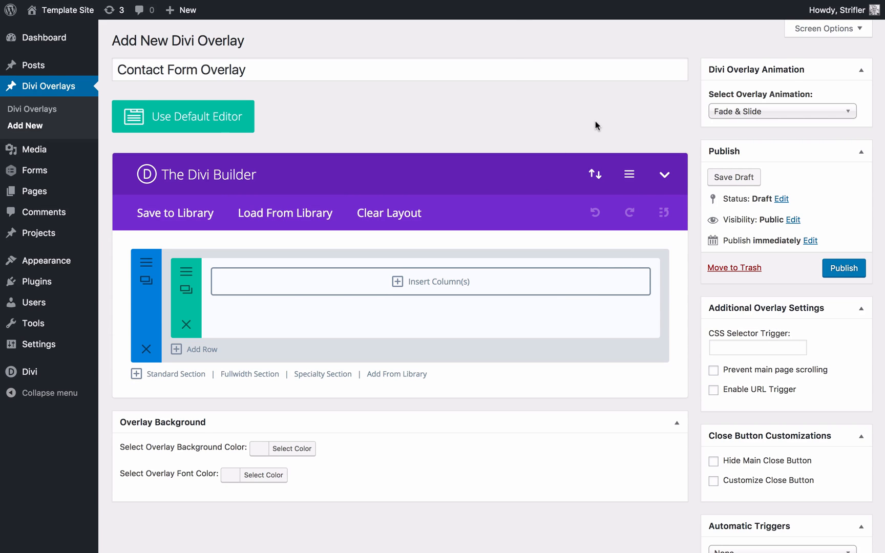
mouse_move(595, 173)
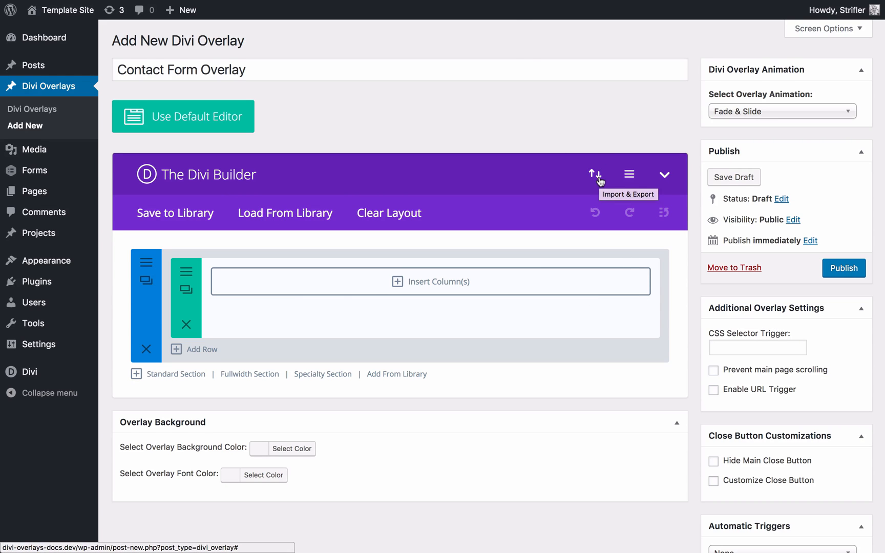
mouse_move(594, 184)
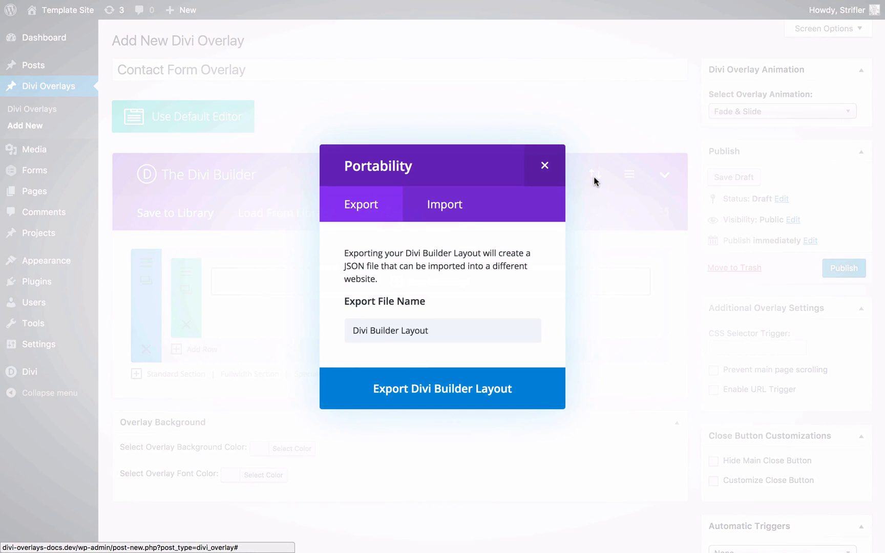
Import class-modal-sample-layout.json into the overlay through the portability Import tab.
left_click(444, 204)
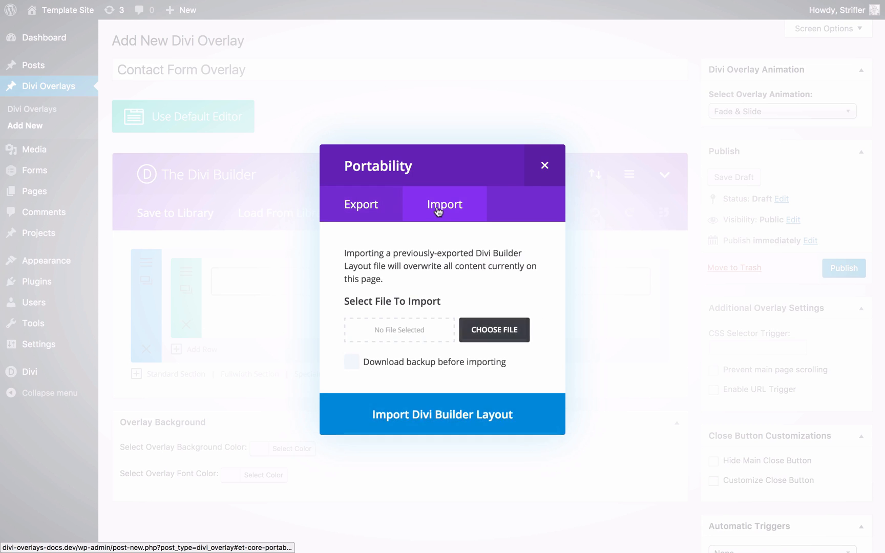
left_click(494, 330)
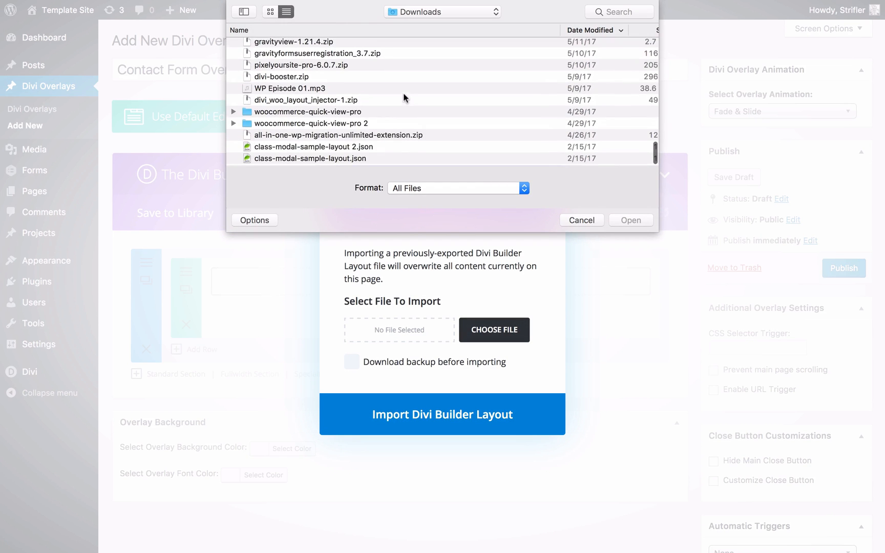
left_click(309, 159)
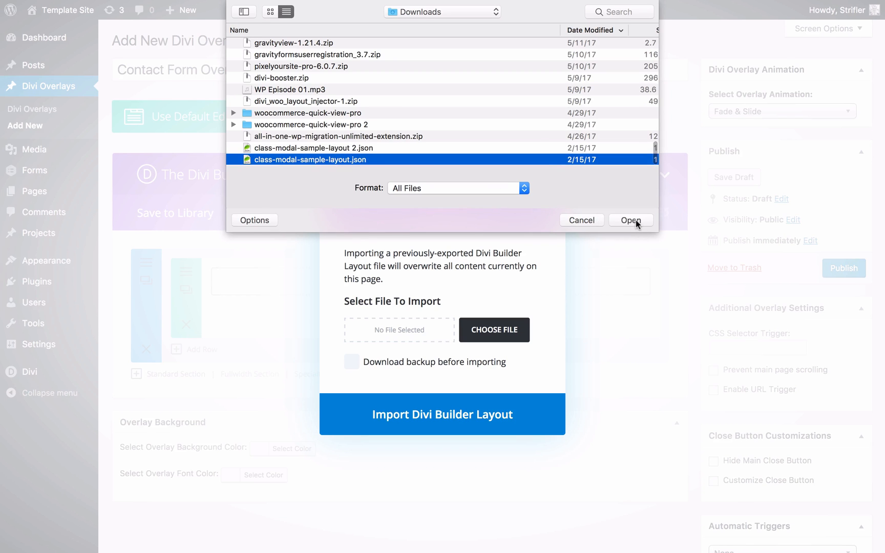
left_click(630, 220)
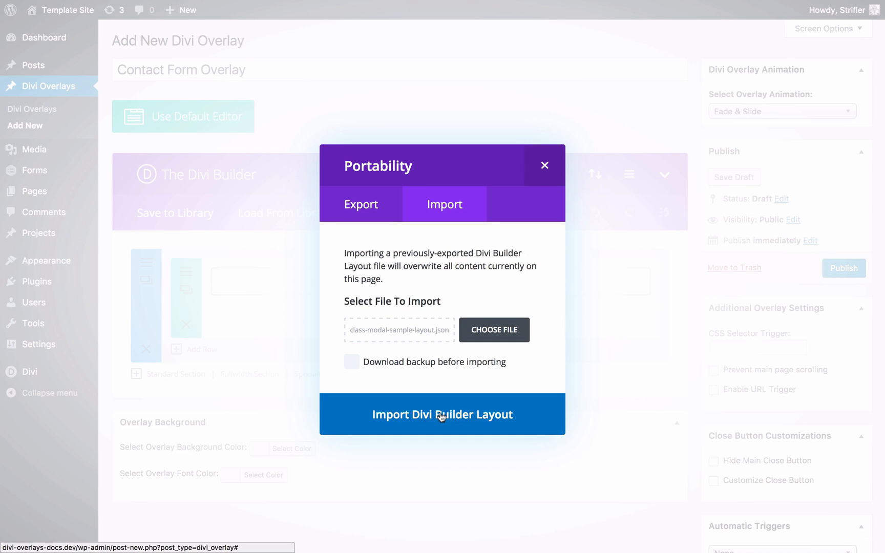
left_click(442, 413)
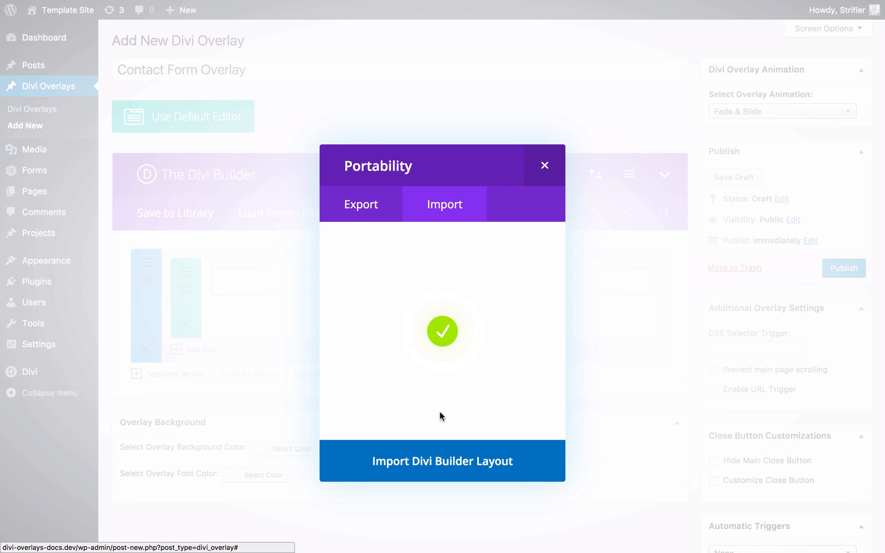
left_click(442, 460)
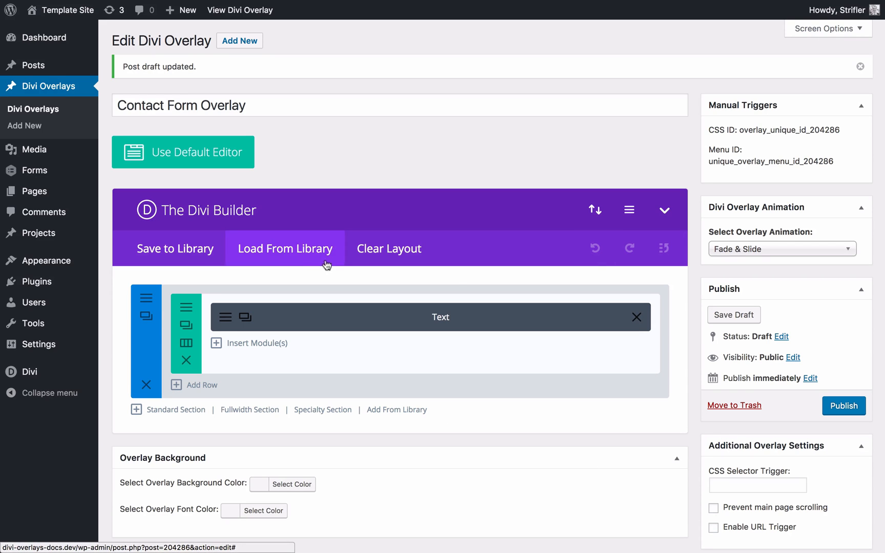
mouse_move(209, 321)
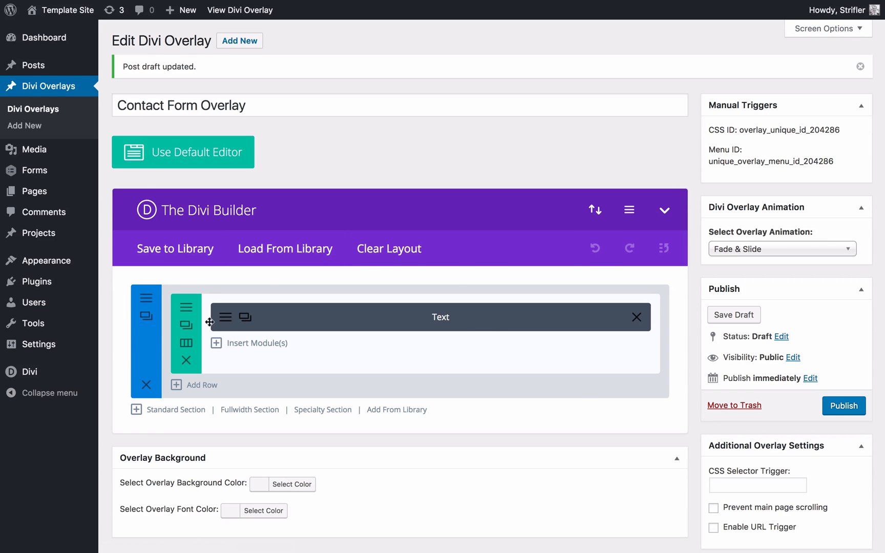
mouse_move(224, 317)
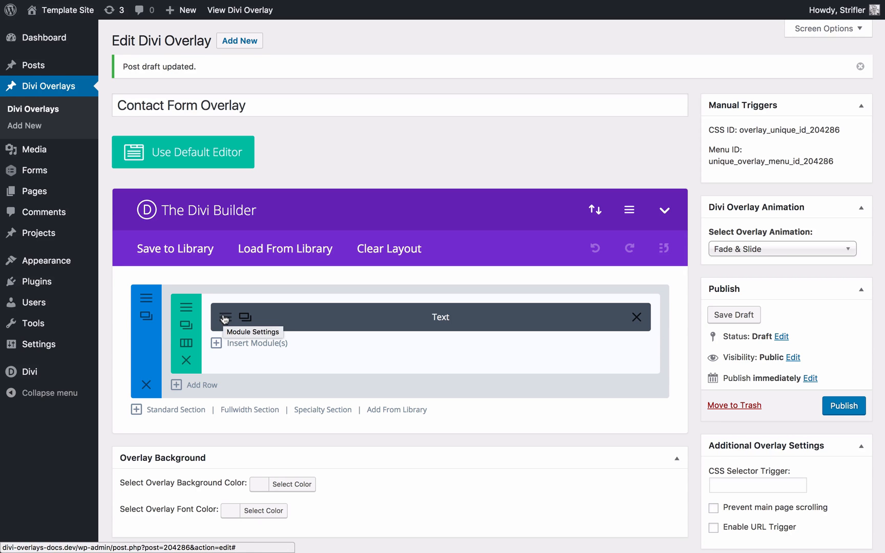
Insert a Contact Form module with default Name, Email and Message fields below the Text module.
left_click(223, 317)
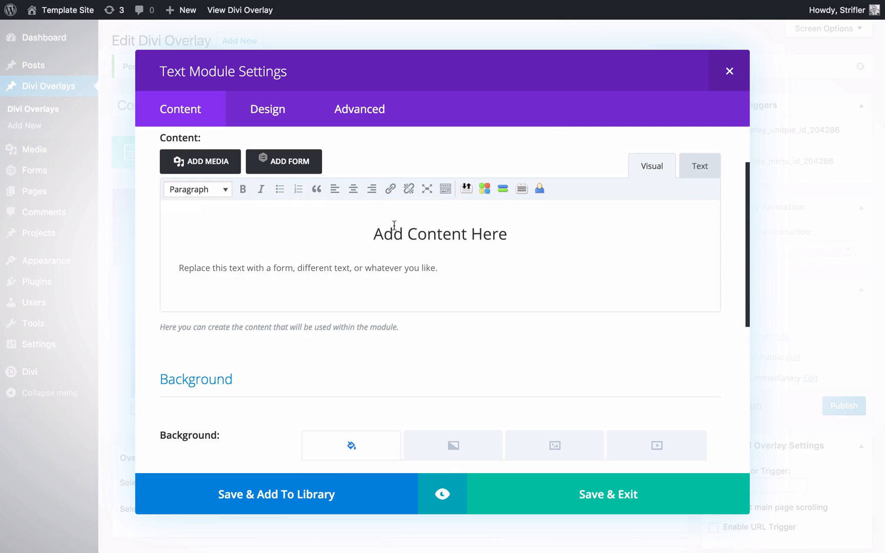
left_click(699, 166)
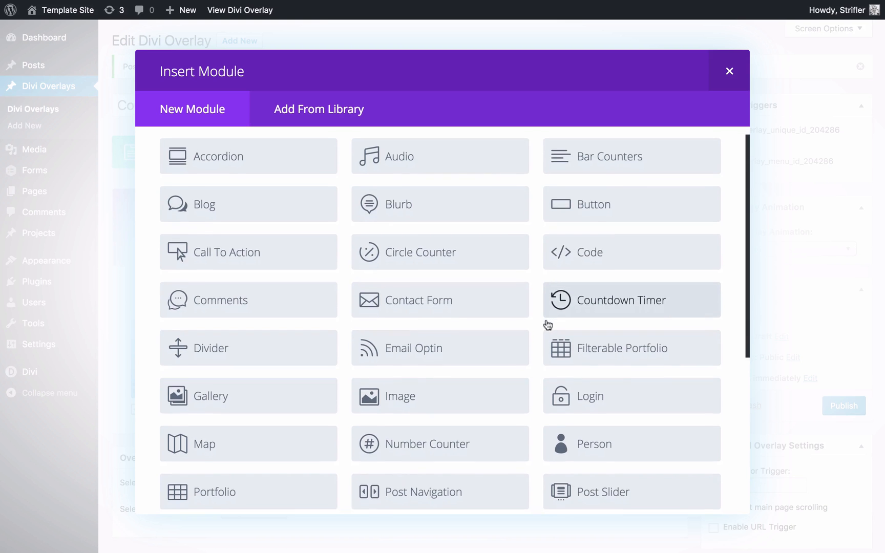
left_click(419, 299)
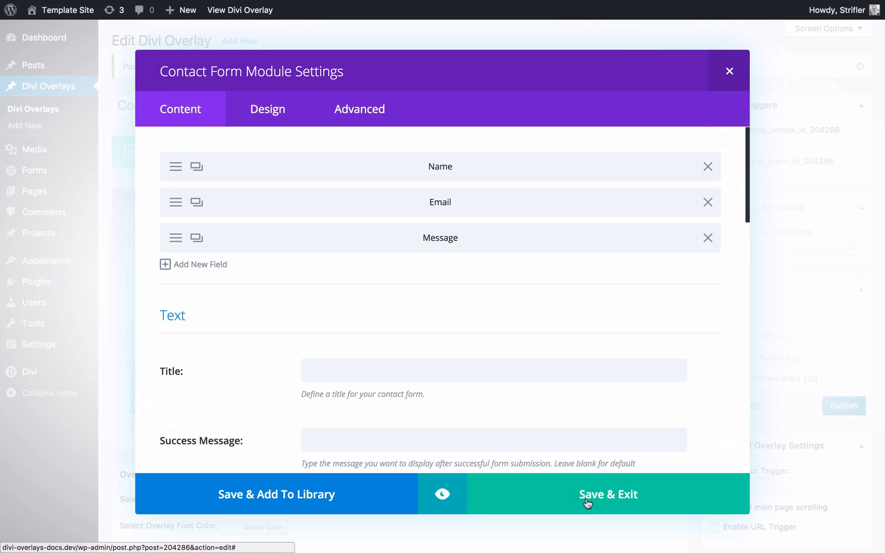
left_click(608, 494)
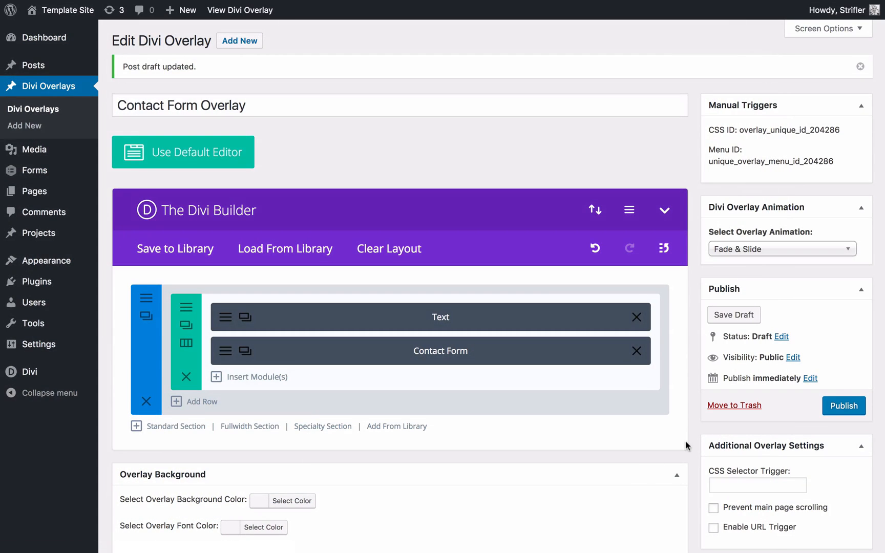
scroll("down", 3)
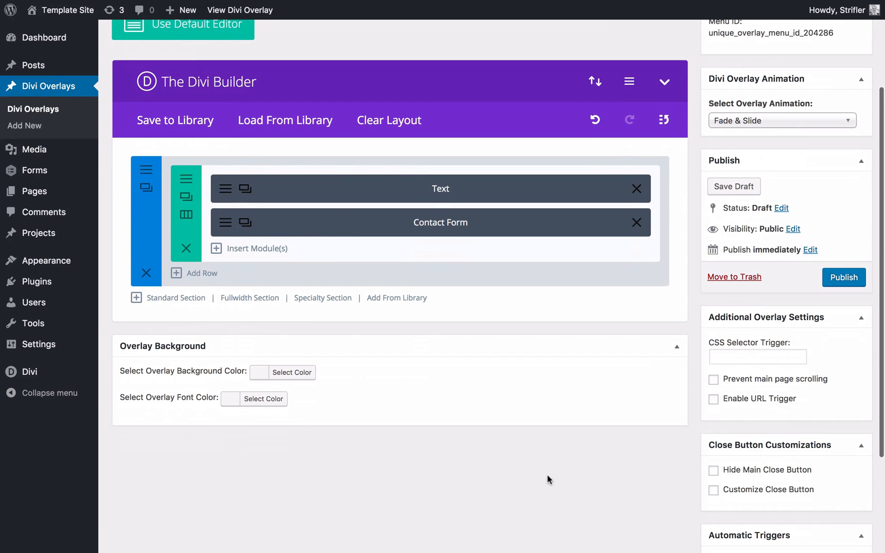
mouse_move(425, 178)
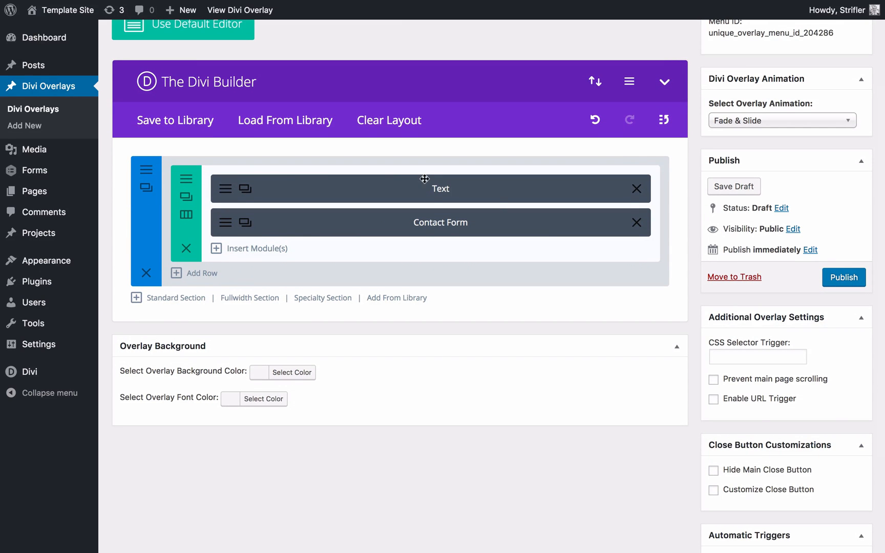
mouse_move(199, 193)
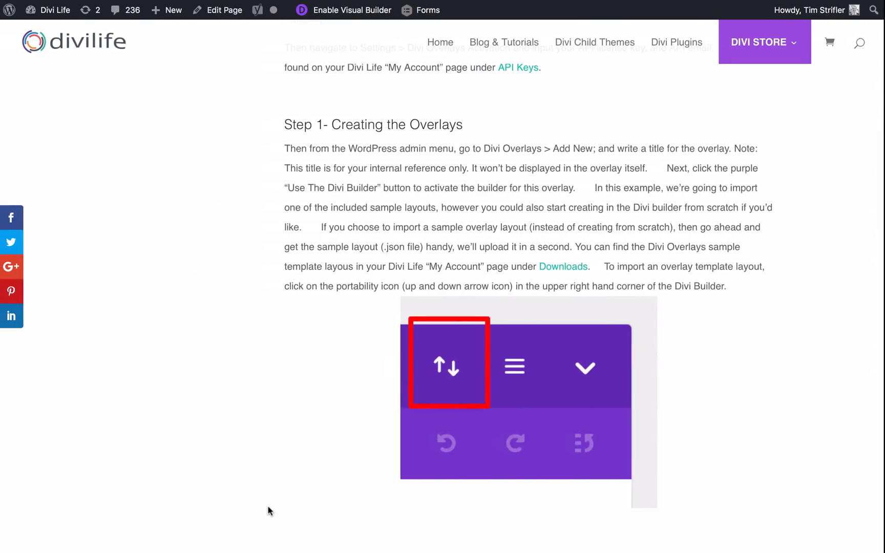
scroll("down", 3)
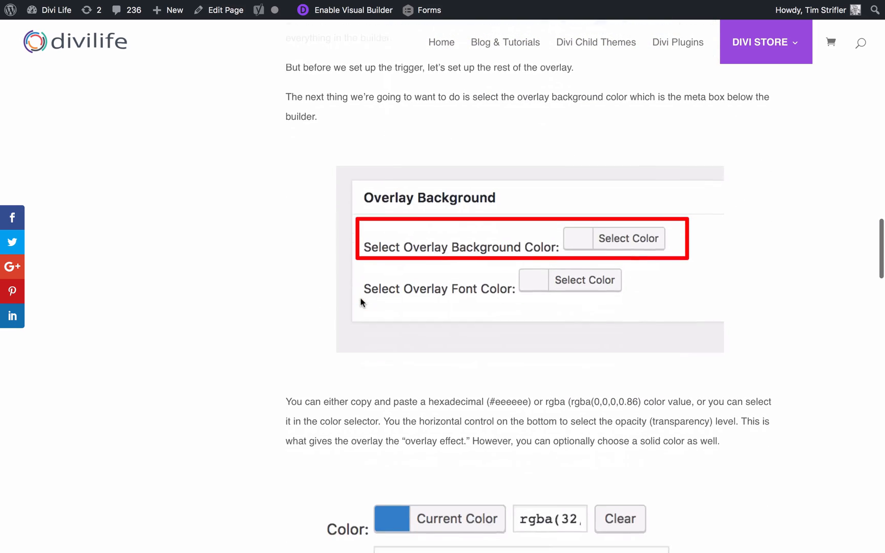
scroll("down", 3)
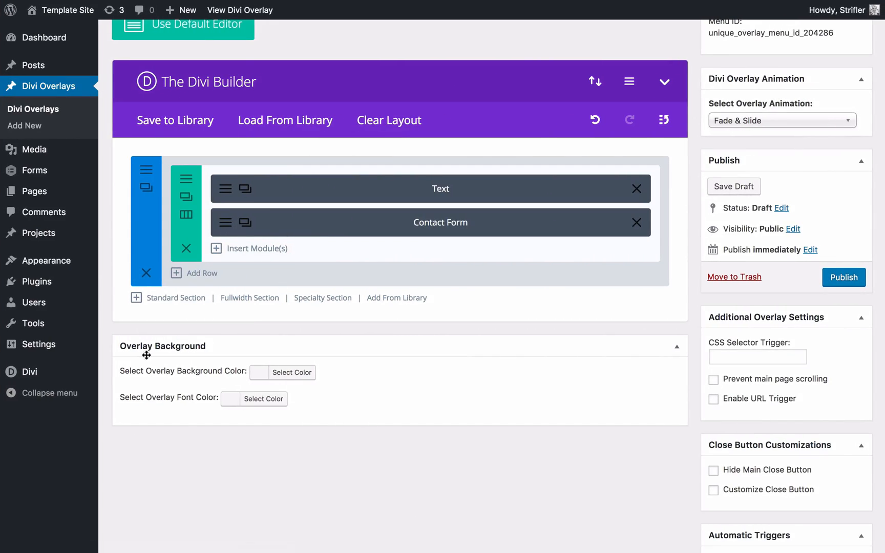
Set the Overlay Background colour to a dark blue shade at 0.9 opacity.
left_click(291, 372)
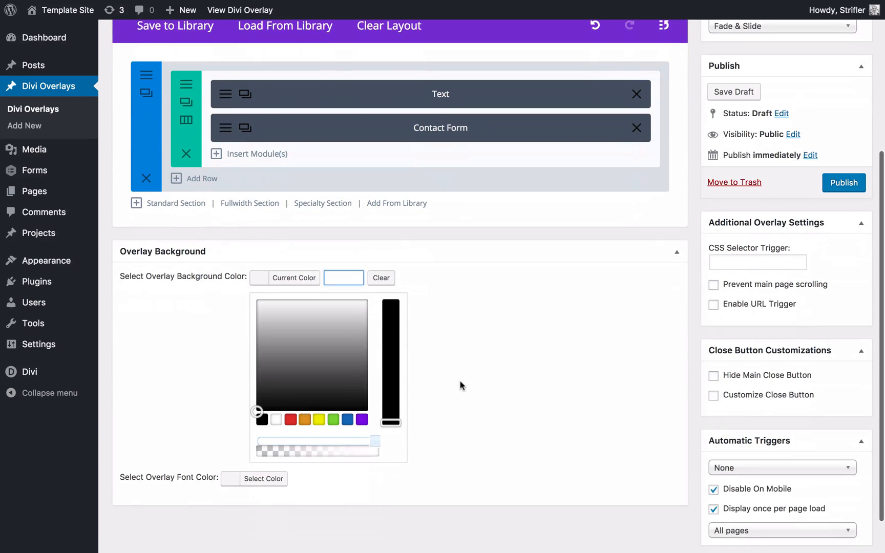
left_click(347, 419)
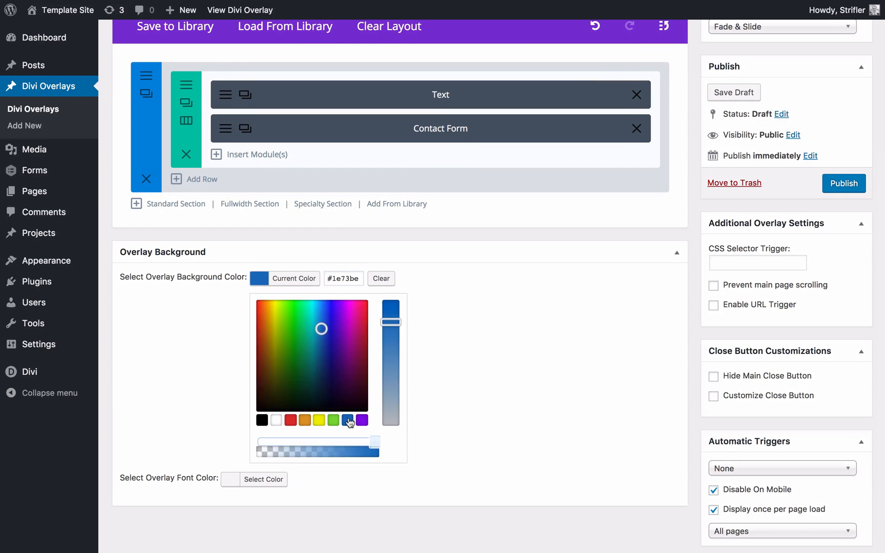
left_click(343, 278)
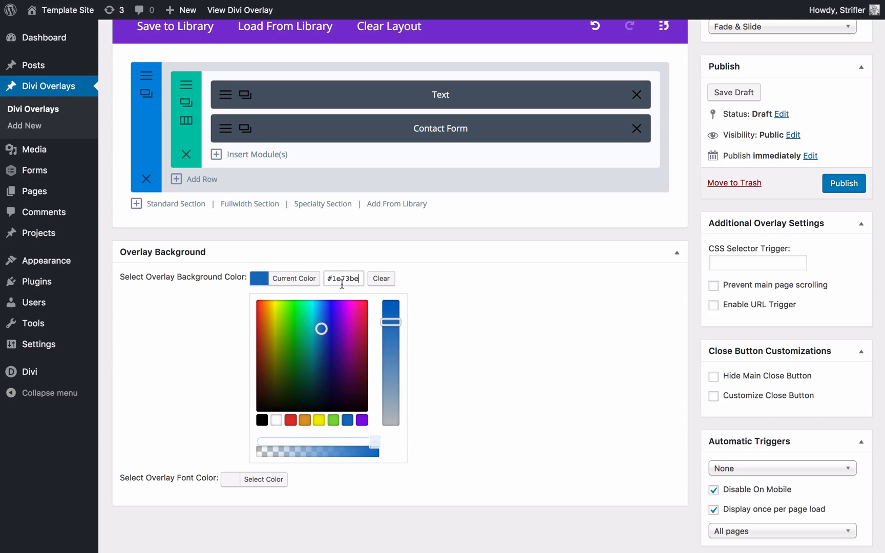
left_click(343, 278)
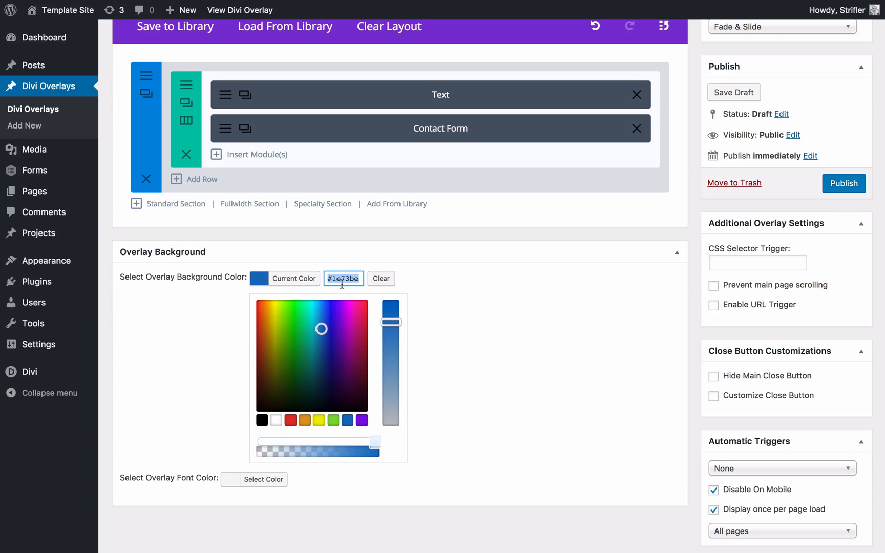
mouse_move(330, 309)
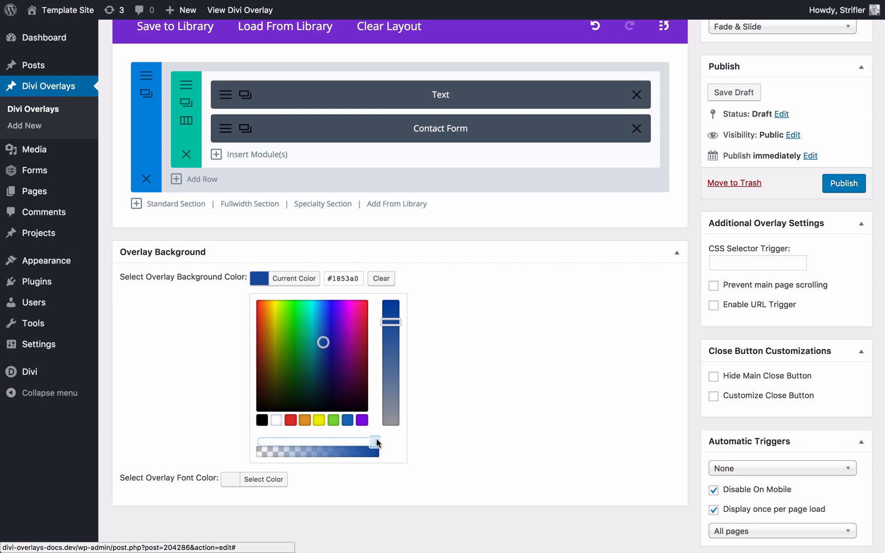
mouse_move(361, 443)
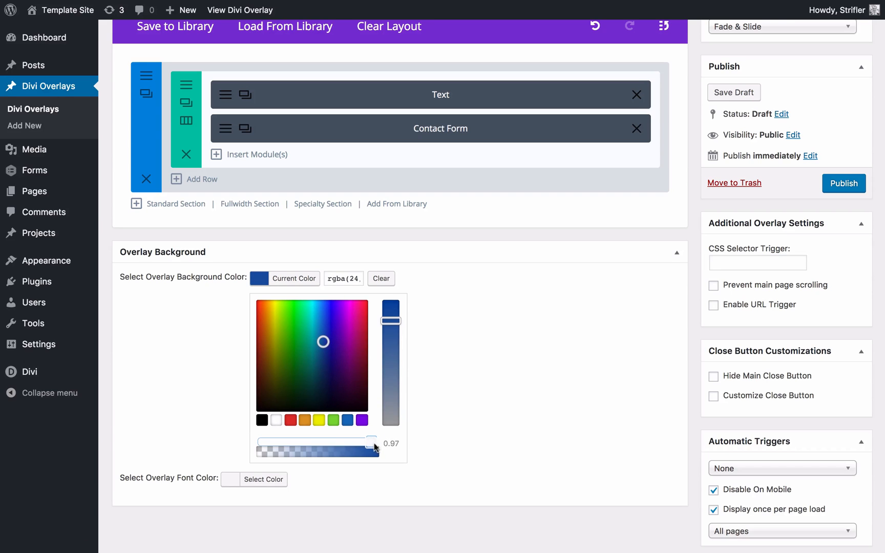
left_click_drag(371, 441, 366, 442)
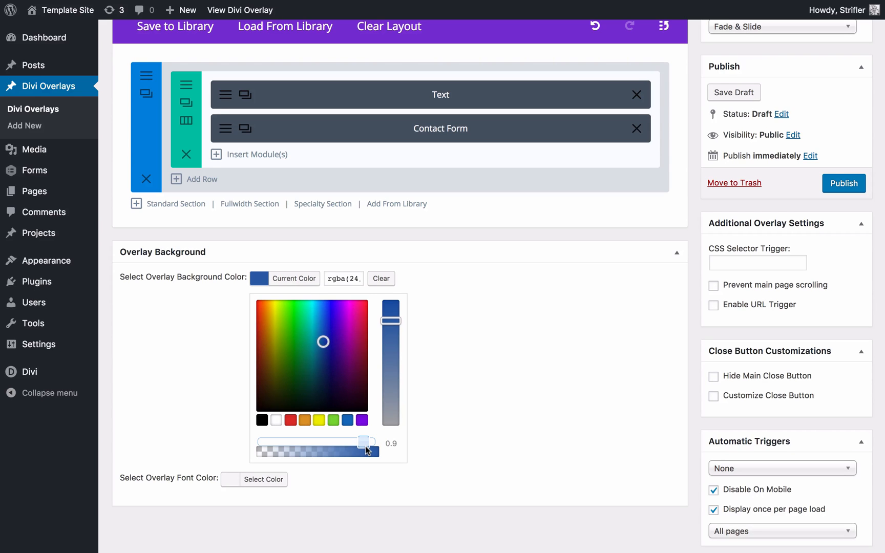
mouse_move(328, 276)
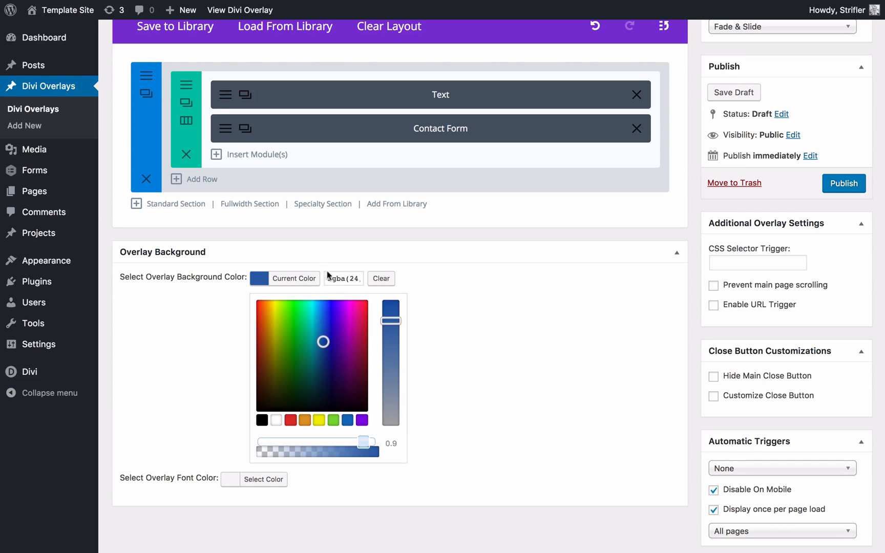
left_click(343, 278)
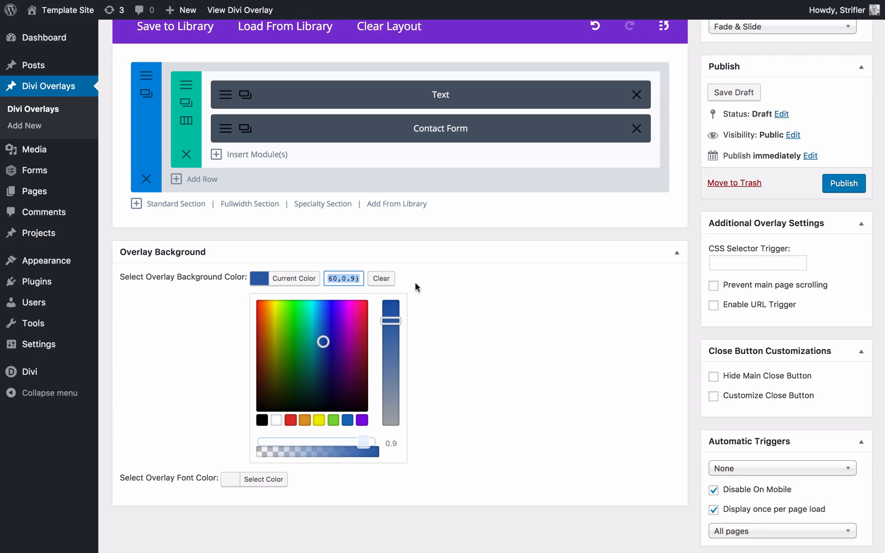
left_click(343, 278)
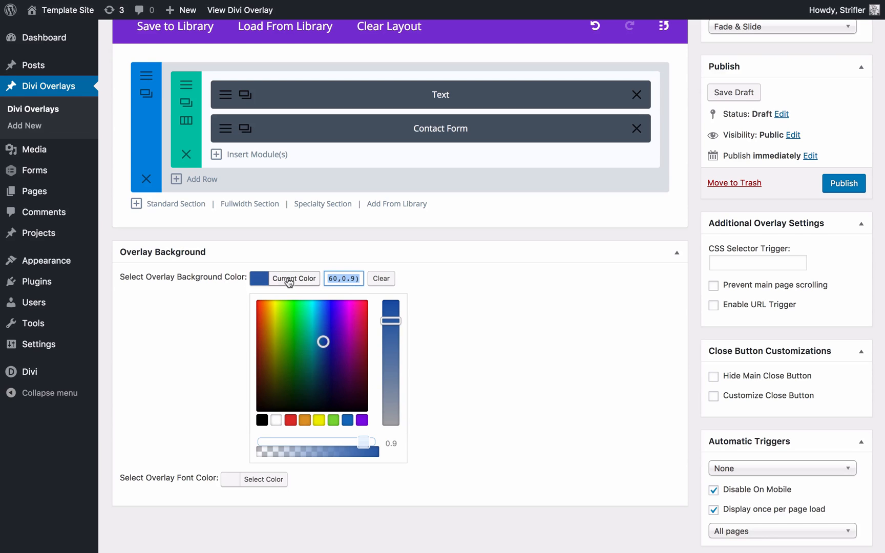
left_click(284, 278)
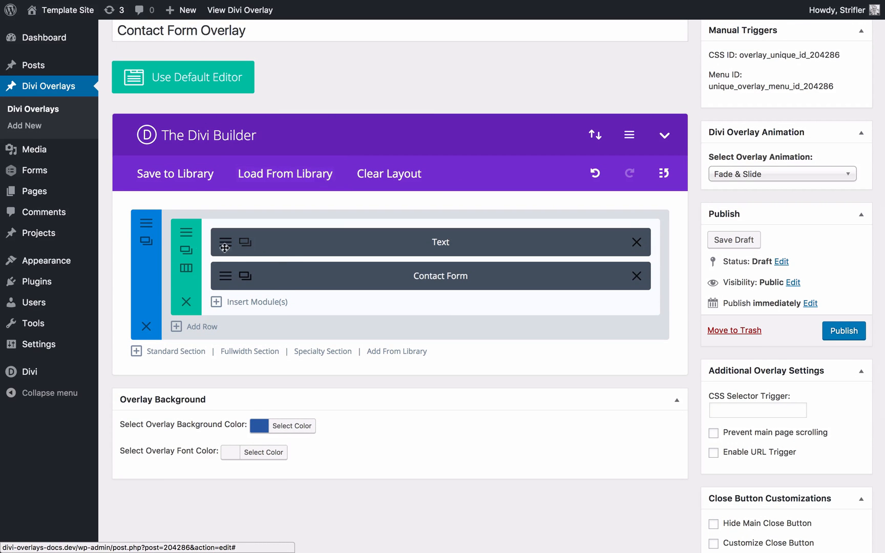
Scroll the overlay editor down past Overlay Font Color toward the Publish box.
scroll("down", 3)
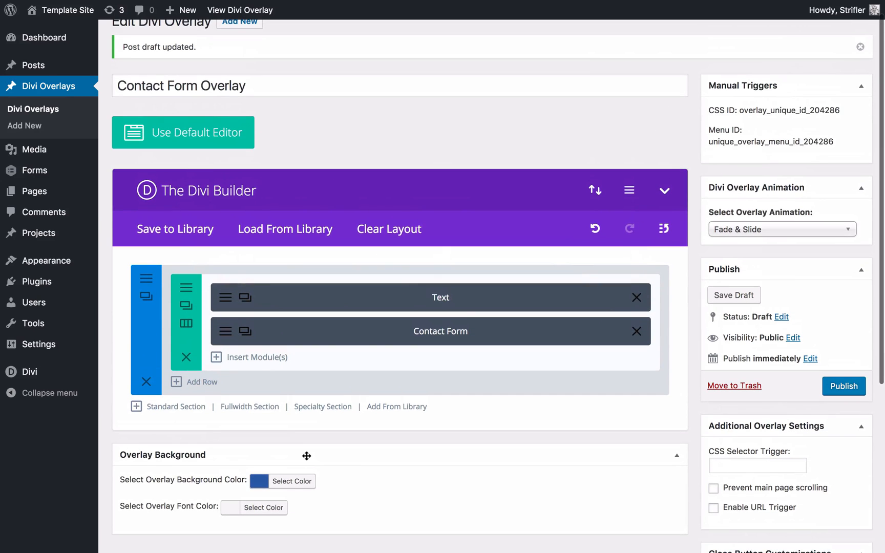
scroll("down", 3)
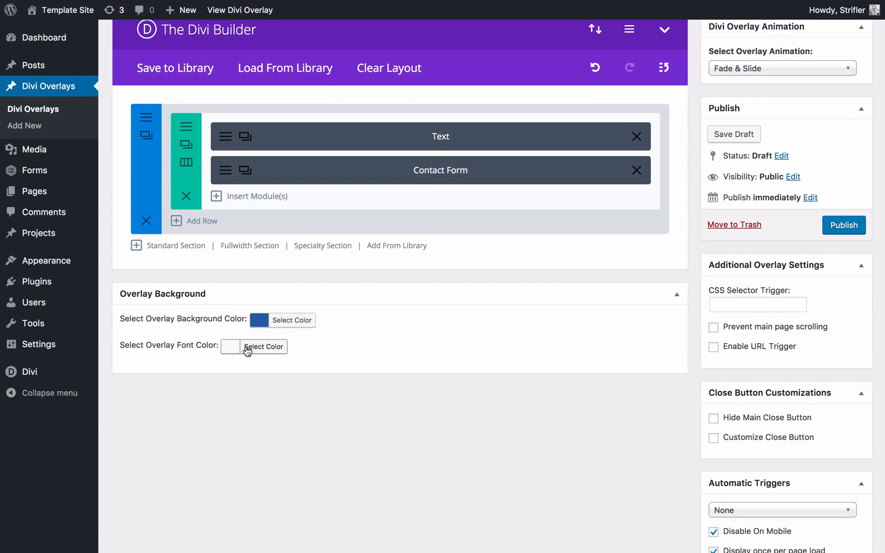
mouse_move(305, 392)
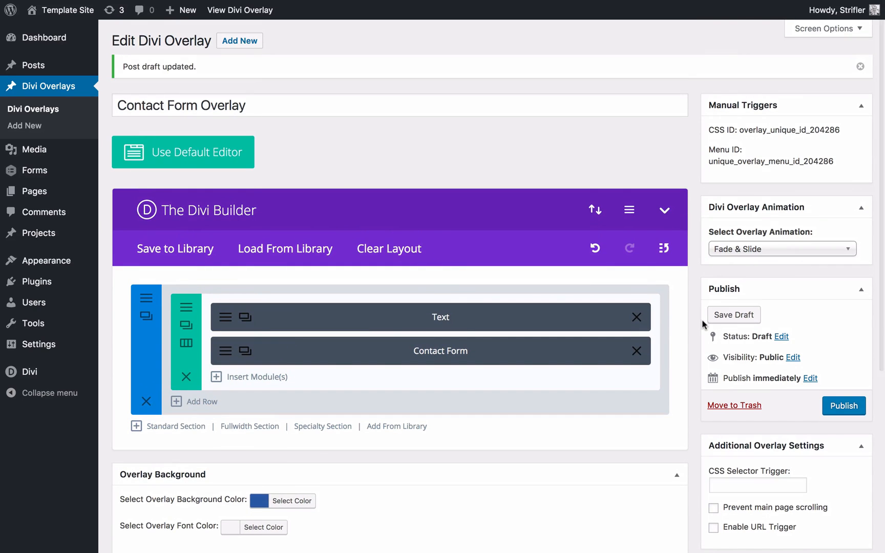
mouse_move(756, 253)
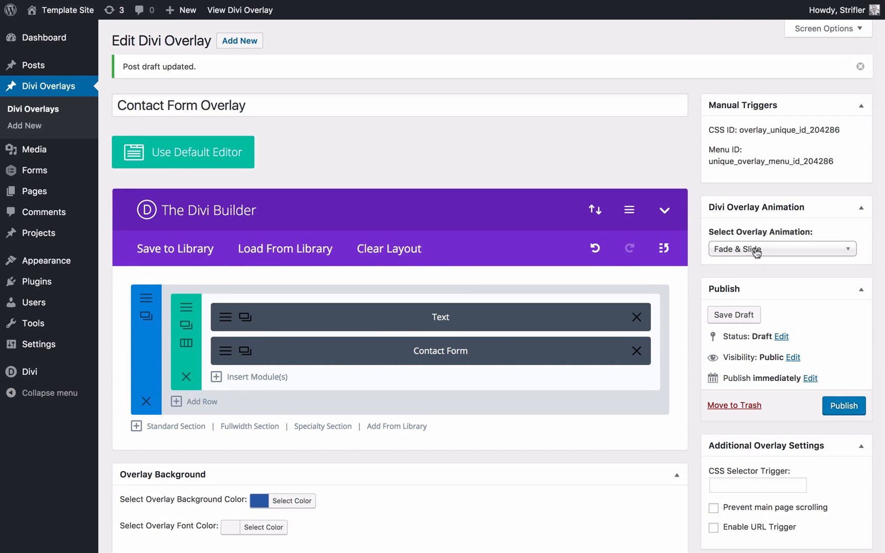
Set the Overlay Animation to 'Slide down'.
left_click(781, 249)
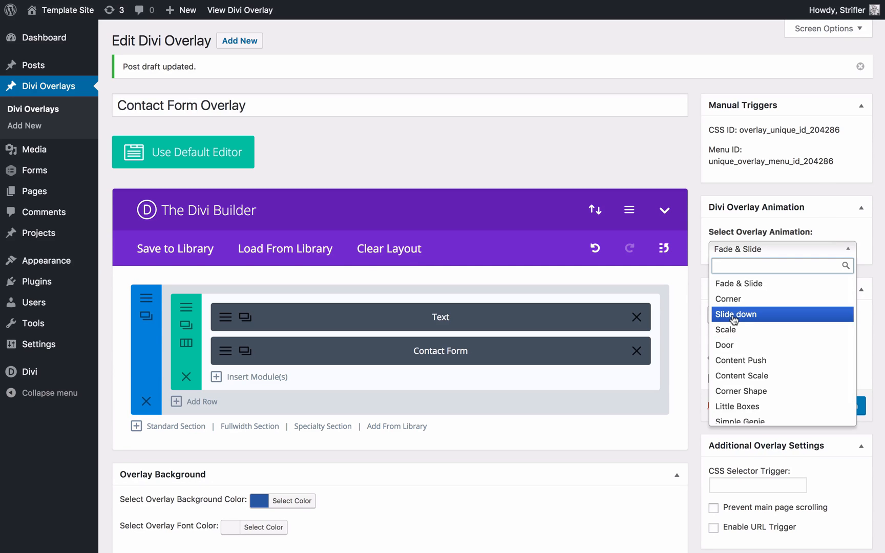
left_click(735, 314)
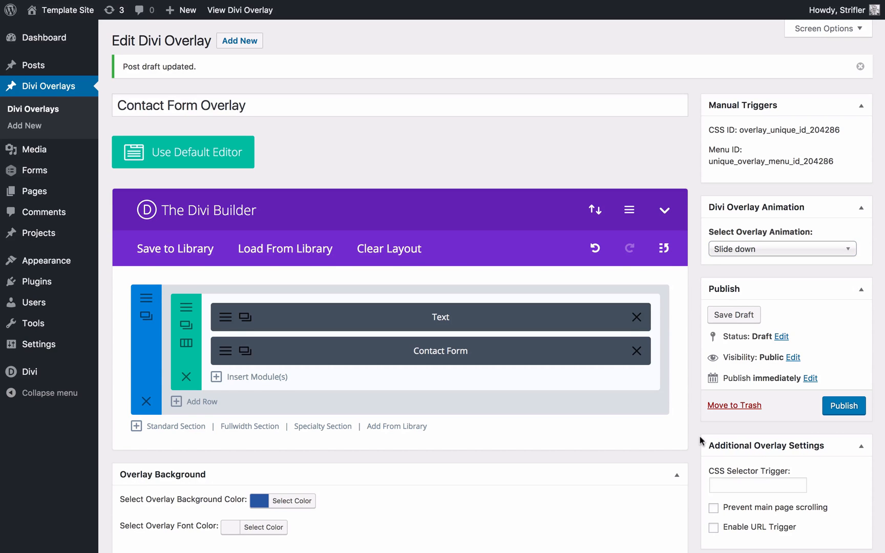
scroll("down", 3)
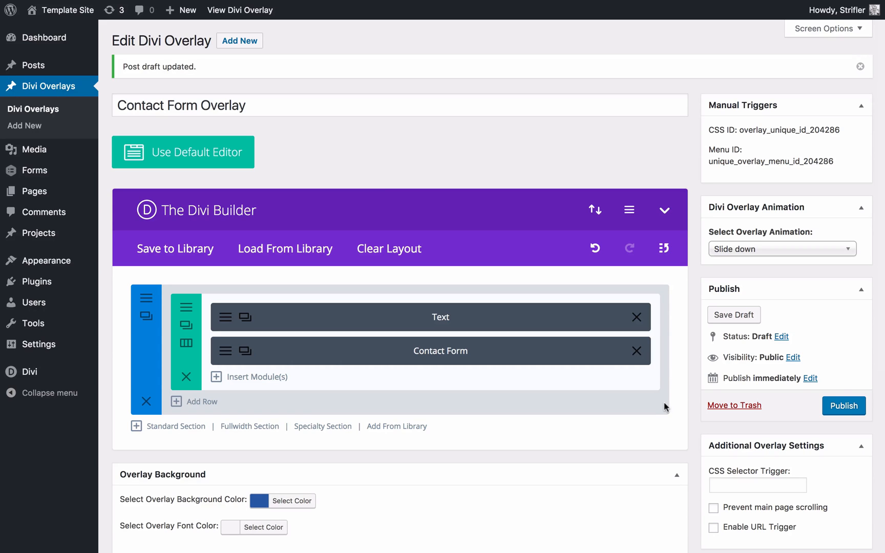
mouse_move(785, 285)
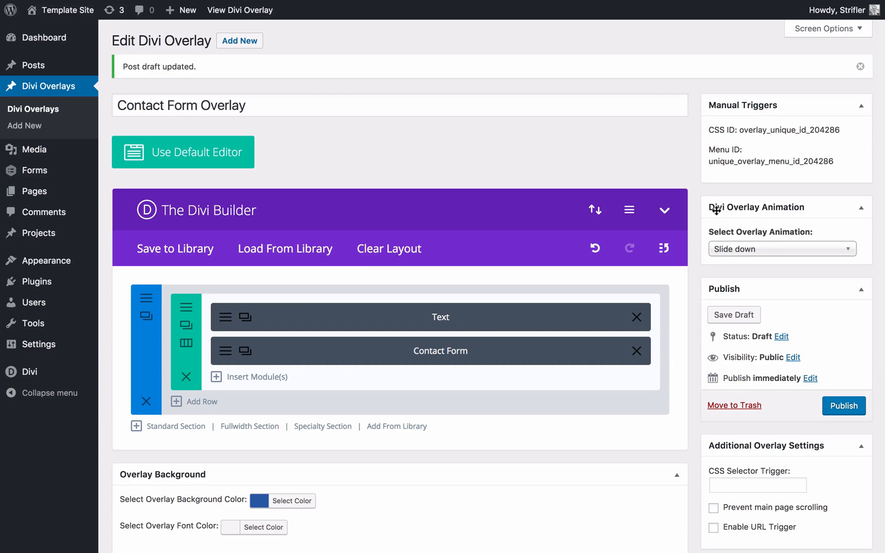
mouse_move(755, 478)
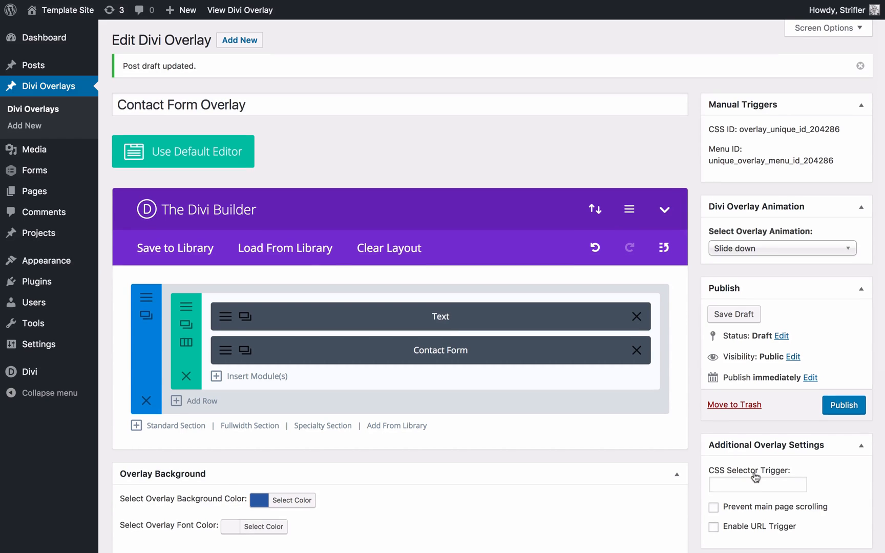
Publish the Contact Form Overlay.
scroll("down", 3)
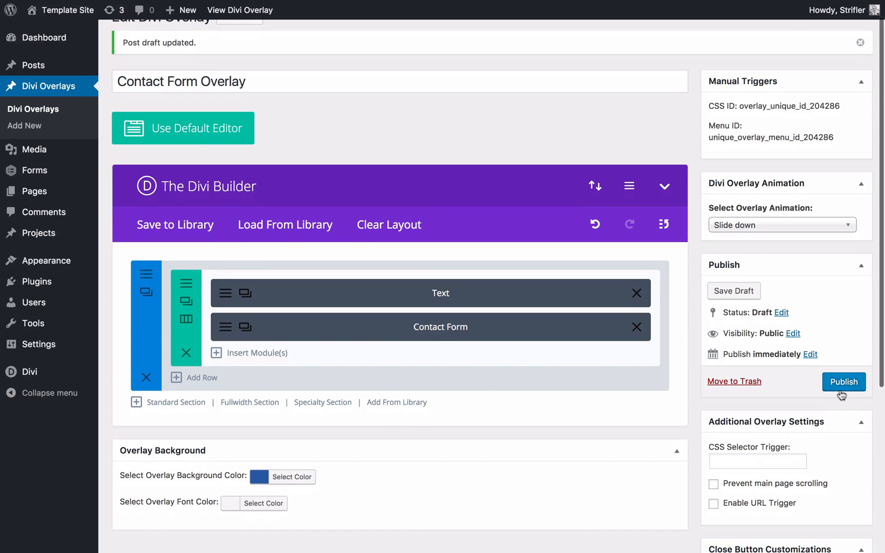
left_click(842, 382)
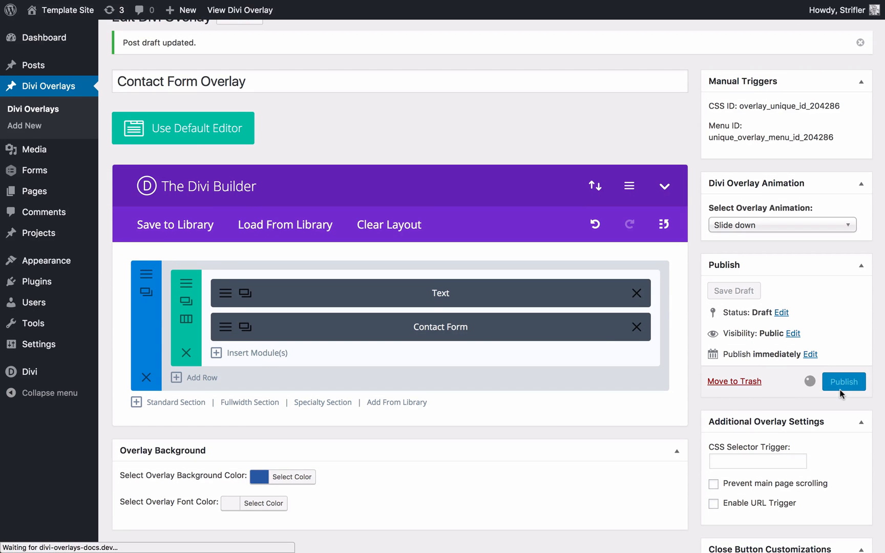
left_click(842, 381)
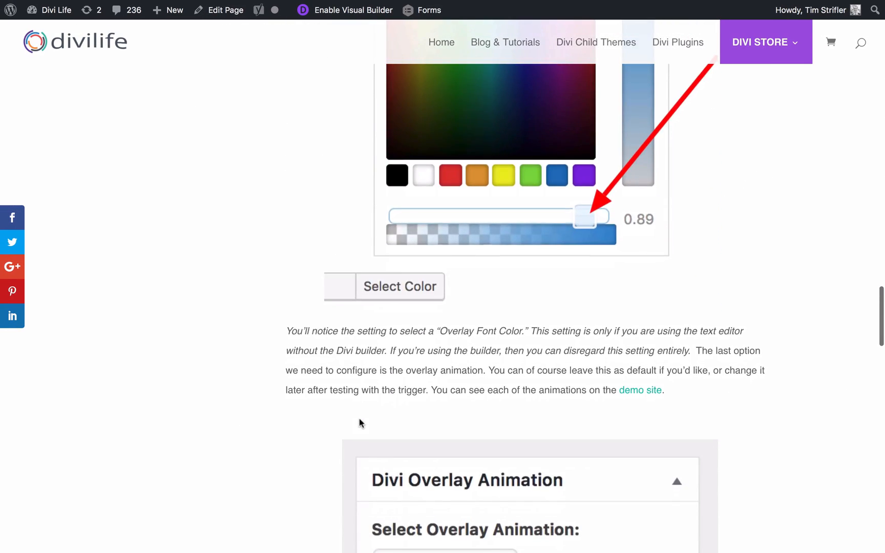
scroll("down", 3)
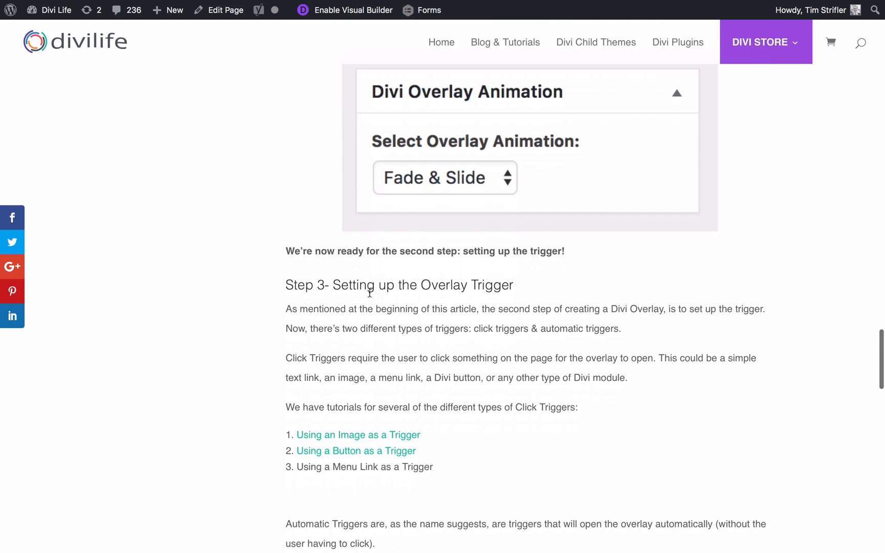
mouse_move(267, 294)
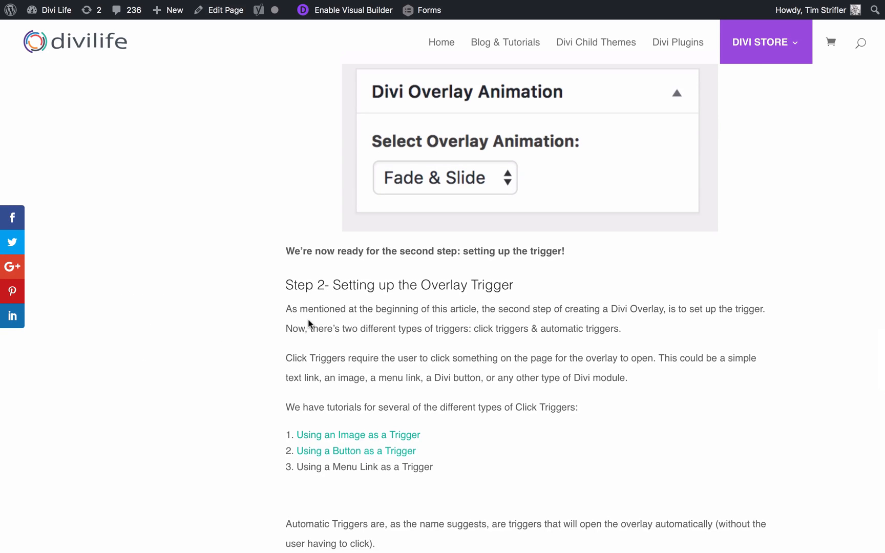
scroll("down", 3)
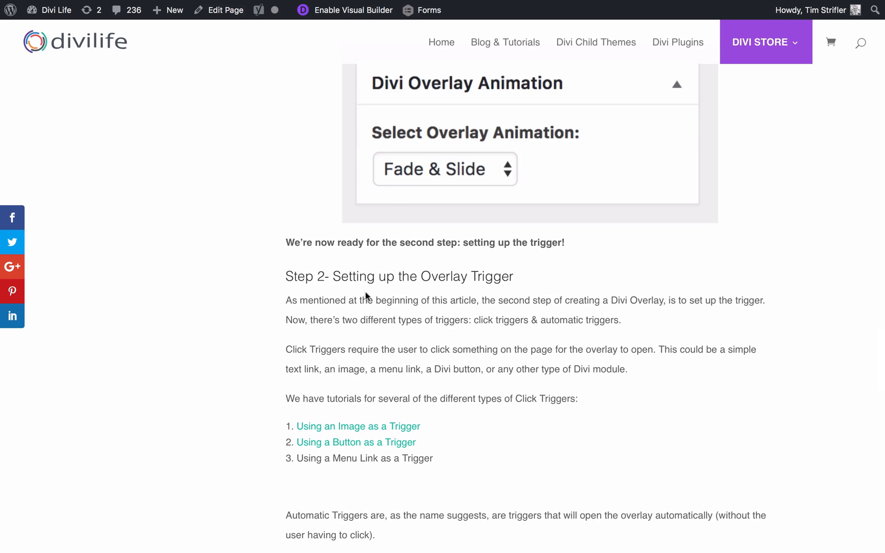
triple_click(399, 277)
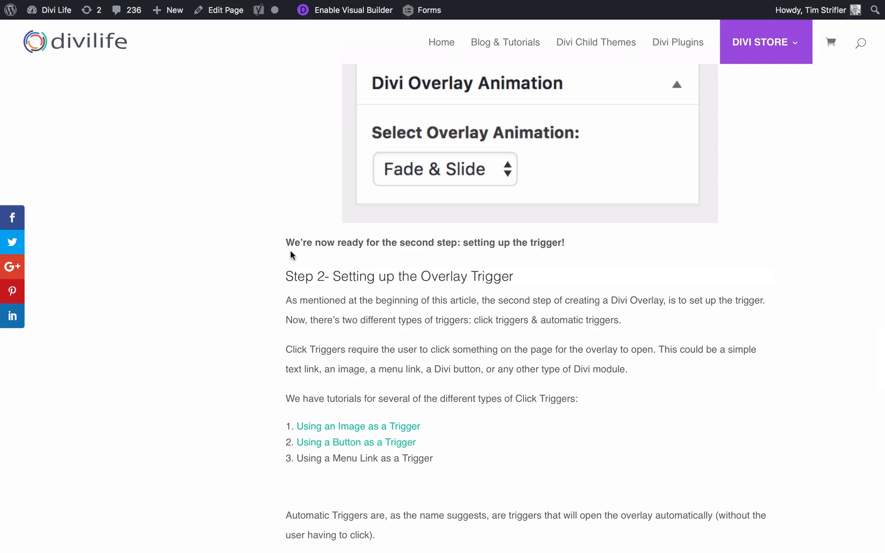
scroll("down", 3)
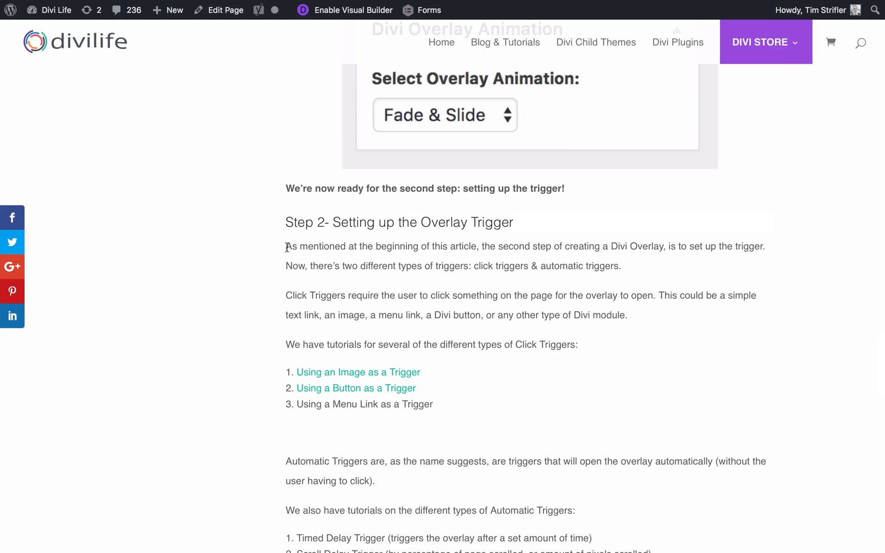
left_click_drag(286, 245, 626, 315)
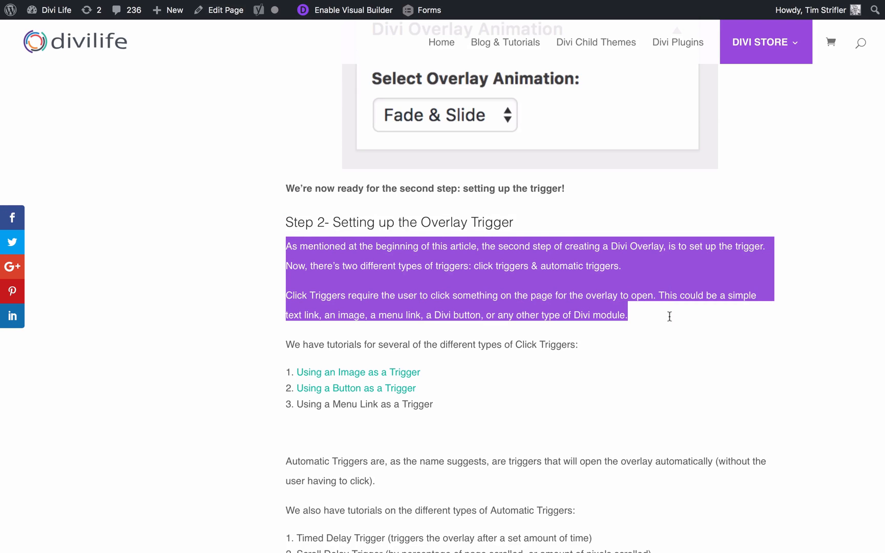
scroll("down", 3)
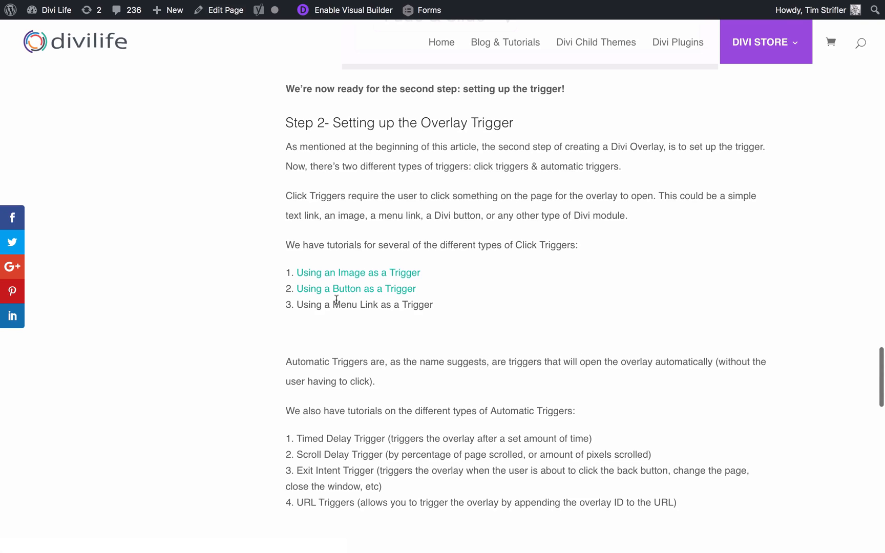
mouse_move(369, 441)
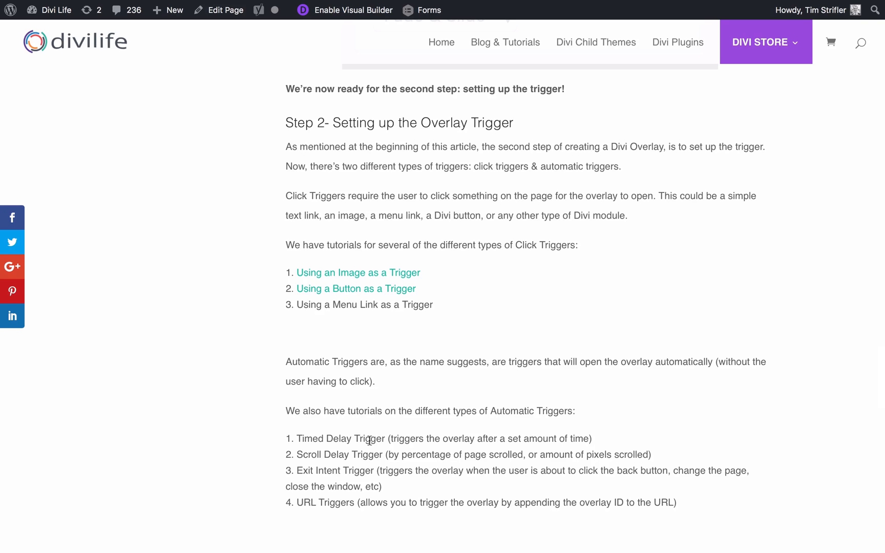
mouse_move(344, 288)
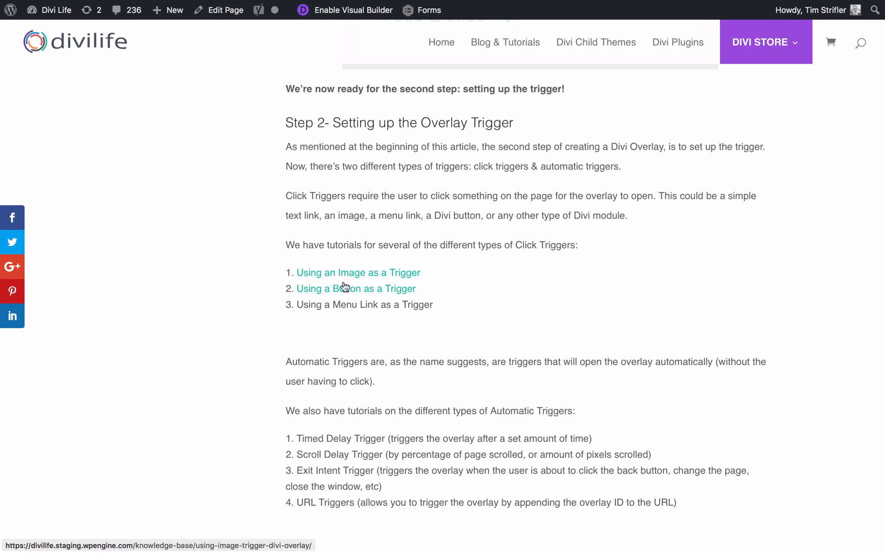
scroll("down", 3)
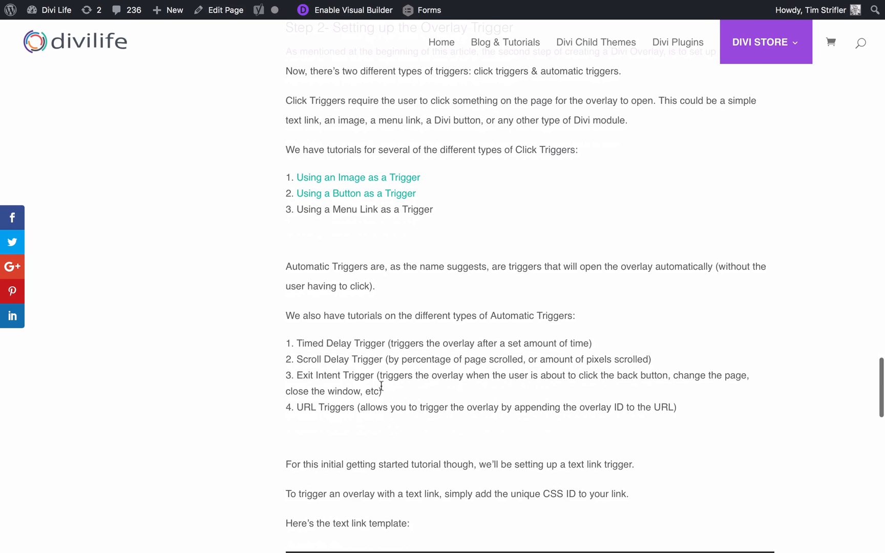
mouse_move(319, 370)
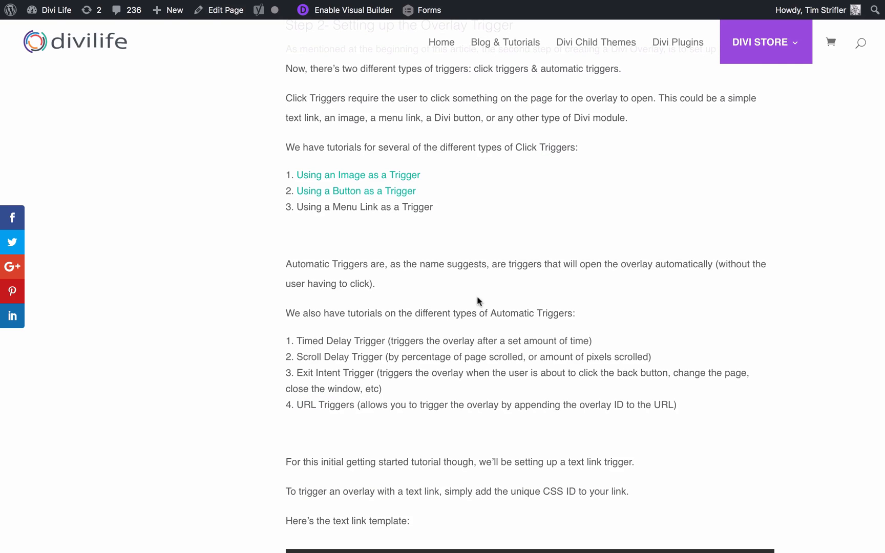
mouse_move(448, 311)
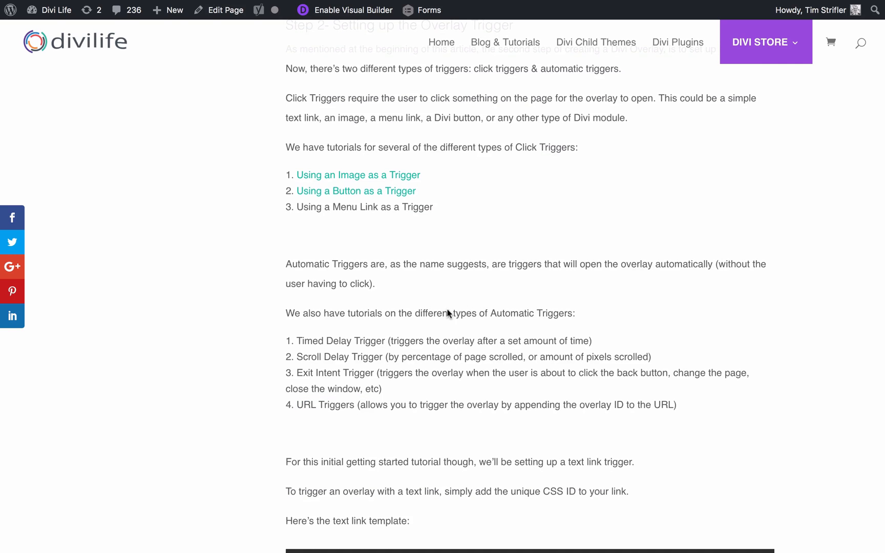
Replace the link template's href value with '#open-overlay' and select the template code.
scroll("down", 3)
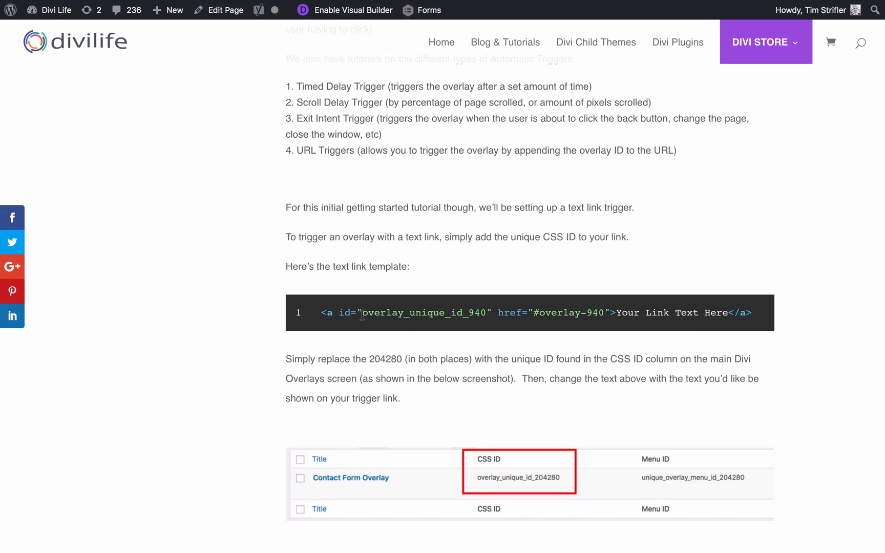
left_click_drag(337, 313, 471, 313)
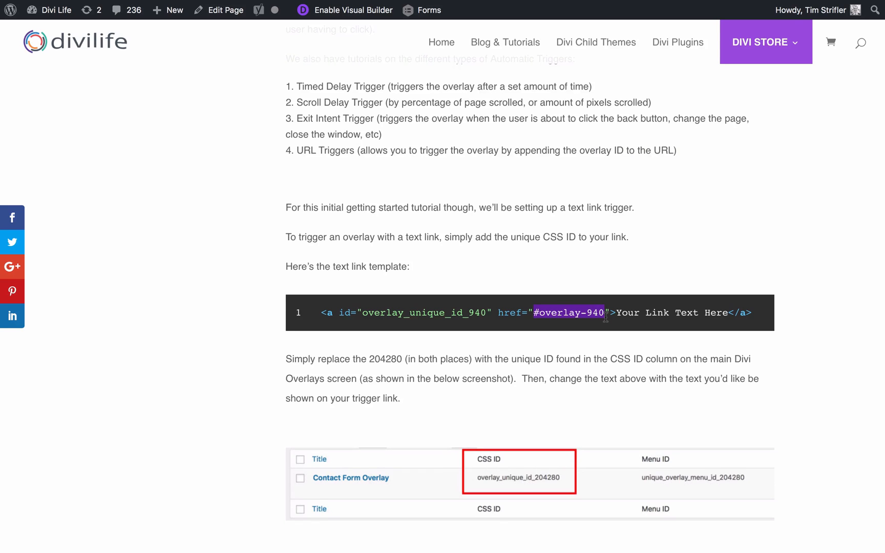
type("#open-overlay")
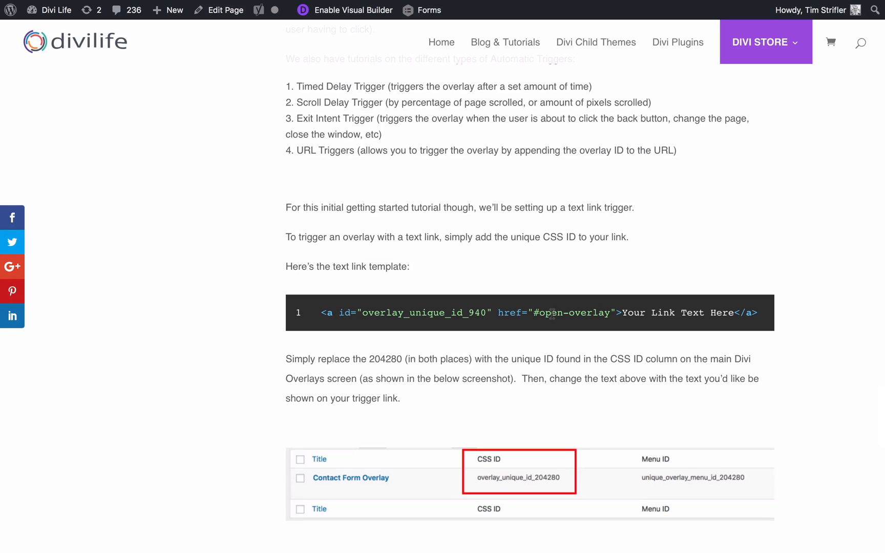
double_click(536, 313)
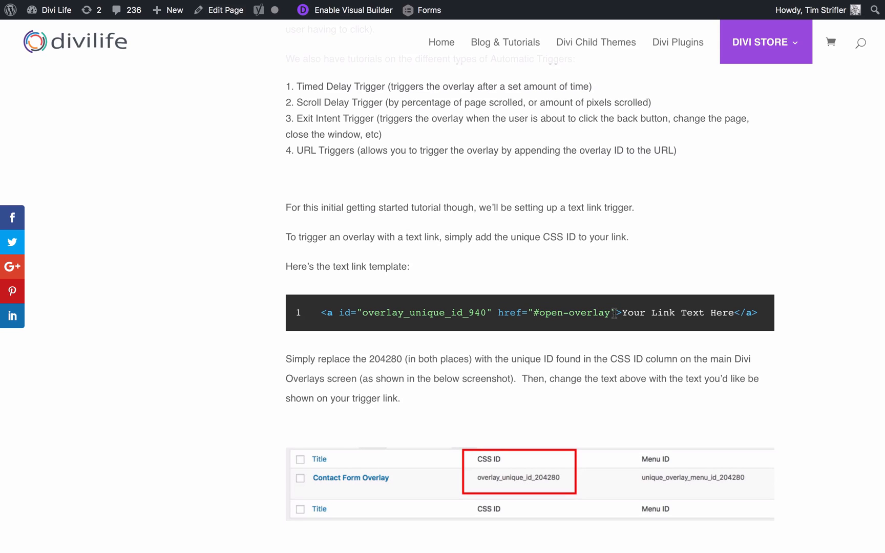
left_click_drag(499, 313, 615, 313)
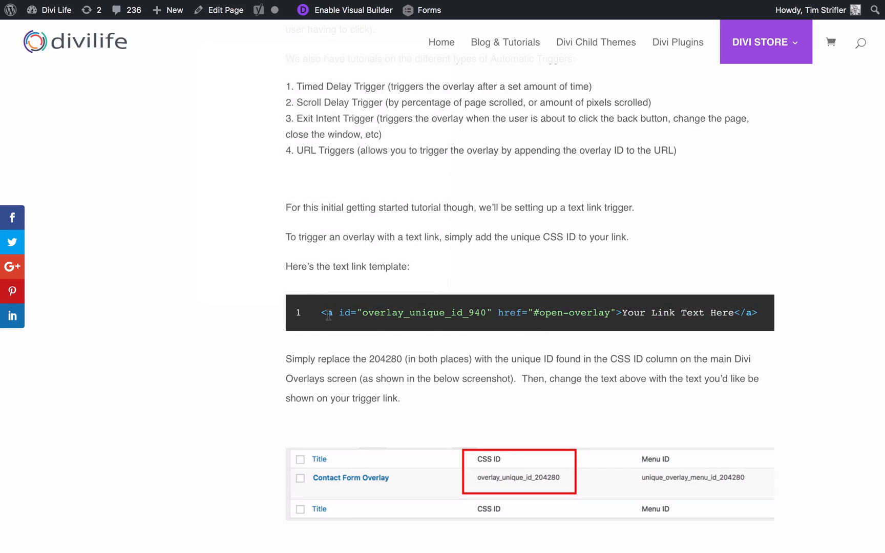
triple_click(536, 313)
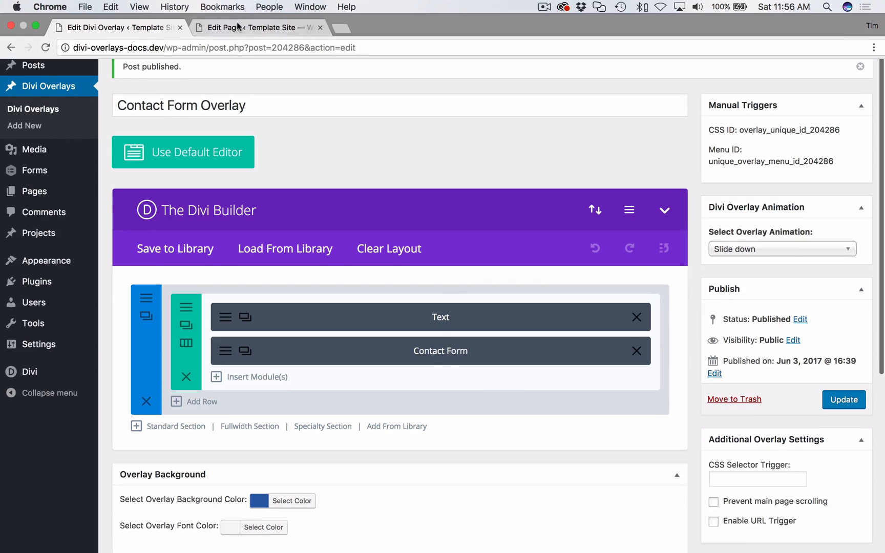
Paste the overlay_unique_id_940 link 'Your Link Text Here' into the Call To Action text.
left_click(257, 27)
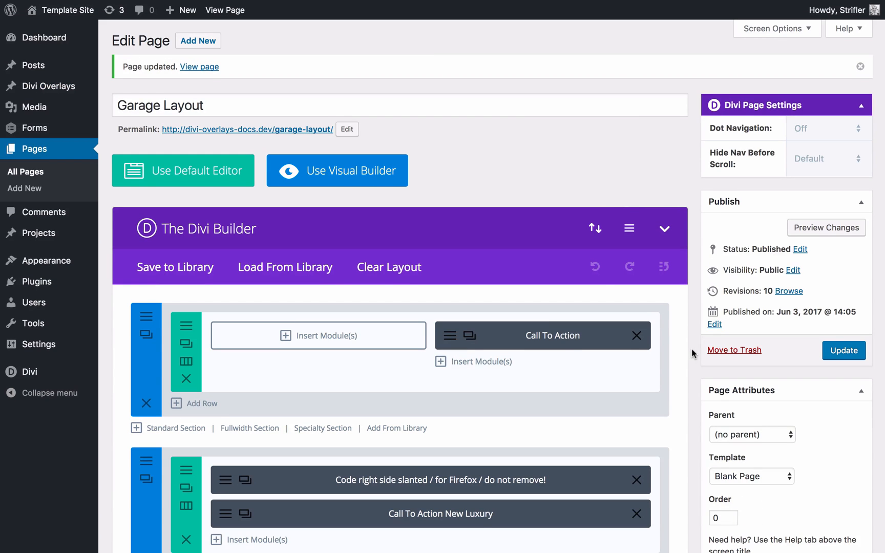
mouse_move(32, 127)
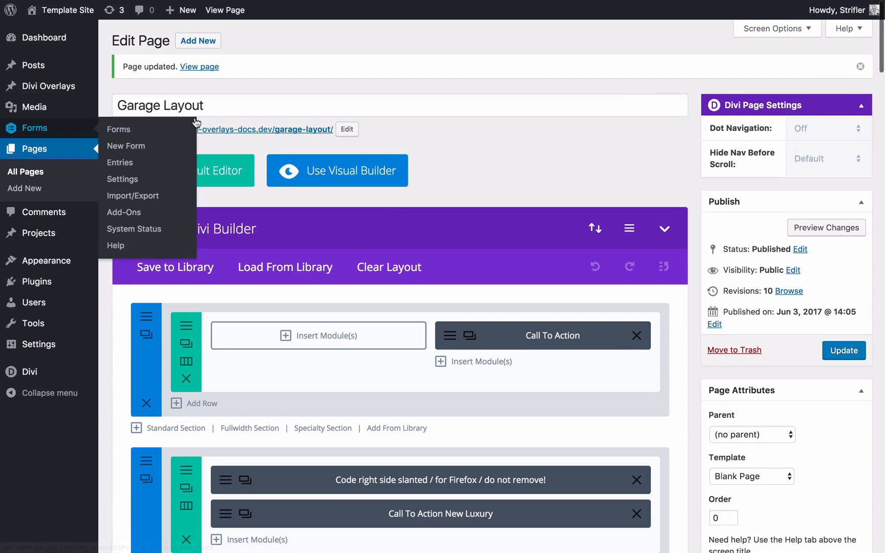
mouse_move(678, 436)
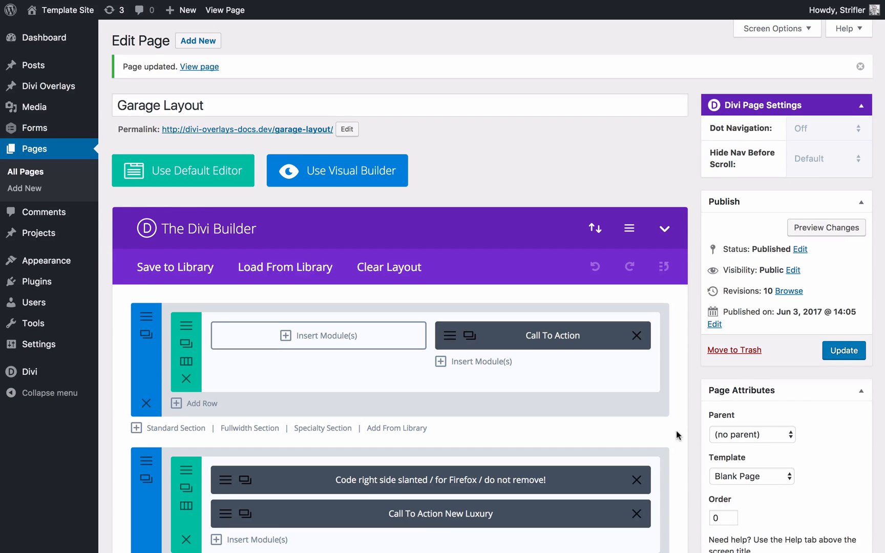
scroll("down", 3)
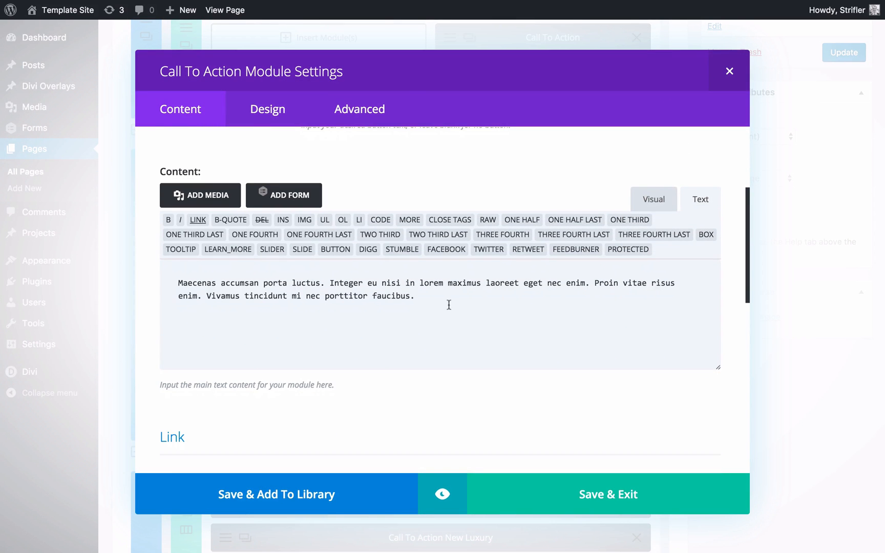
type("<a id=\"overlay_unique_id_940\" href=\"#open-overlay\">Your Link Text Here</a>")
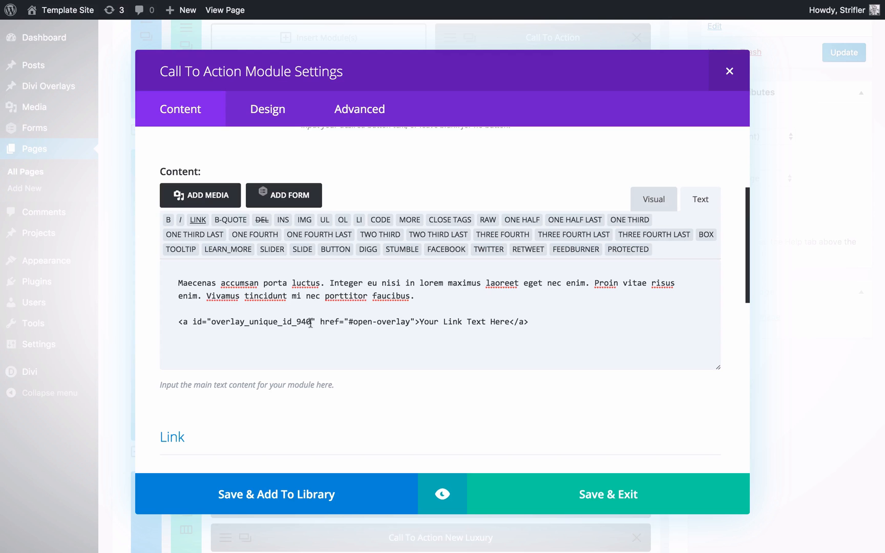
double_click(301, 322)
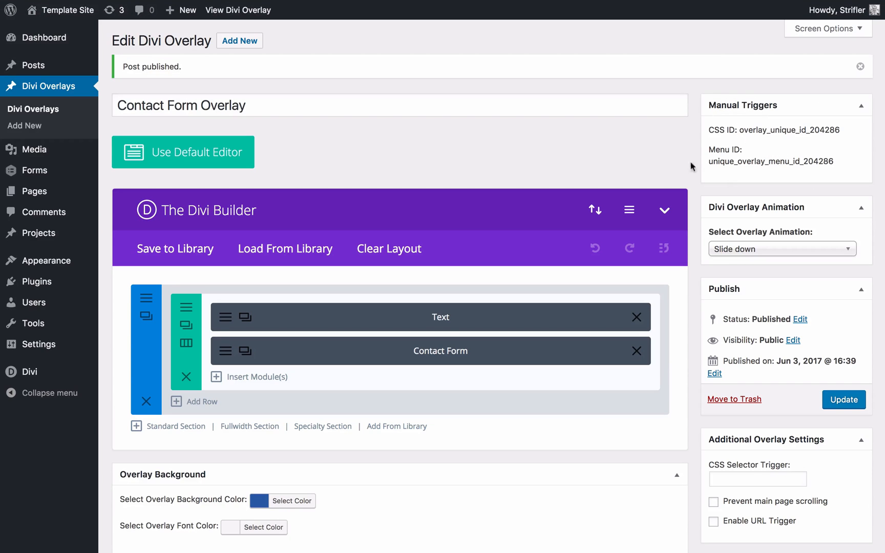
mouse_move(765, 140)
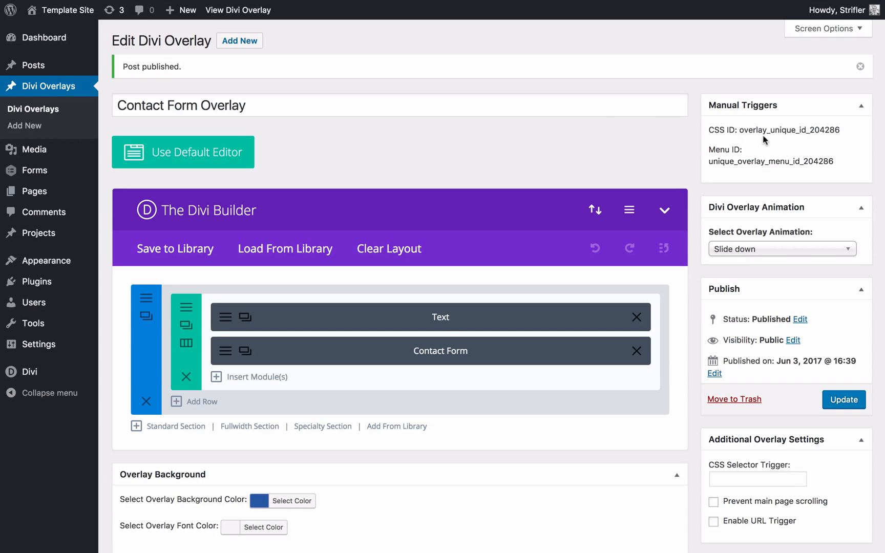
Copy the ID number 204286 from the overlay's Manual Triggers CSS ID.
double_click(773, 130)
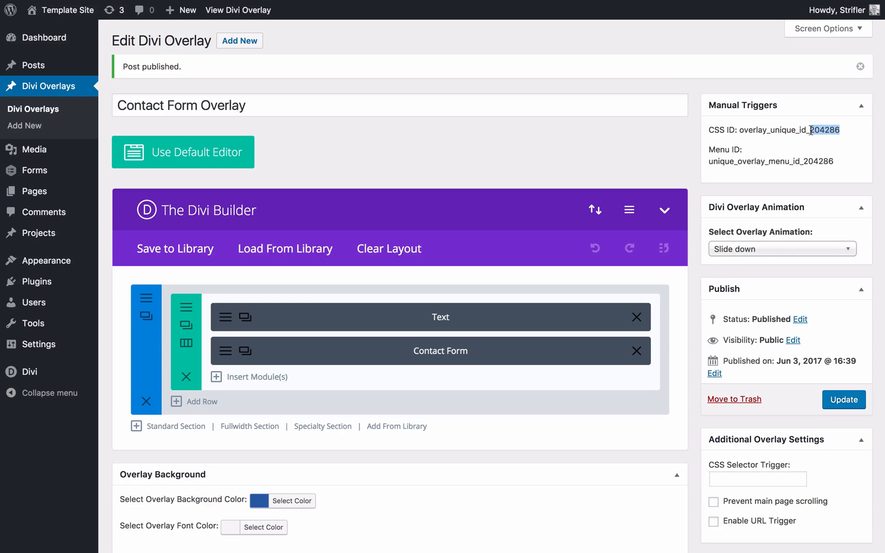
right_click(817, 130)
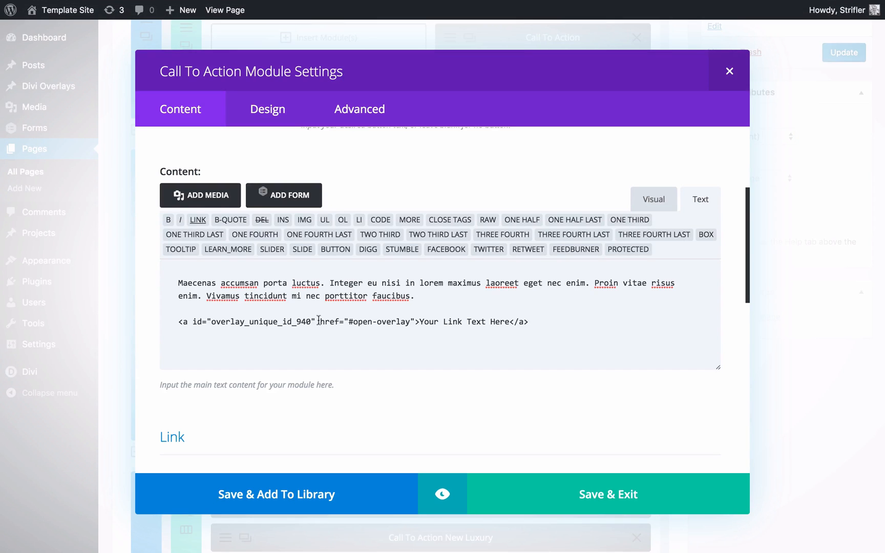
Replace 940 in the link id with 204286 and Save & Exit the module.
double_click(302, 322)
type("204286")
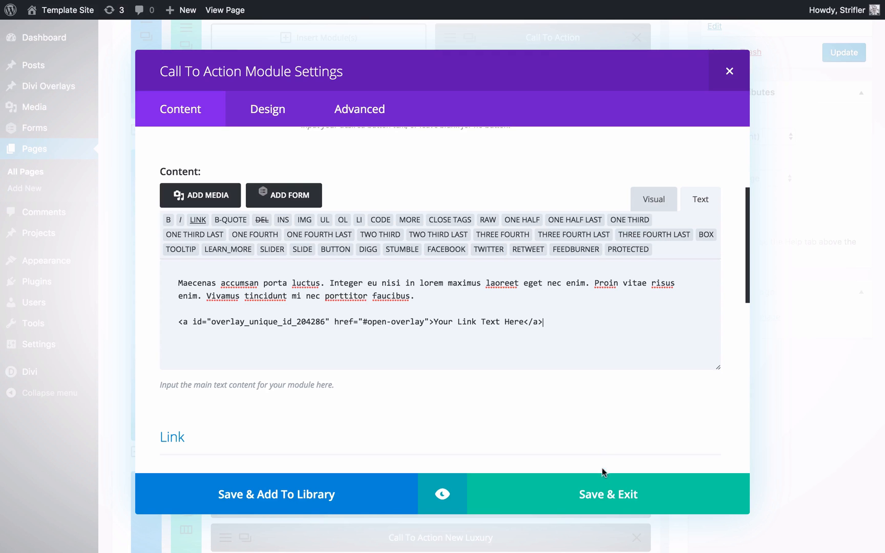
left_click(607, 493)
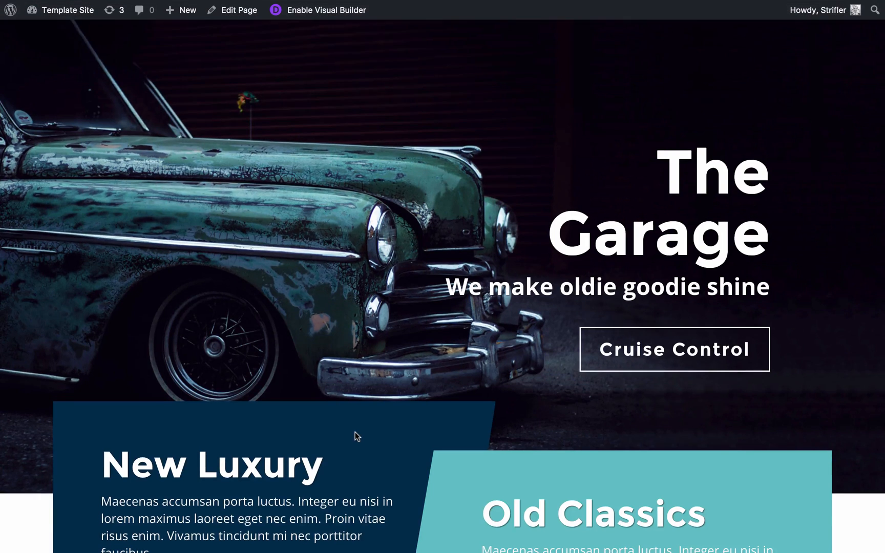
Click 'Your Link Text Here' on the live page twice to confirm the overlay opens.
scroll("down", 3)
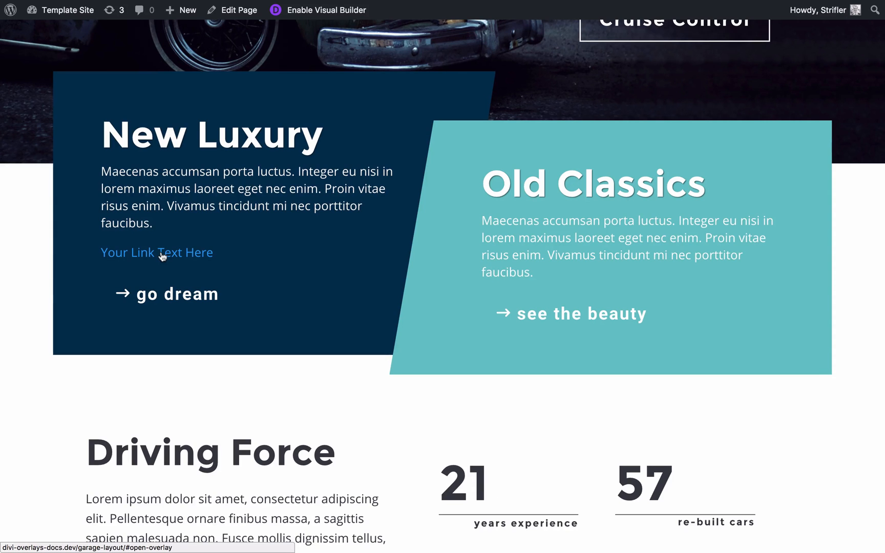
left_click(156, 252)
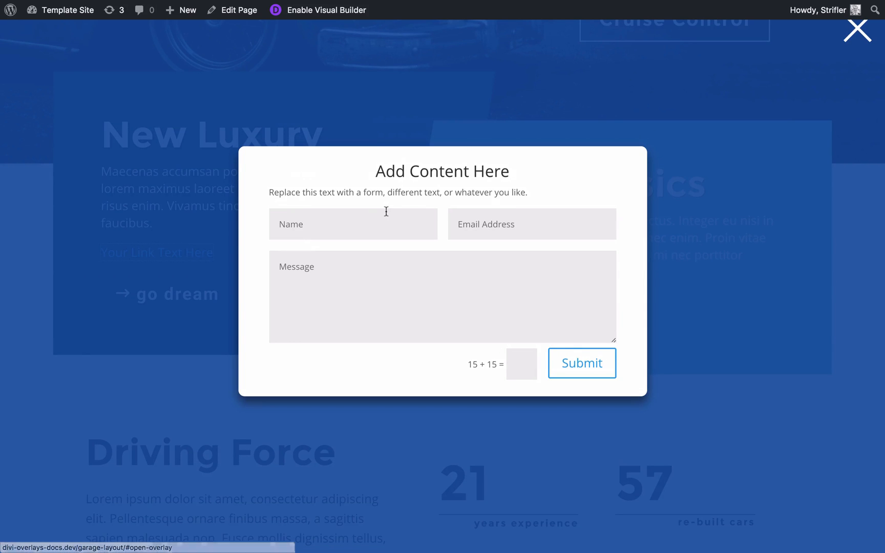
mouse_move(253, 157)
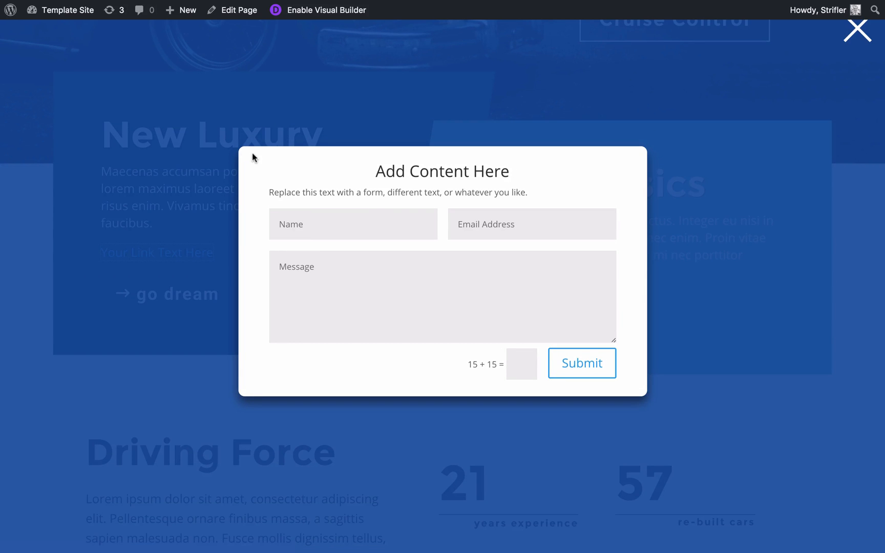
mouse_move(238, 178)
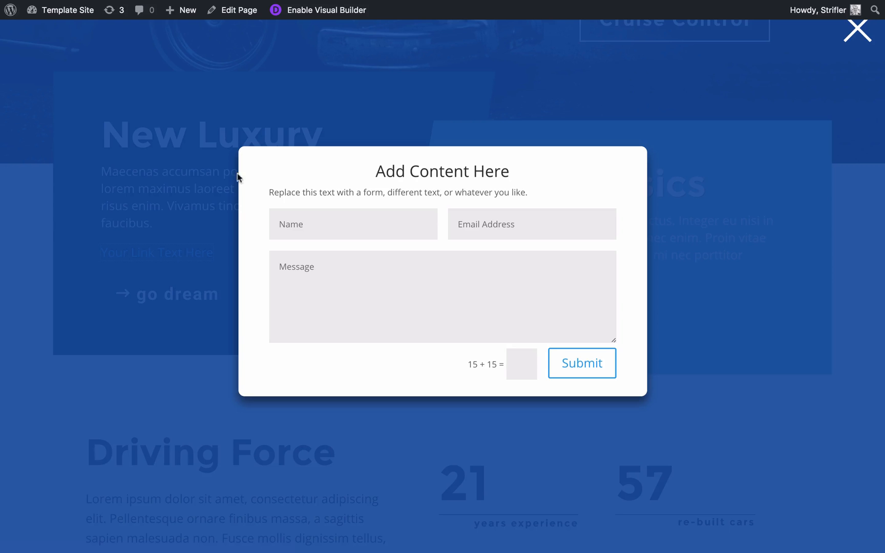
mouse_move(243, 147)
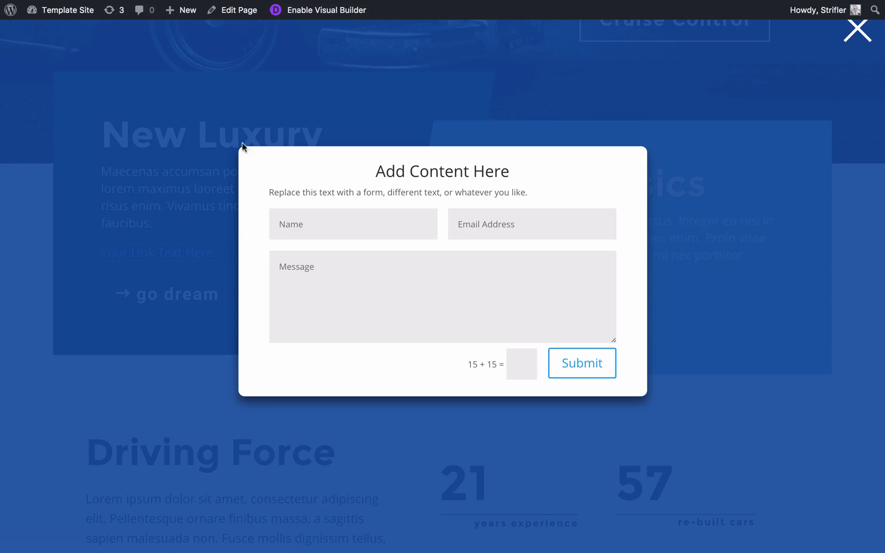
mouse_move(604, 393)
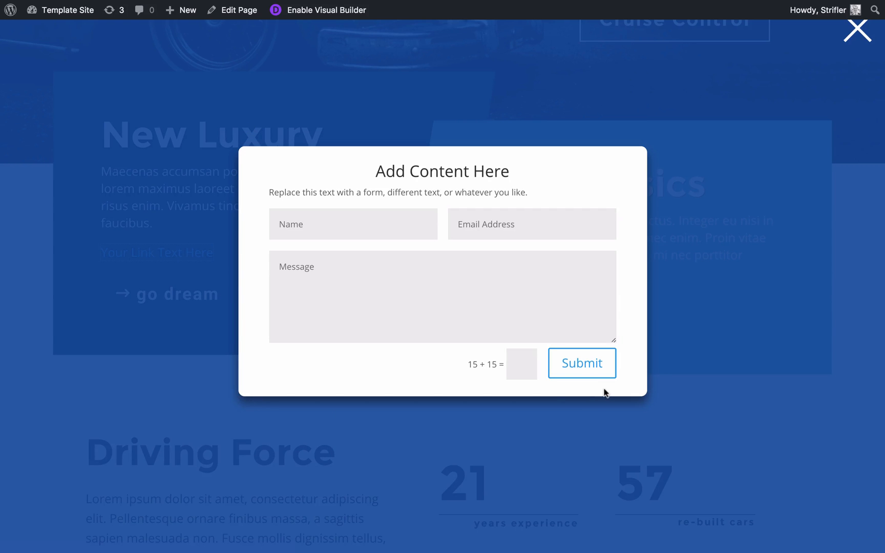
mouse_move(646, 277)
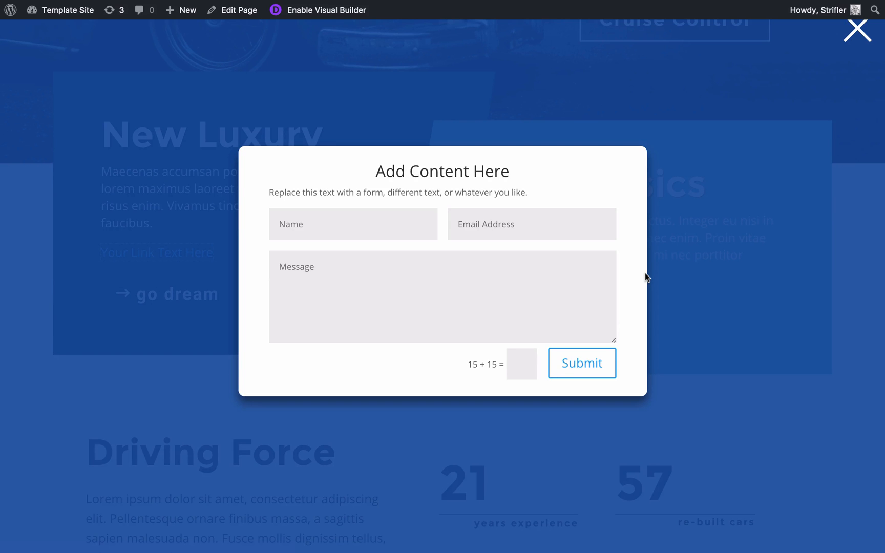
mouse_move(815, 197)
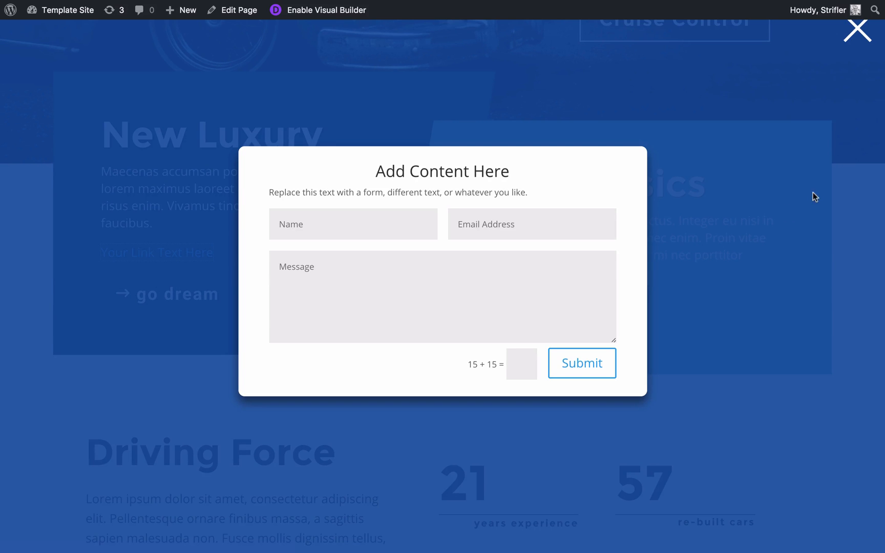
mouse_move(857, 31)
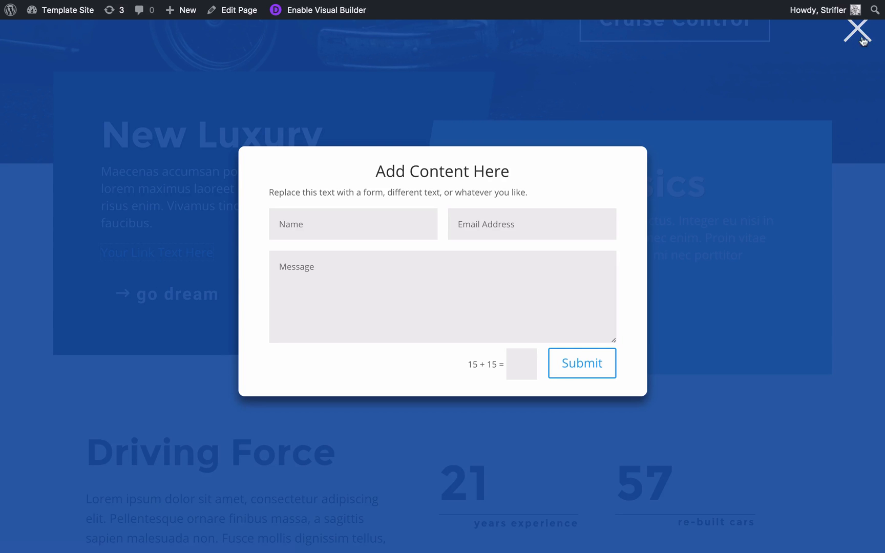
mouse_move(715, 19)
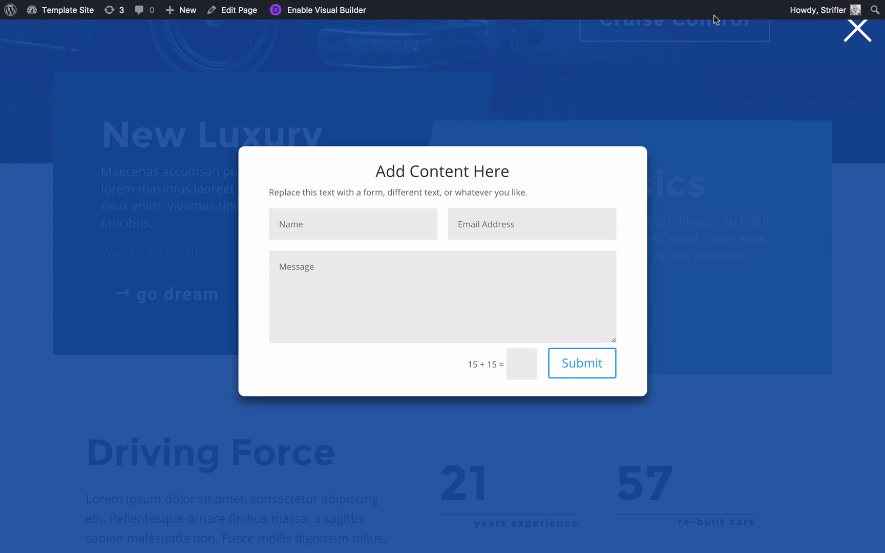
mouse_move(768, 41)
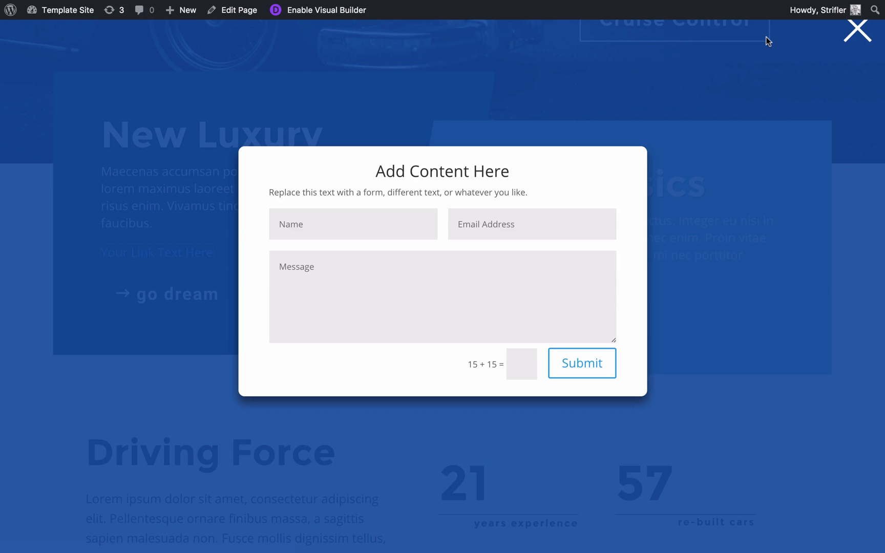
mouse_move(857, 30)
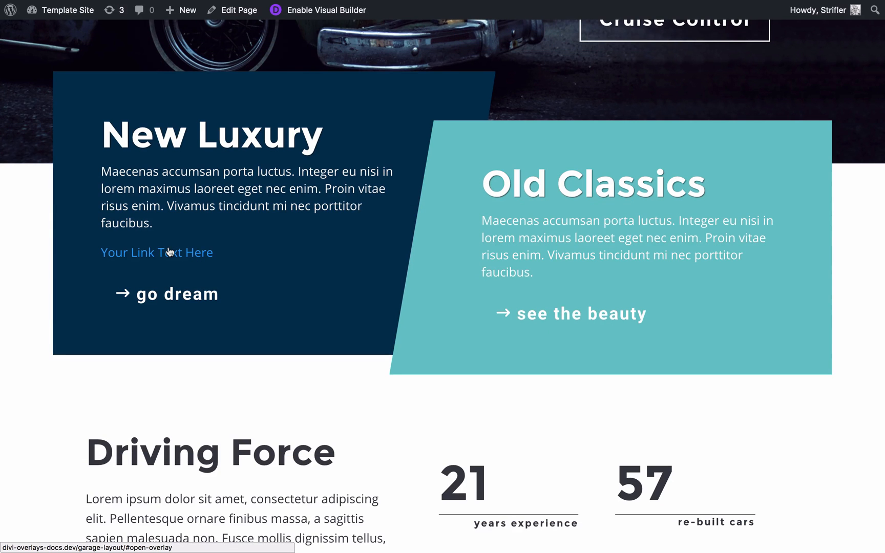
left_click(156, 252)
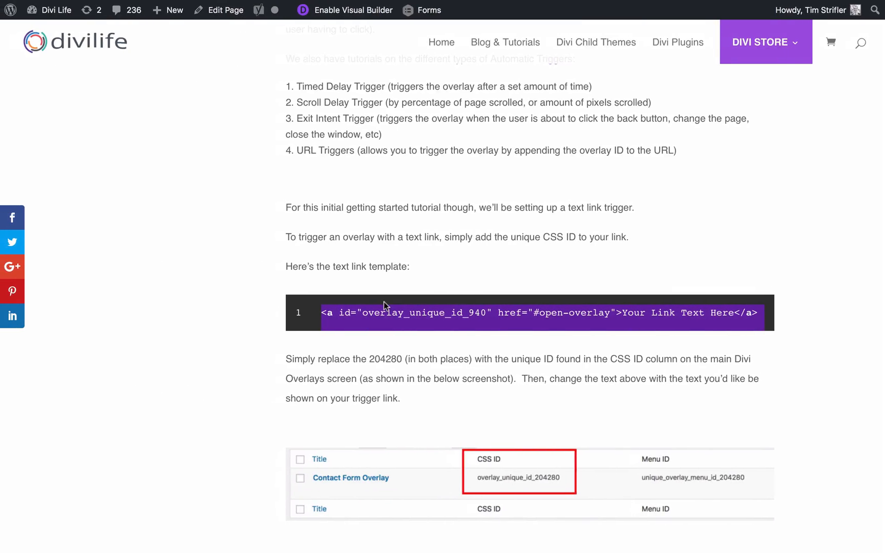
scroll("down", 3)
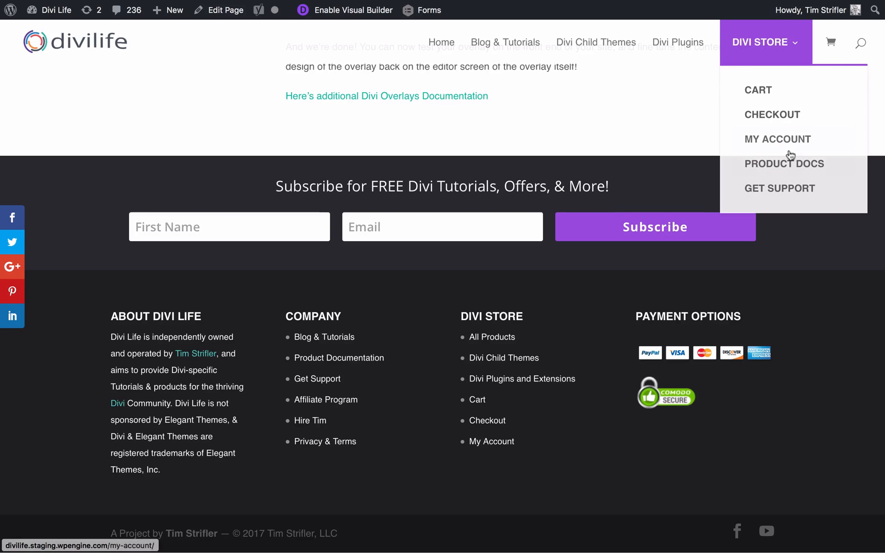
mouse_move(779, 188)
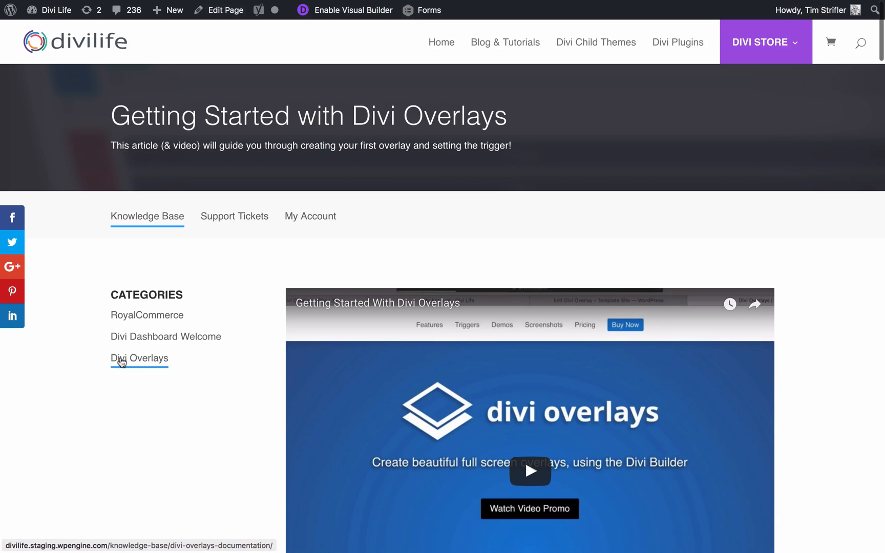
mouse_move(146, 360)
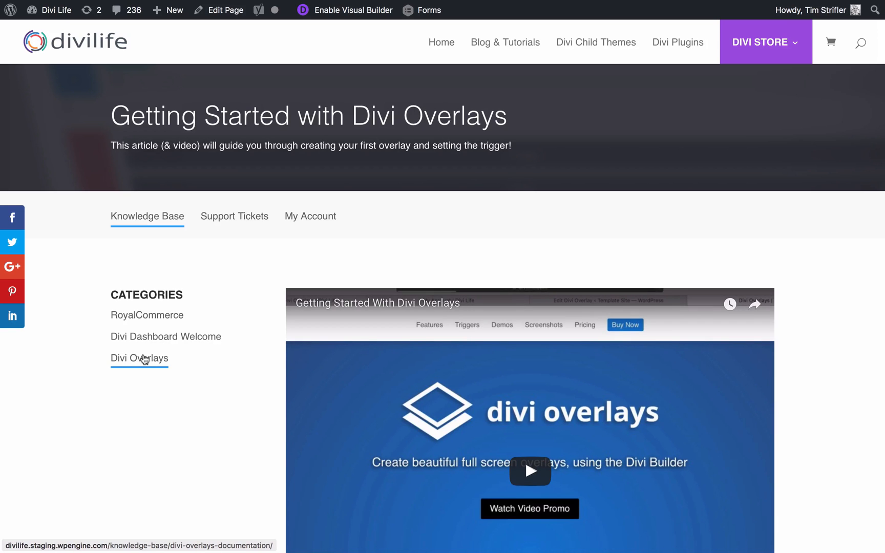